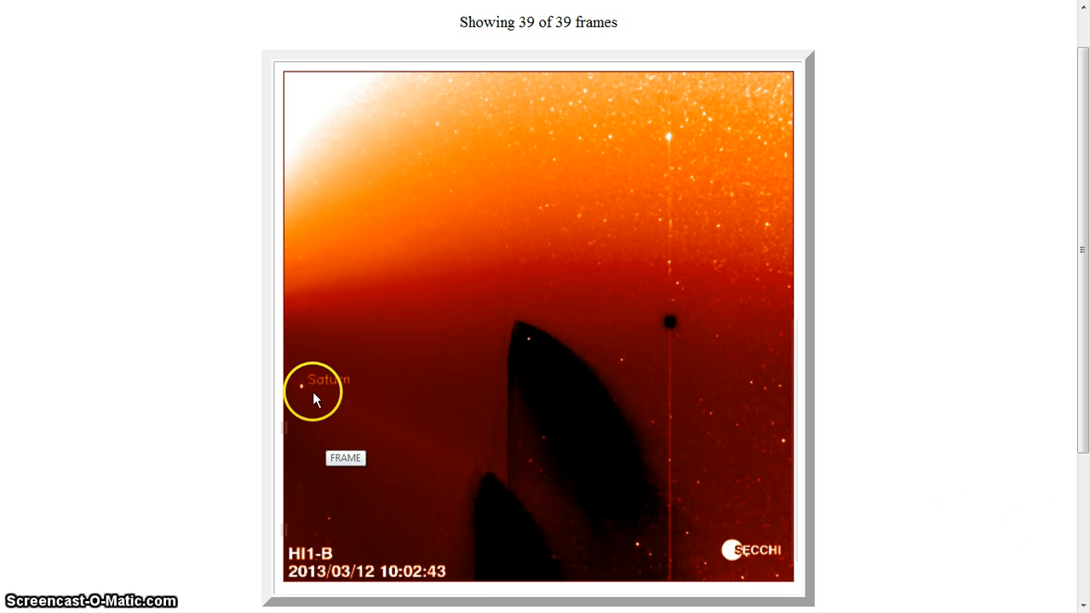
pyautogui.moveTo(294, 420)
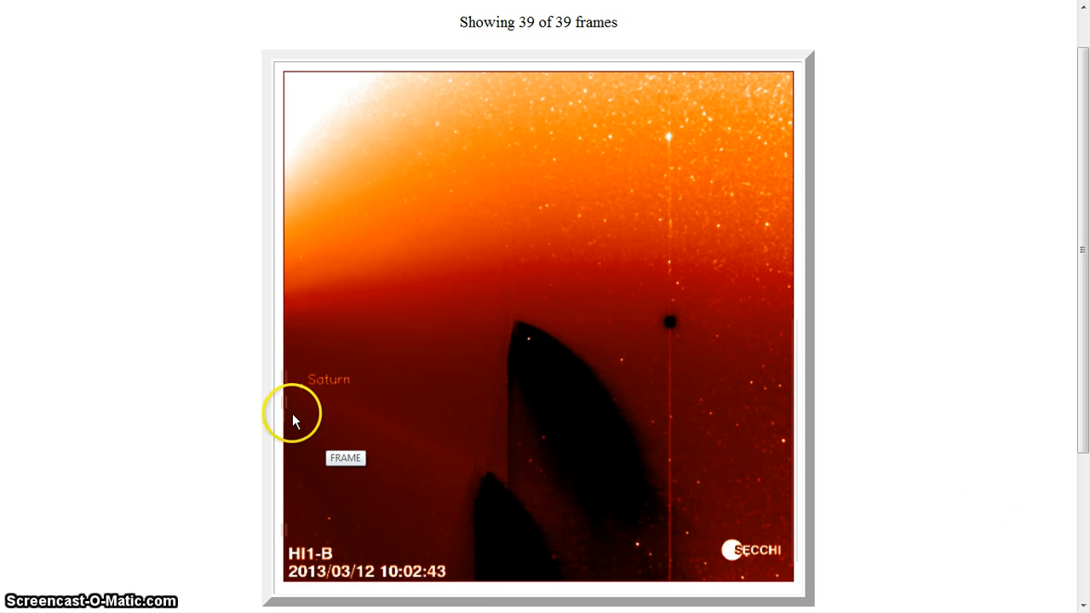
pyautogui.moveTo(316, 399)
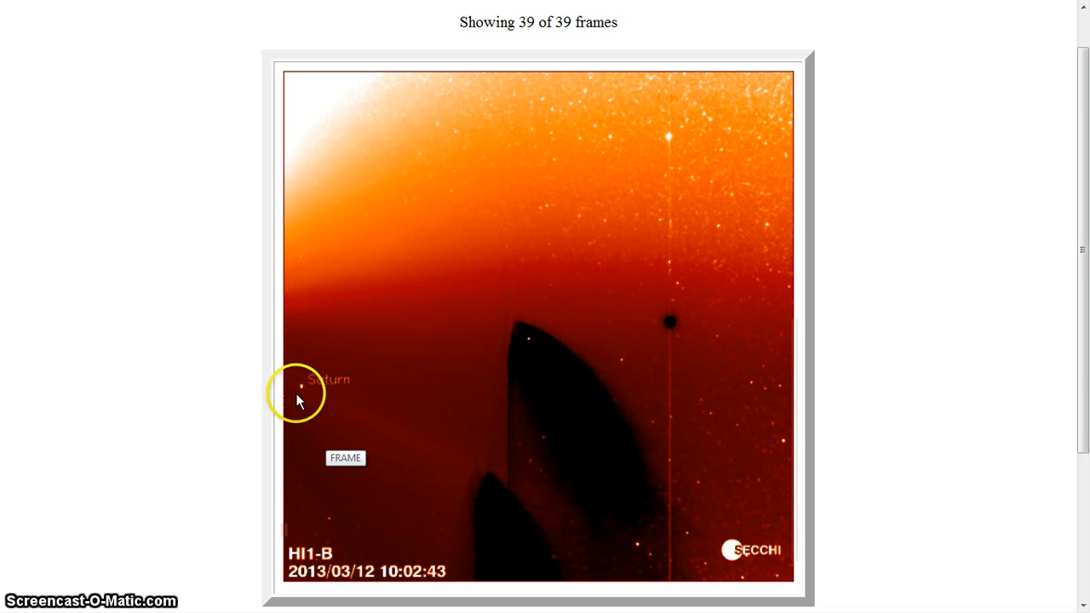
pyautogui.moveTo(308, 609)
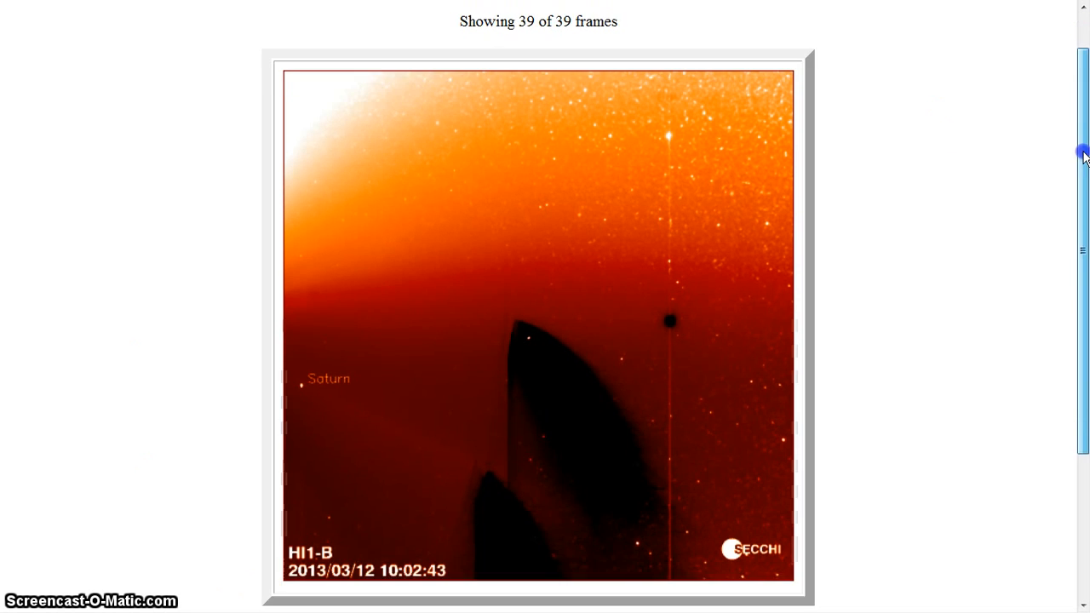
# Scroll the C/2011 L4 page up and down until the loaded Mar 13, 2013 orbit diagram is in view
pyautogui.scroll(-3)
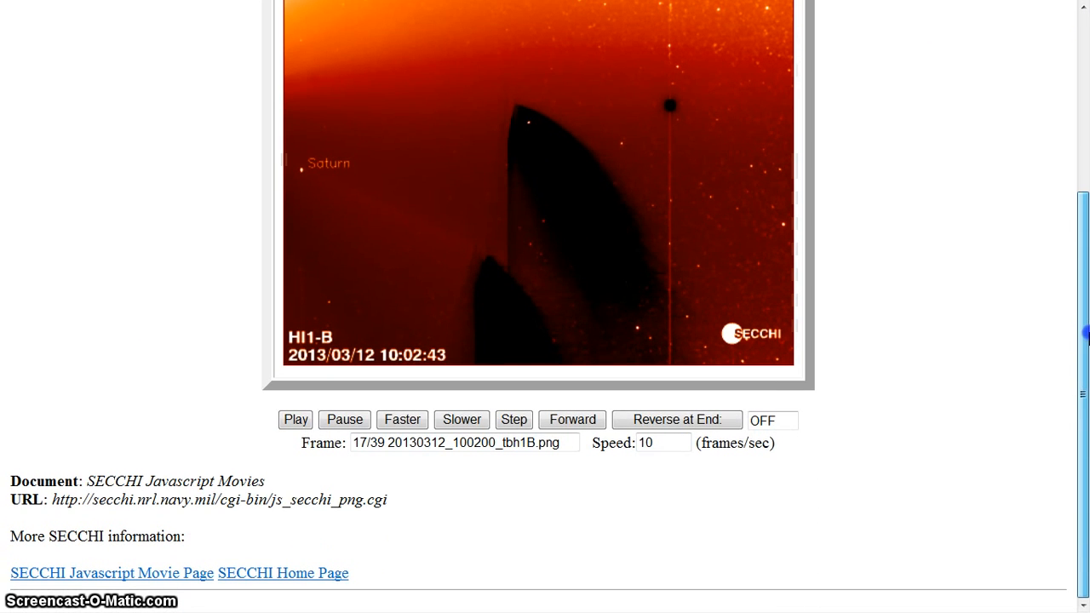
pyautogui.scroll(3)
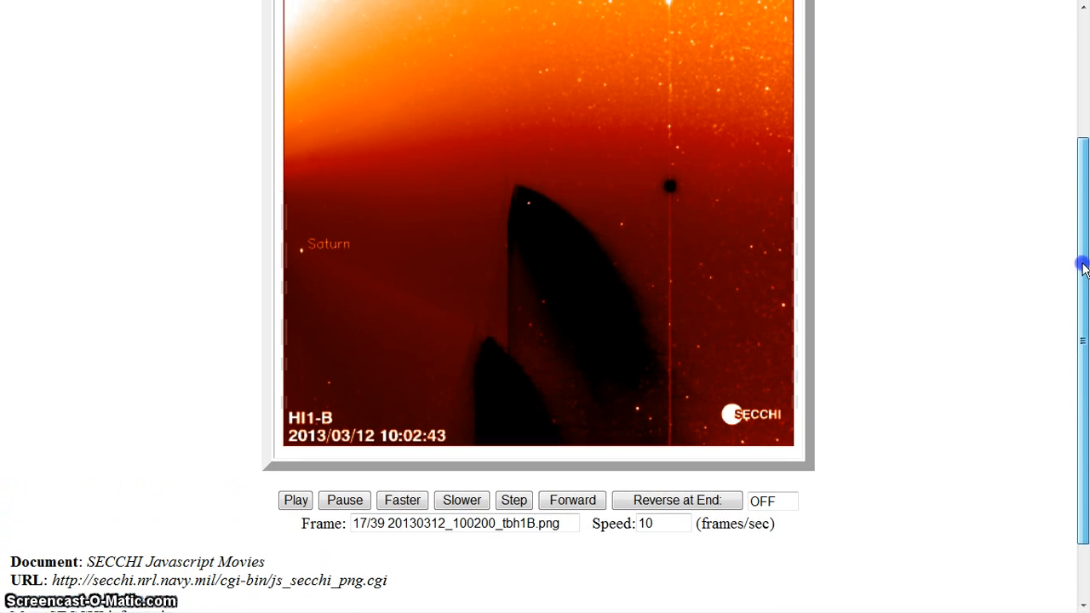
pyautogui.scroll(3)
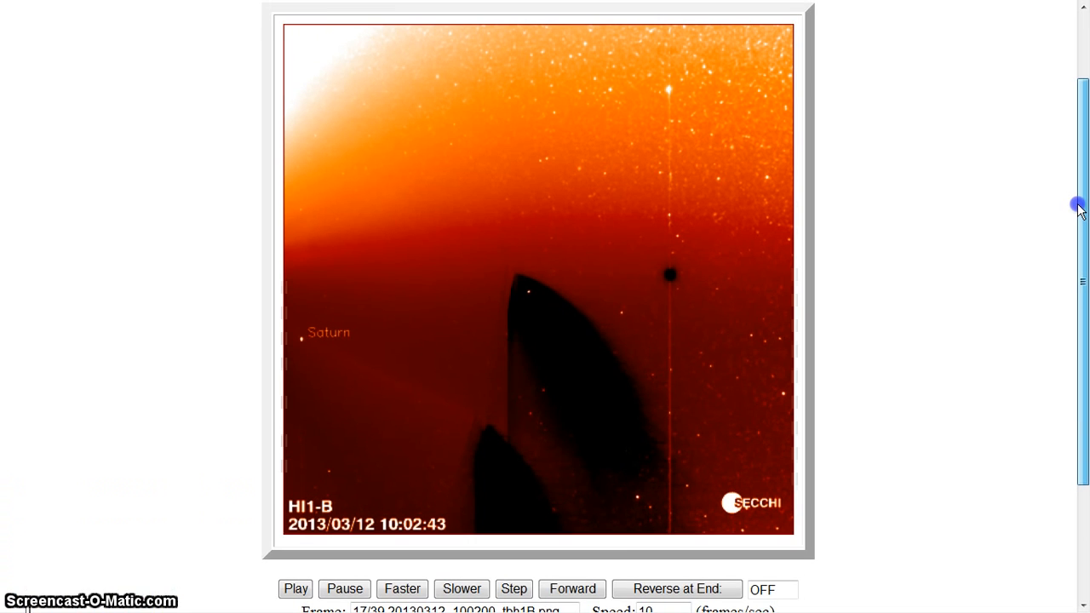
pyautogui.scroll(3)
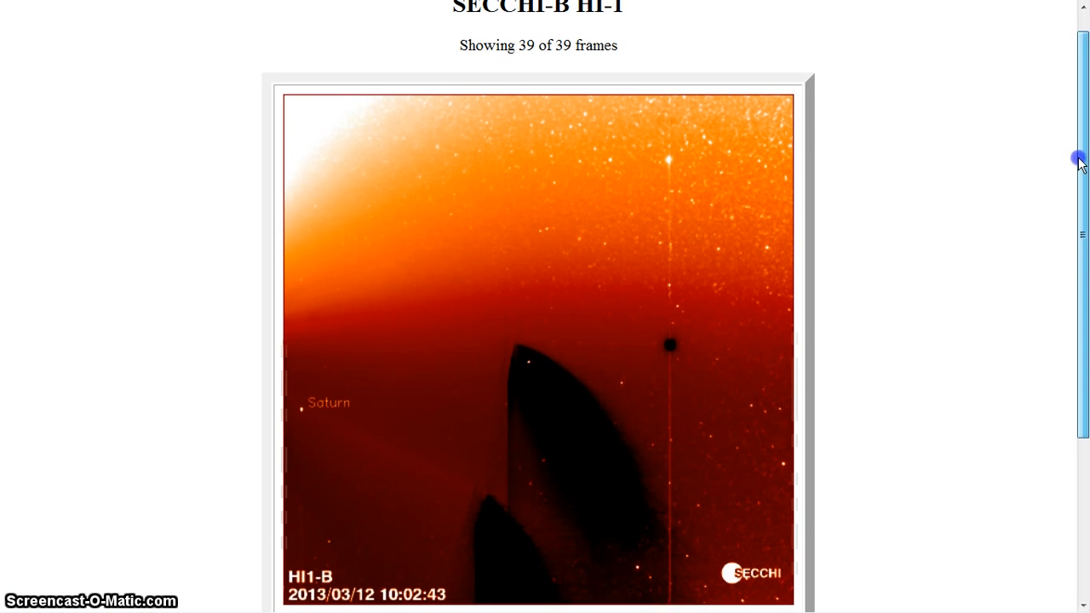
pyautogui.scroll(3)
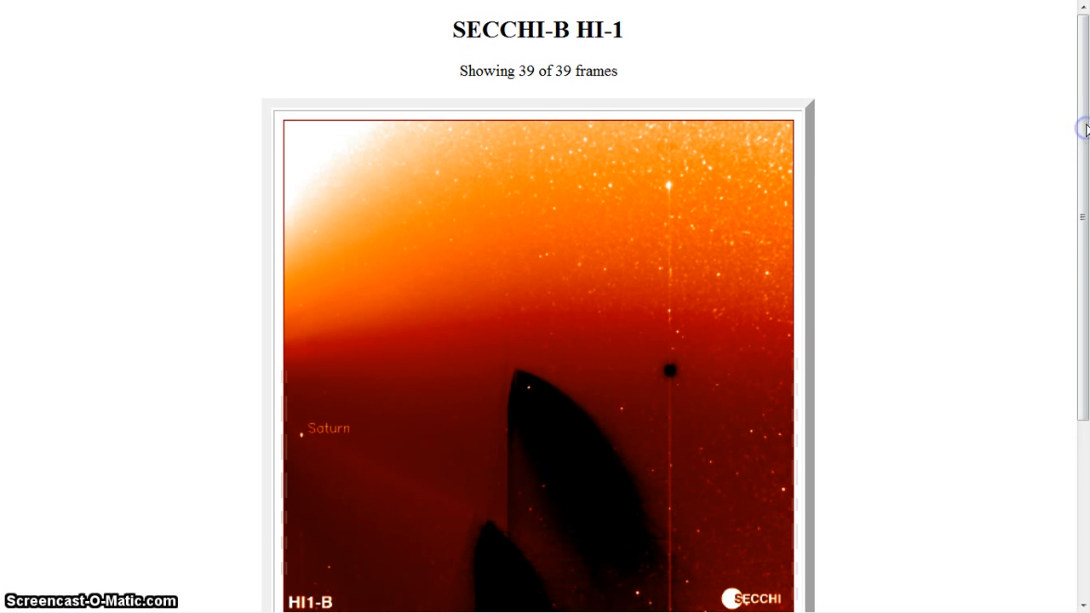
pyautogui.scroll(-3)
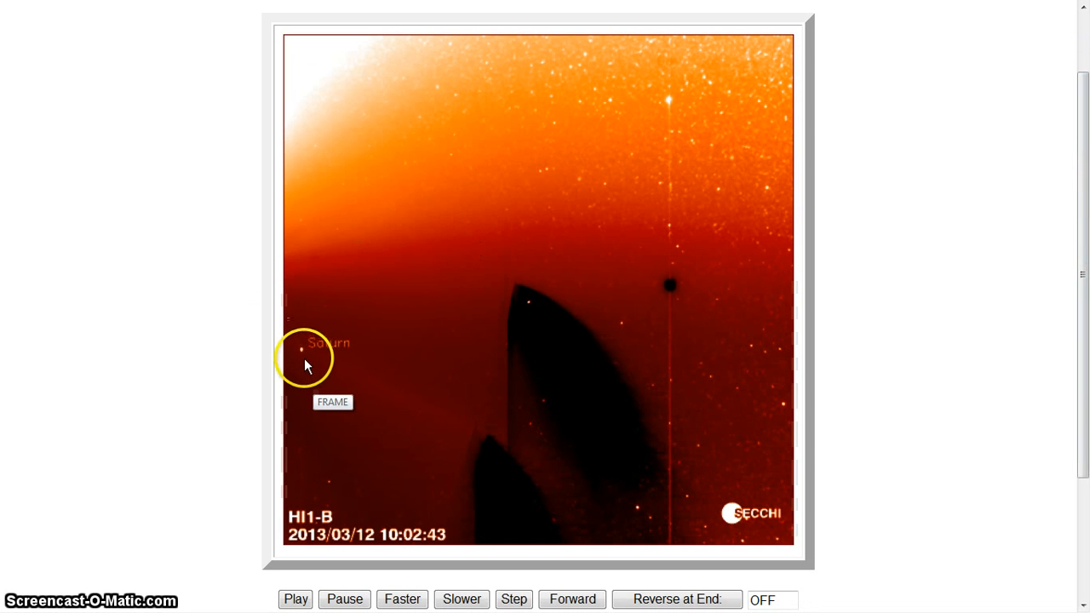
pyautogui.moveTo(307, 122)
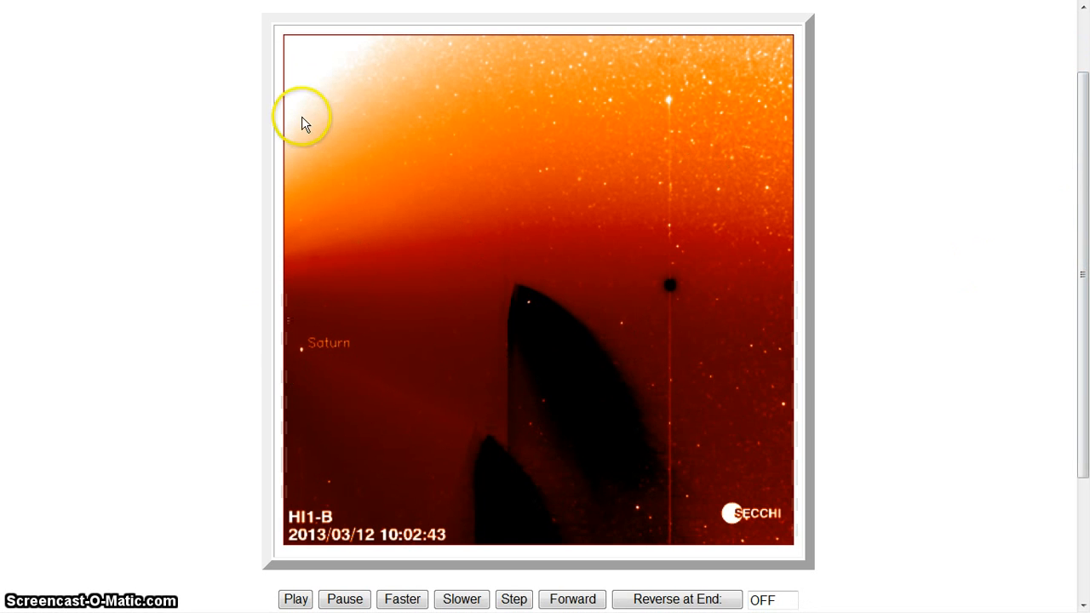
pyautogui.moveTo(1084, 91)
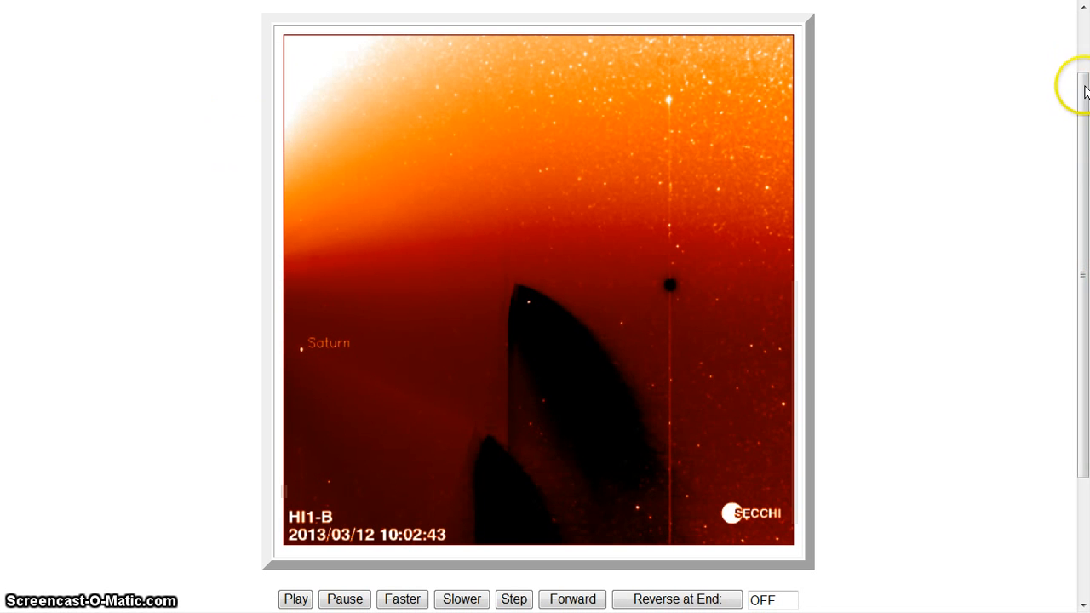
pyautogui.scroll(-3)
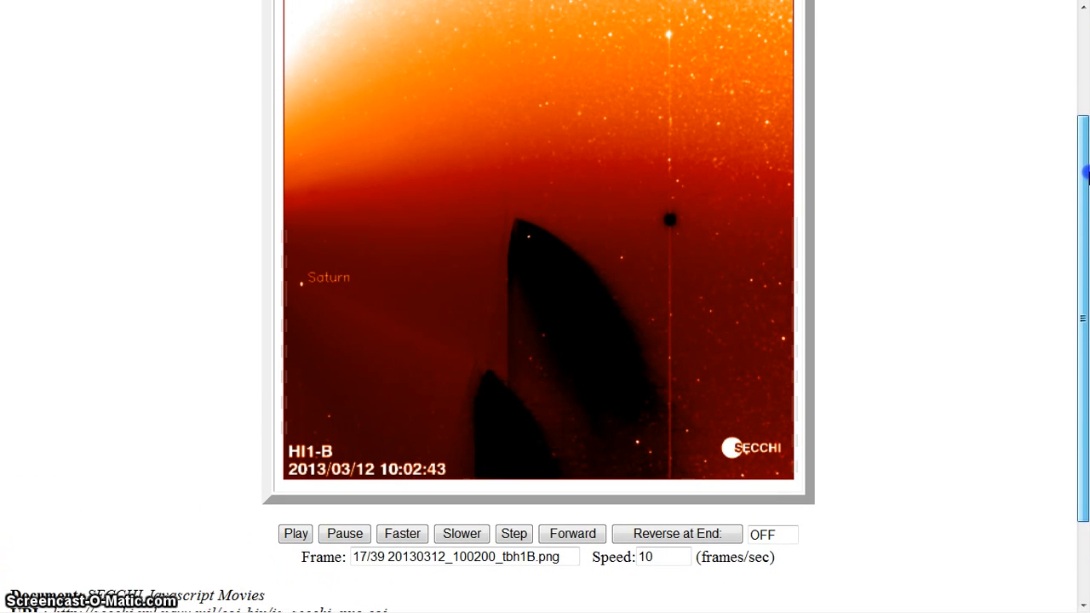
pyautogui.scroll(3)
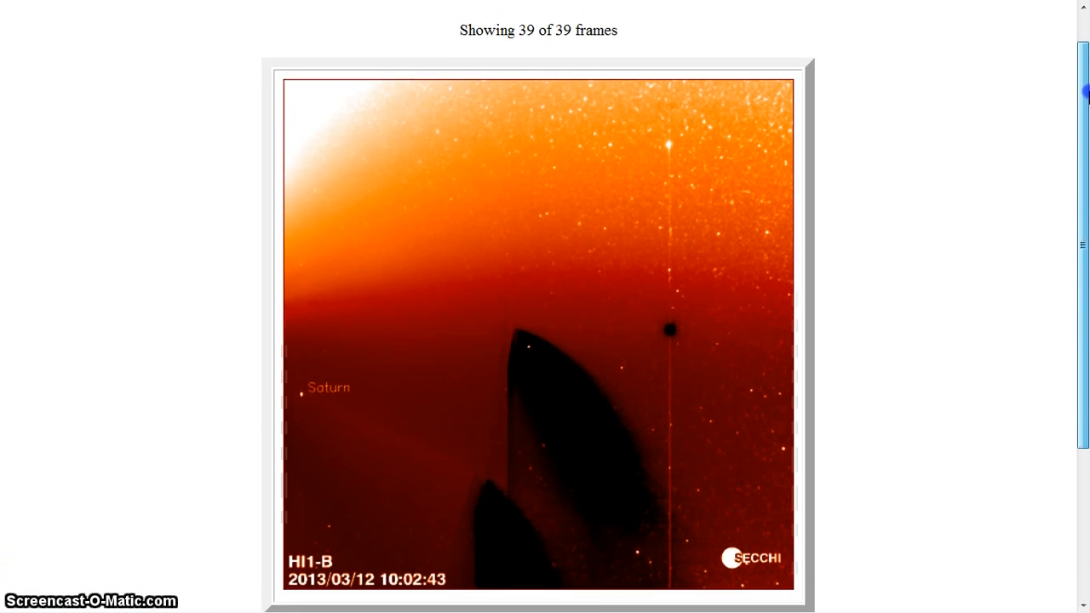
pyautogui.scroll(-3)
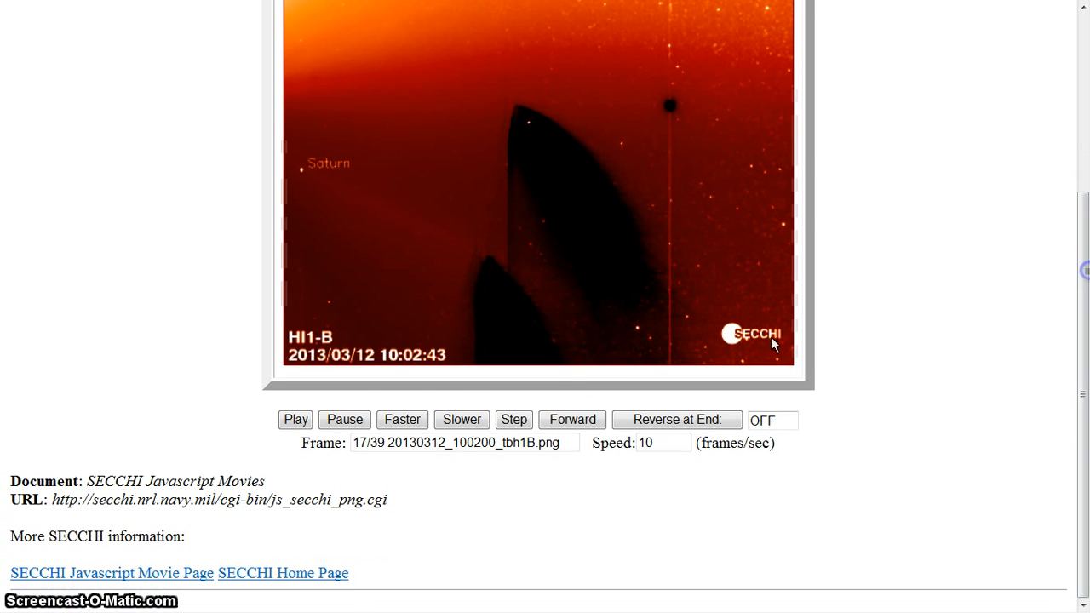
pyautogui.moveTo(298, 194)
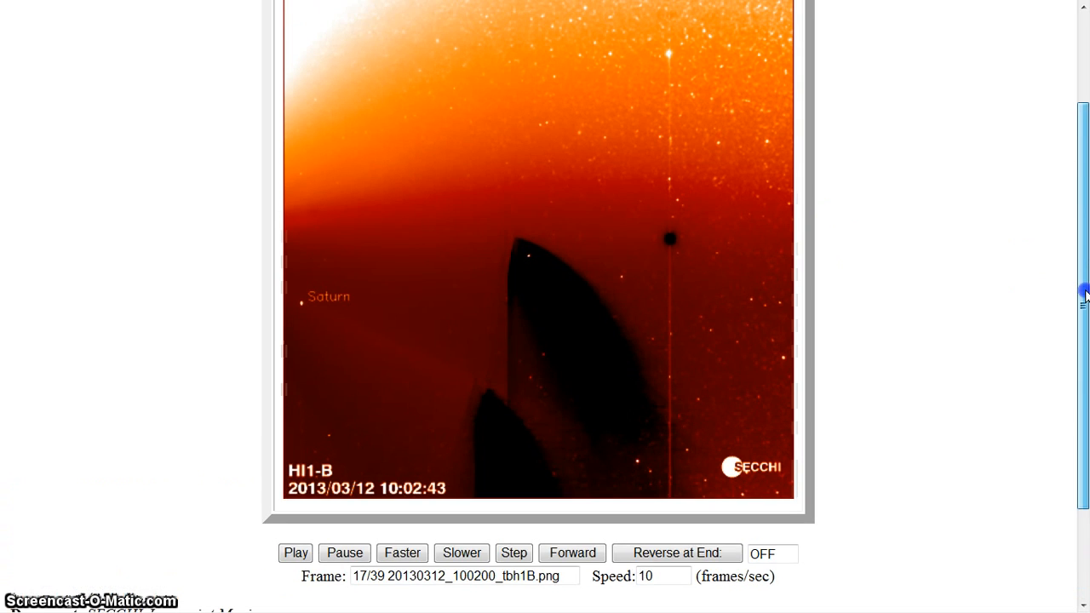
pyautogui.scroll(3)
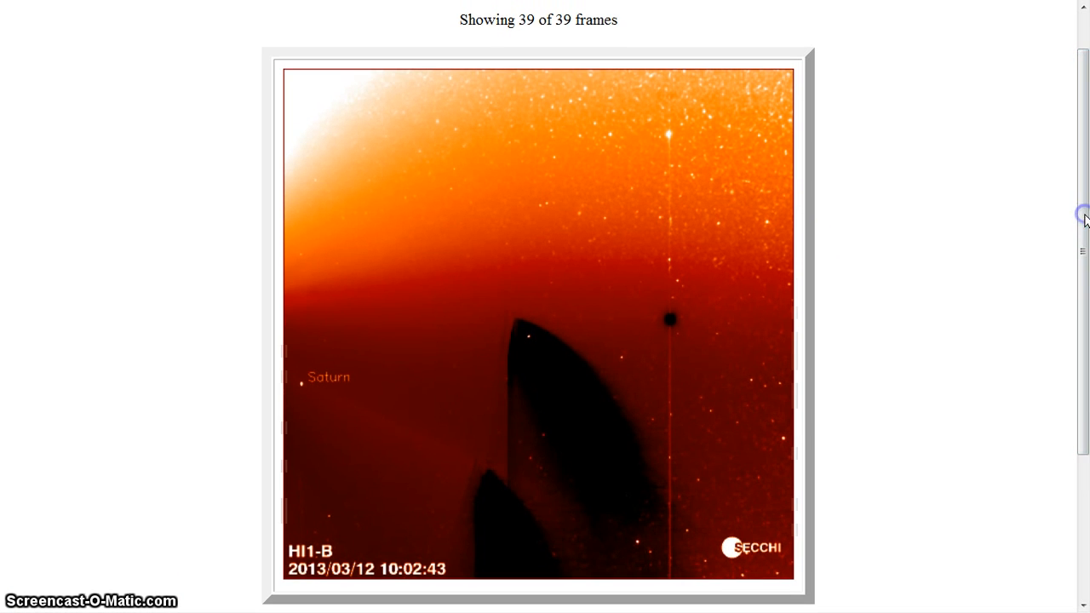
pyautogui.scroll(-3)
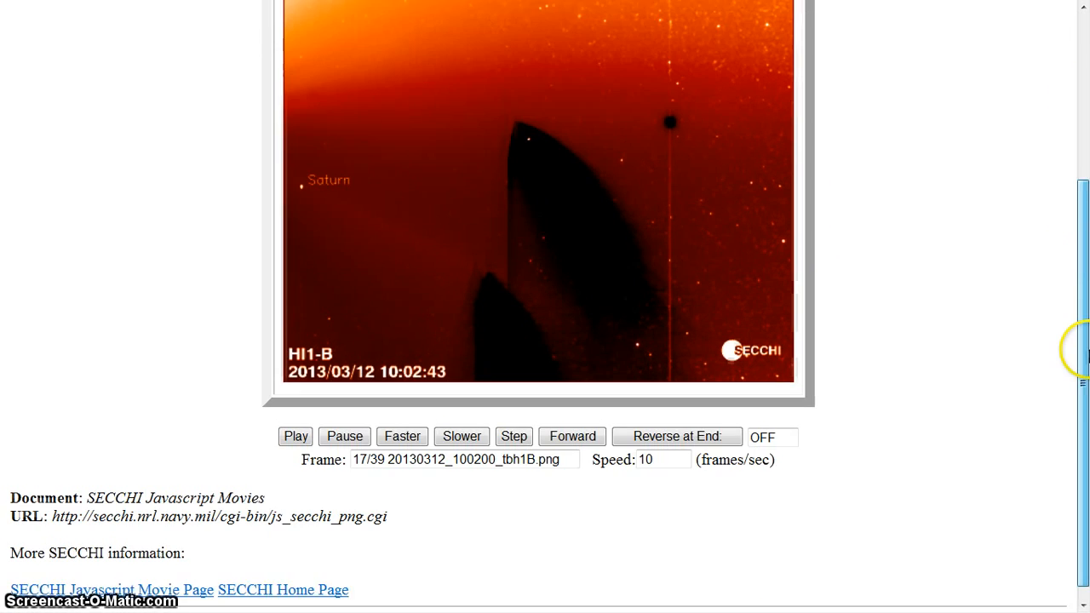
pyautogui.scroll(3)
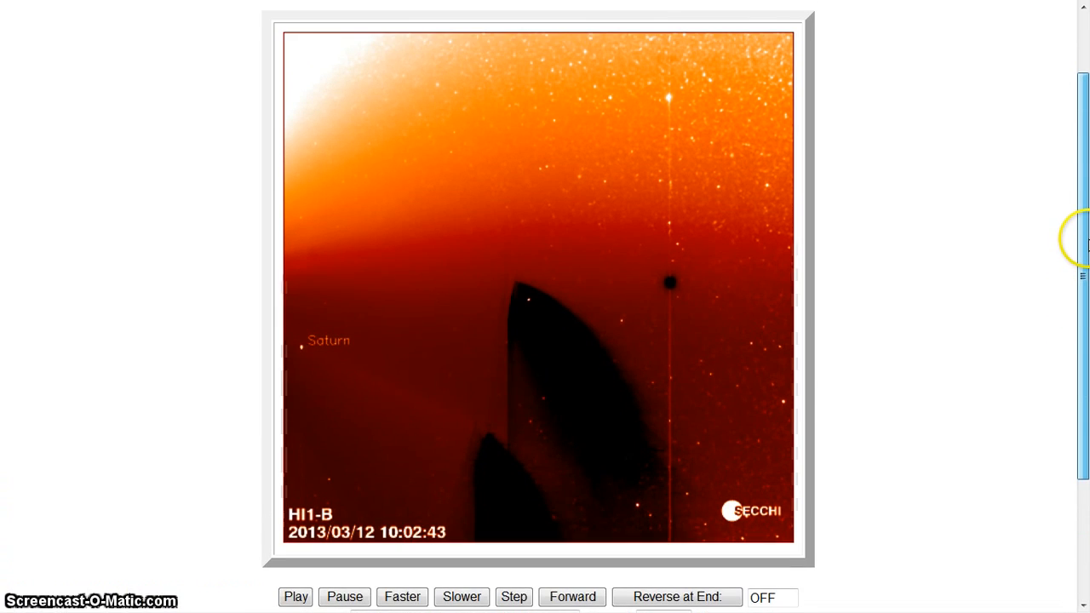
pyautogui.scroll(3)
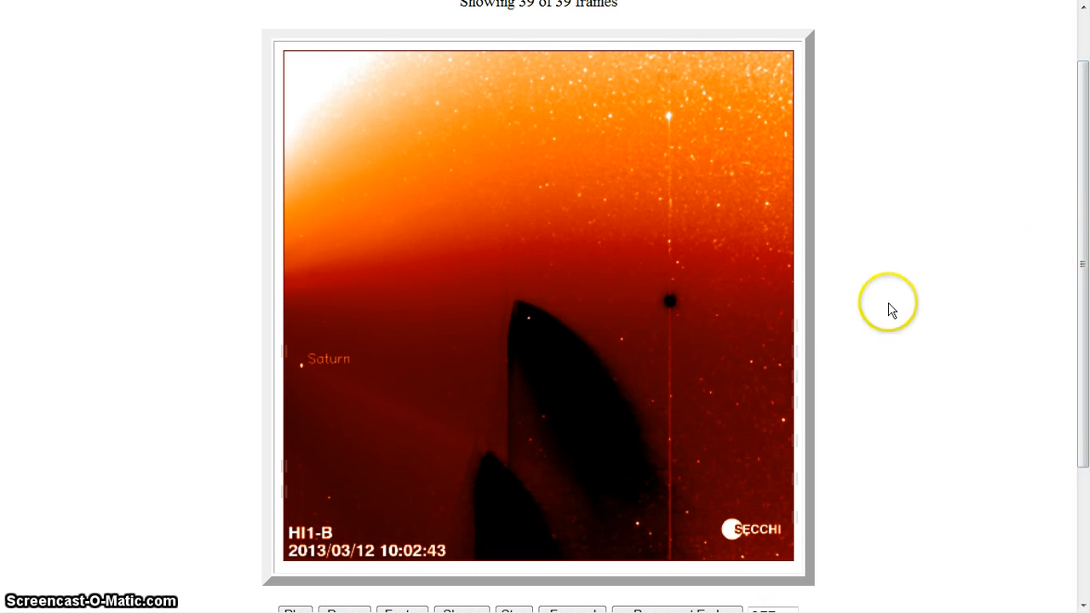
pyautogui.moveTo(681, 319)
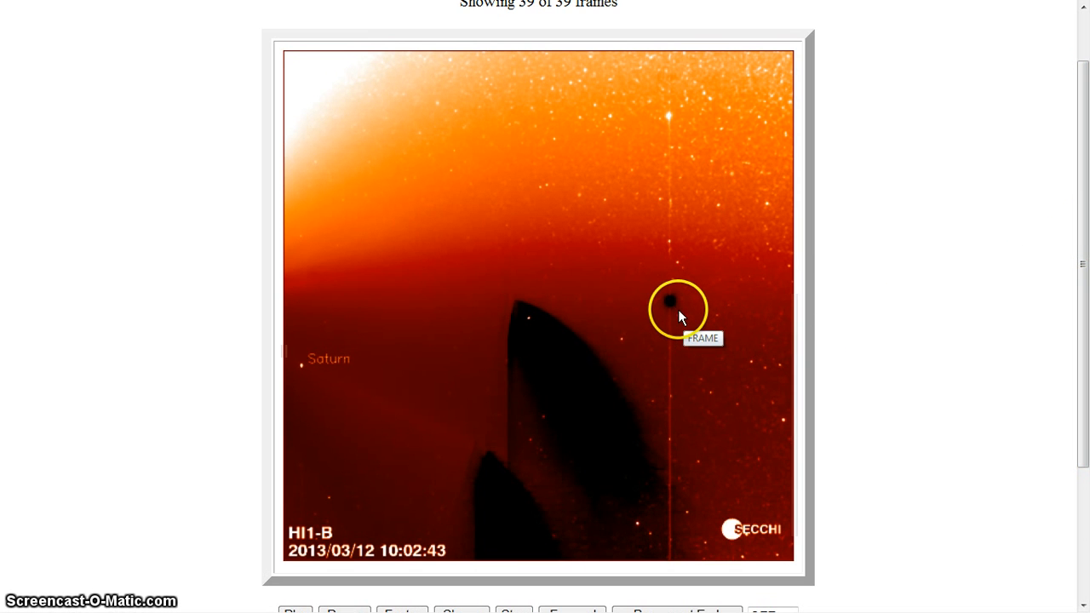
pyautogui.moveTo(287, 230)
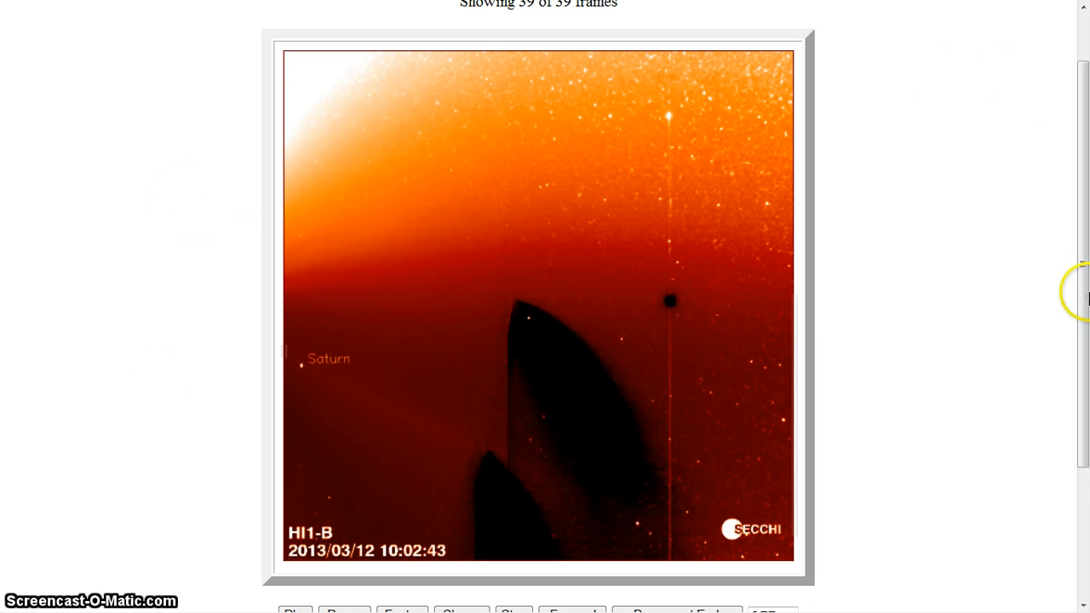
pyautogui.scroll(-3)
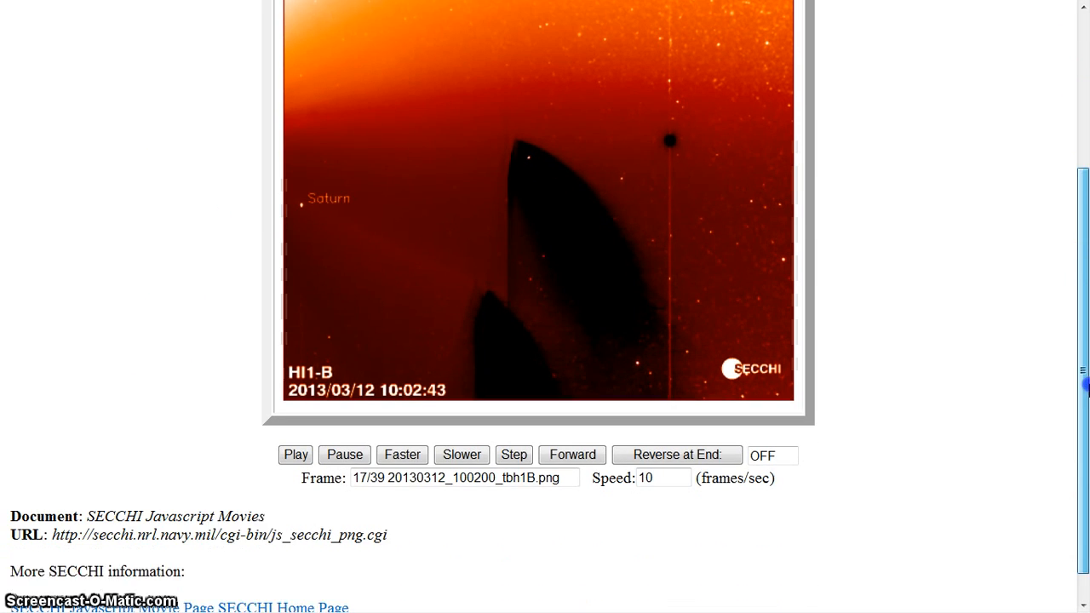
pyautogui.scroll(3)
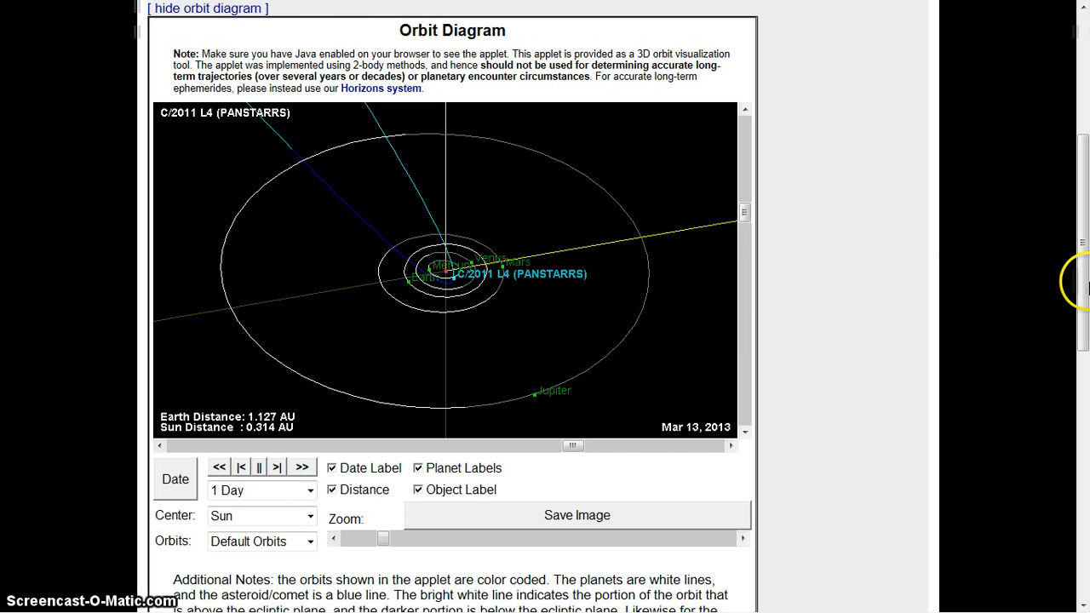
pyautogui.scroll(3)
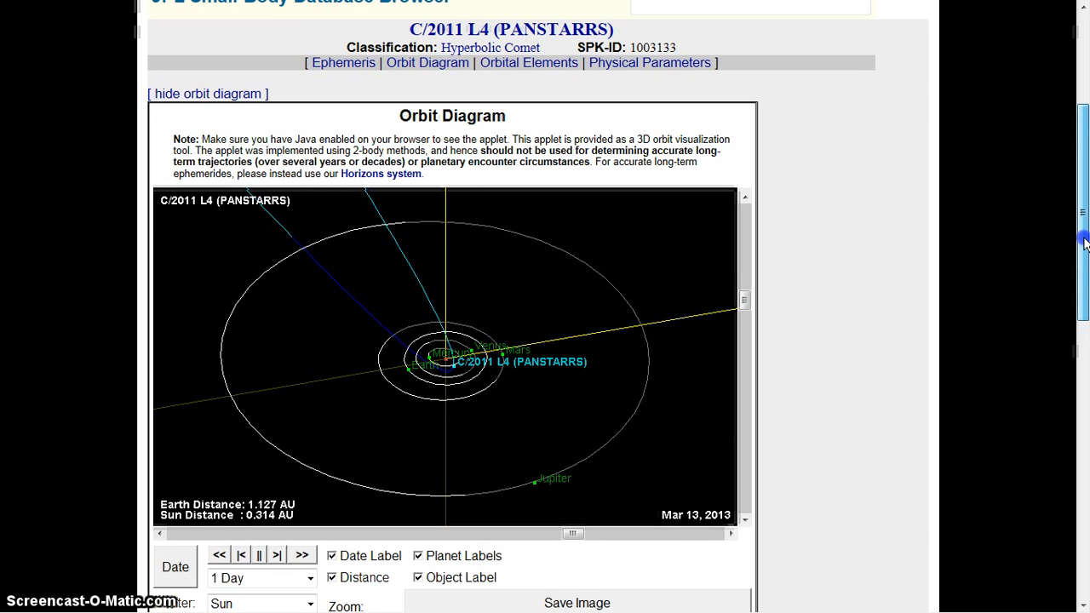
pyautogui.scroll(3)
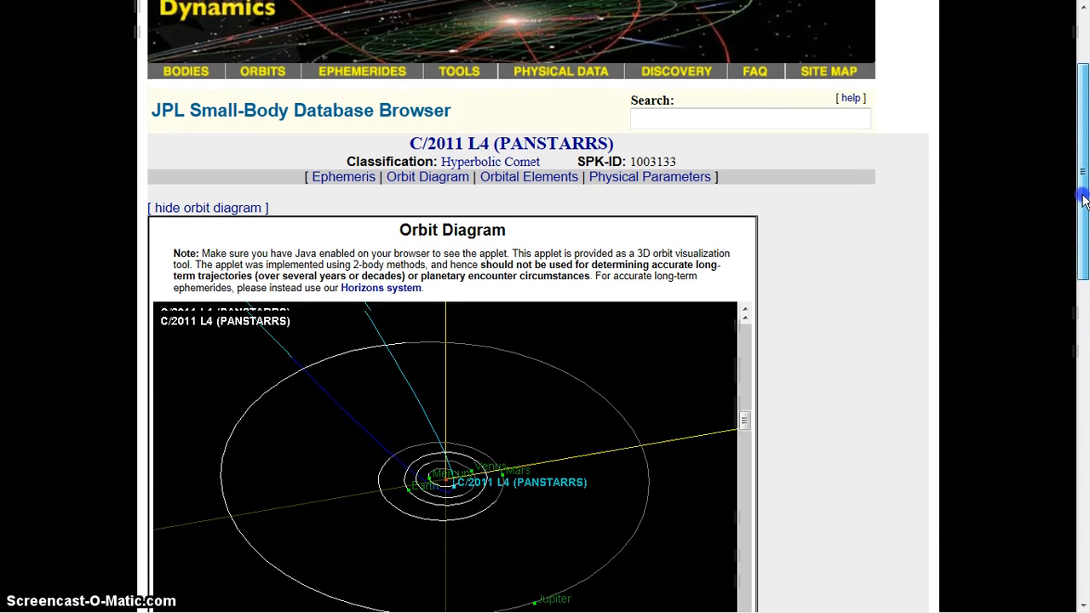
pyautogui.scroll(3)
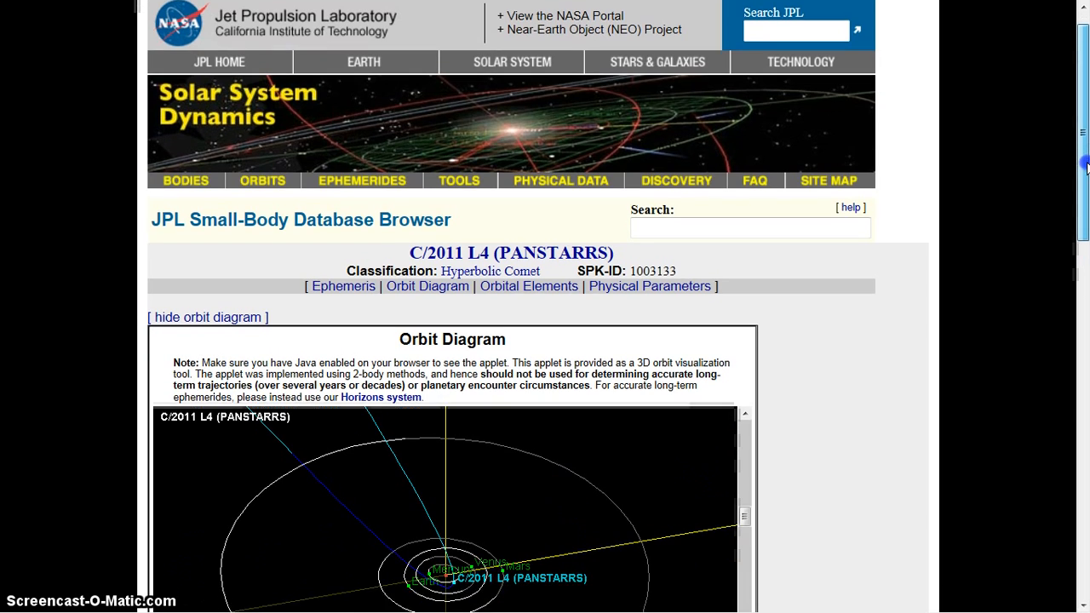
pyautogui.scroll(-3)
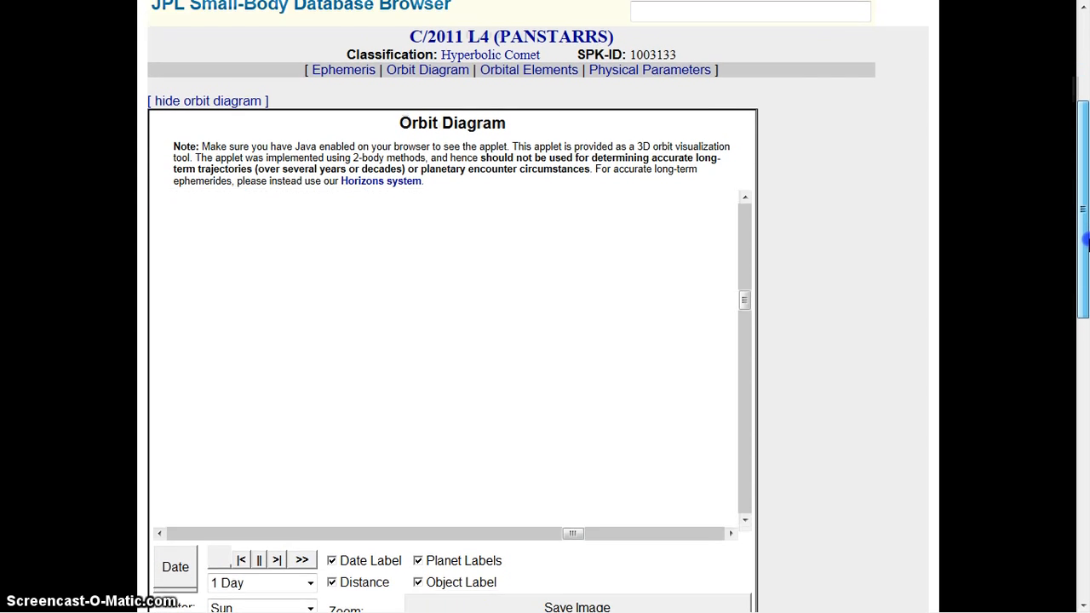
pyautogui.scroll(-3)
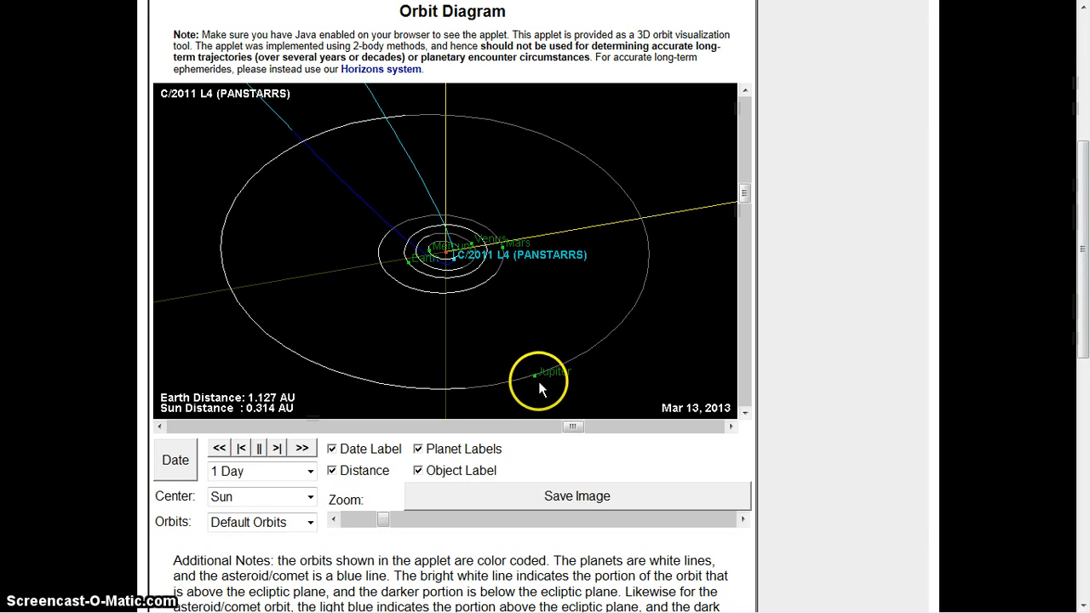
pyautogui.moveTo(626, 429)
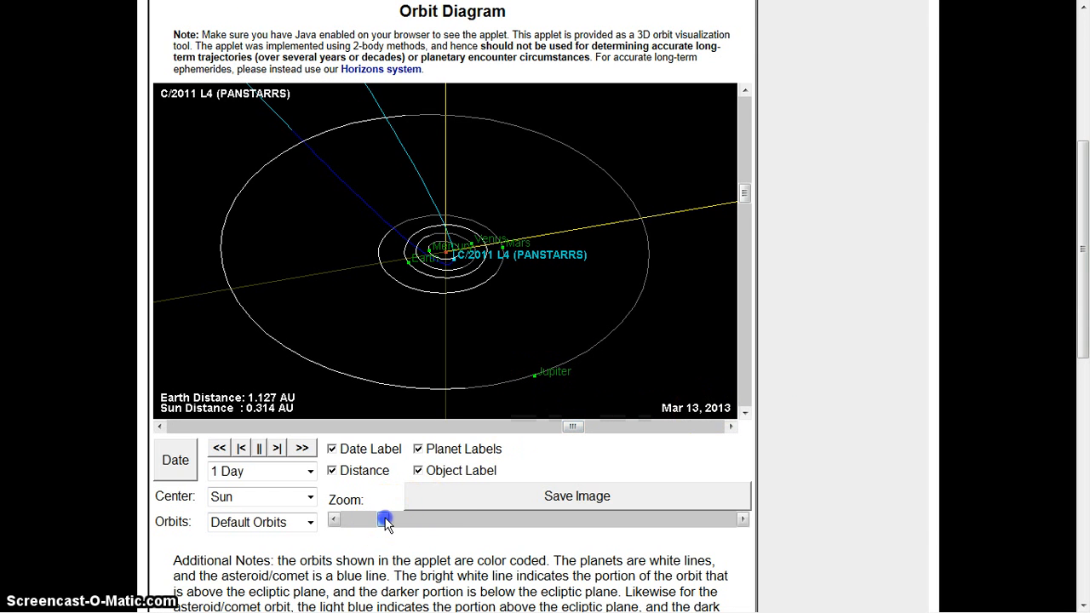
# Zoom the orbit diagram far out until Uranus, Neptune and Pluto appear around the comet's path
pyautogui.moveTo(384, 519); pyautogui.dragTo(367, 519)
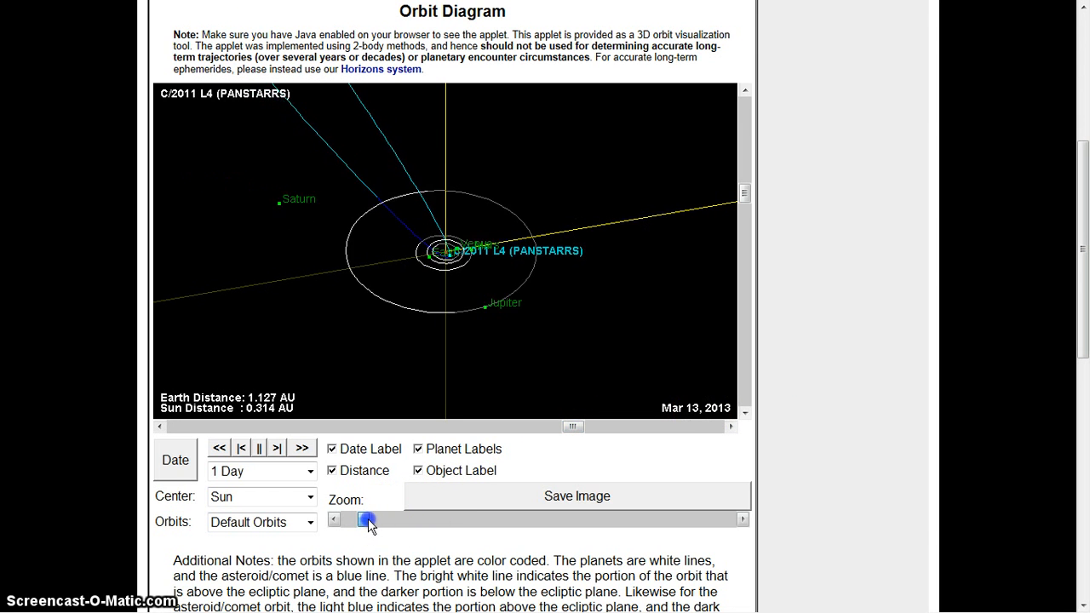
pyautogui.click(357, 520)
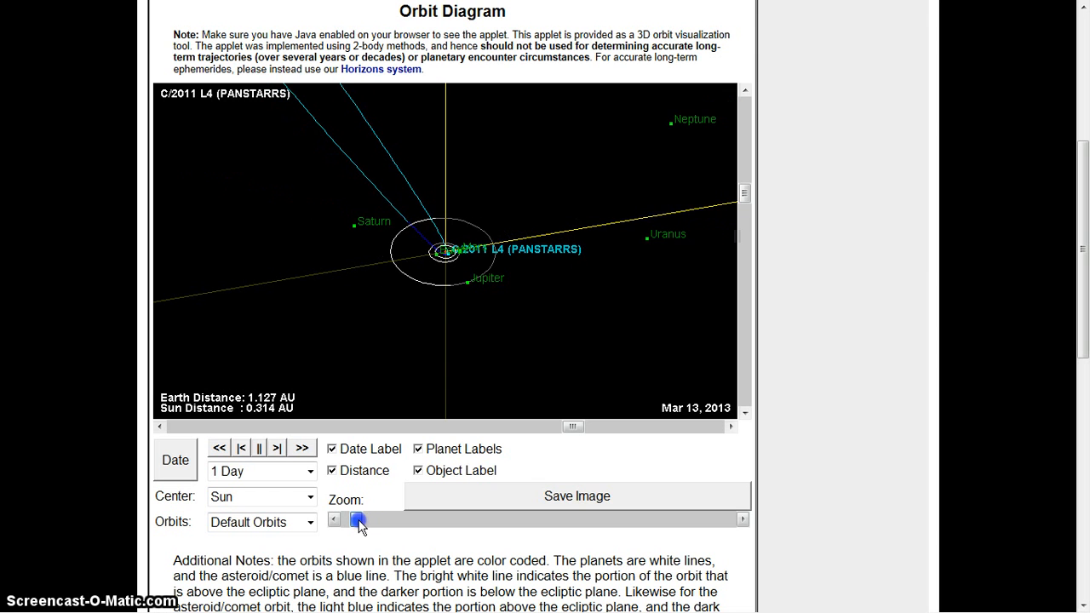
pyautogui.click(353, 520)
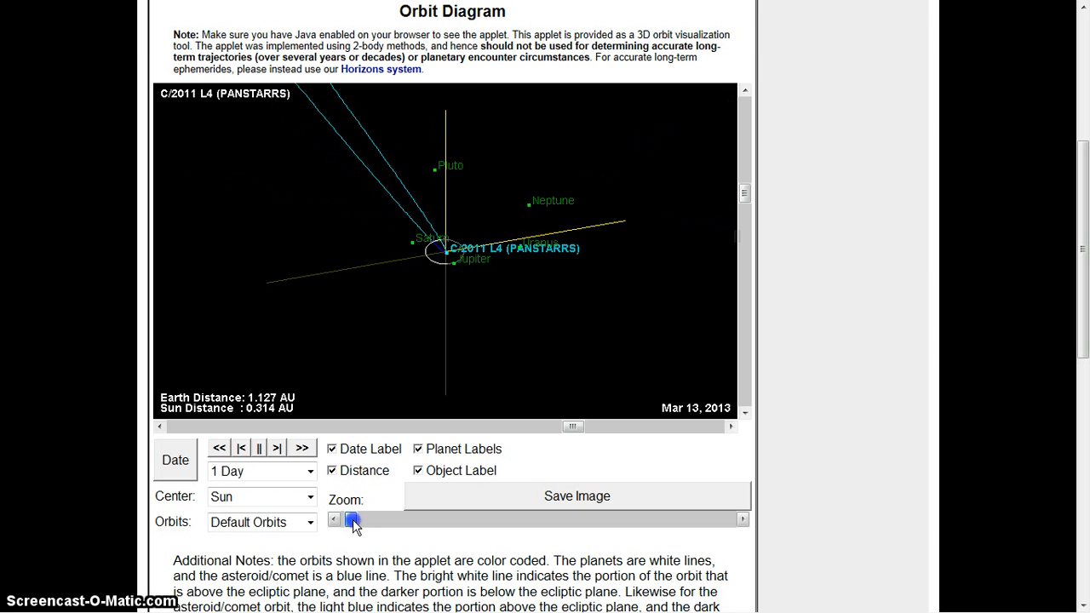
pyautogui.click(332, 520)
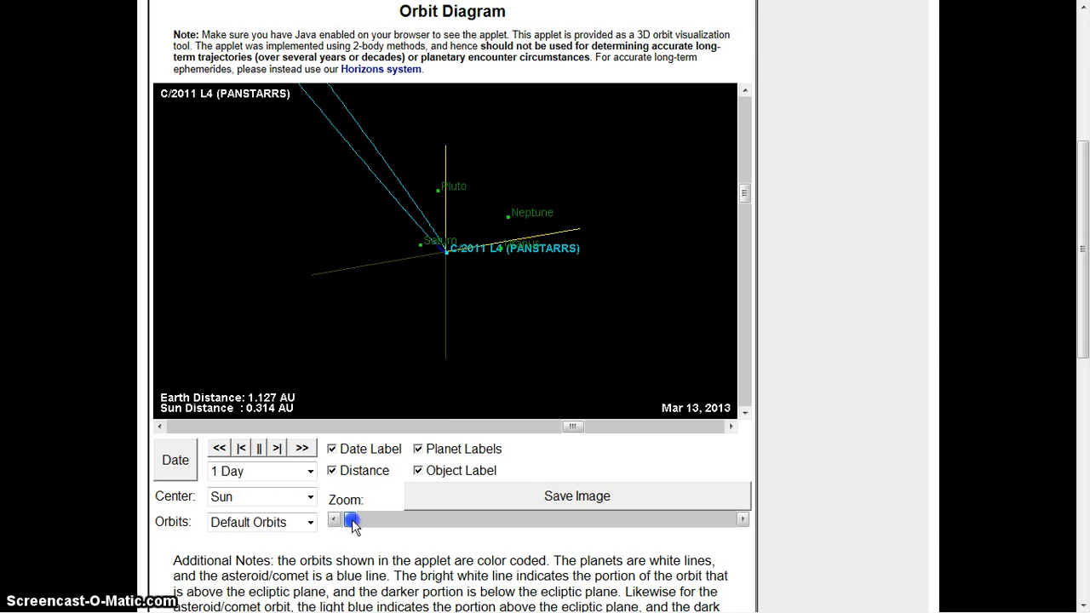
pyautogui.click(359, 520)
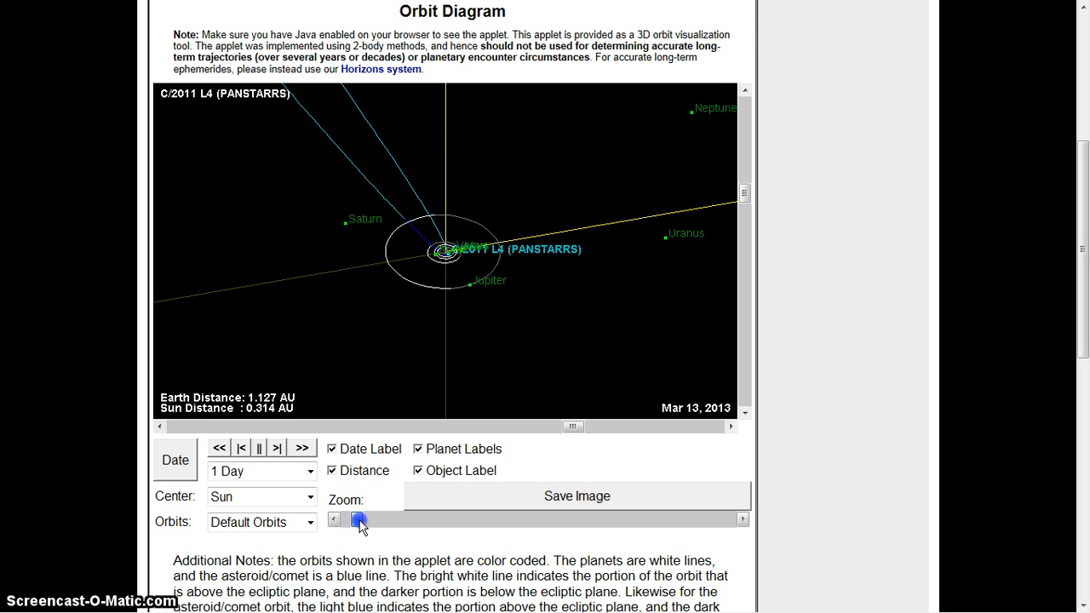
pyautogui.click(359, 519)
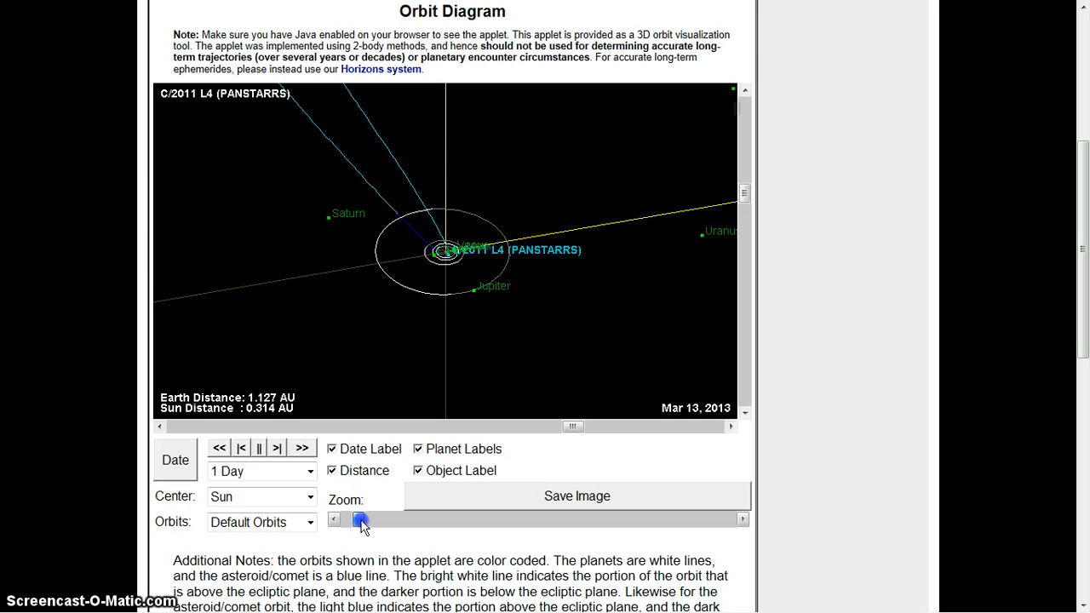
pyautogui.click(349, 519)
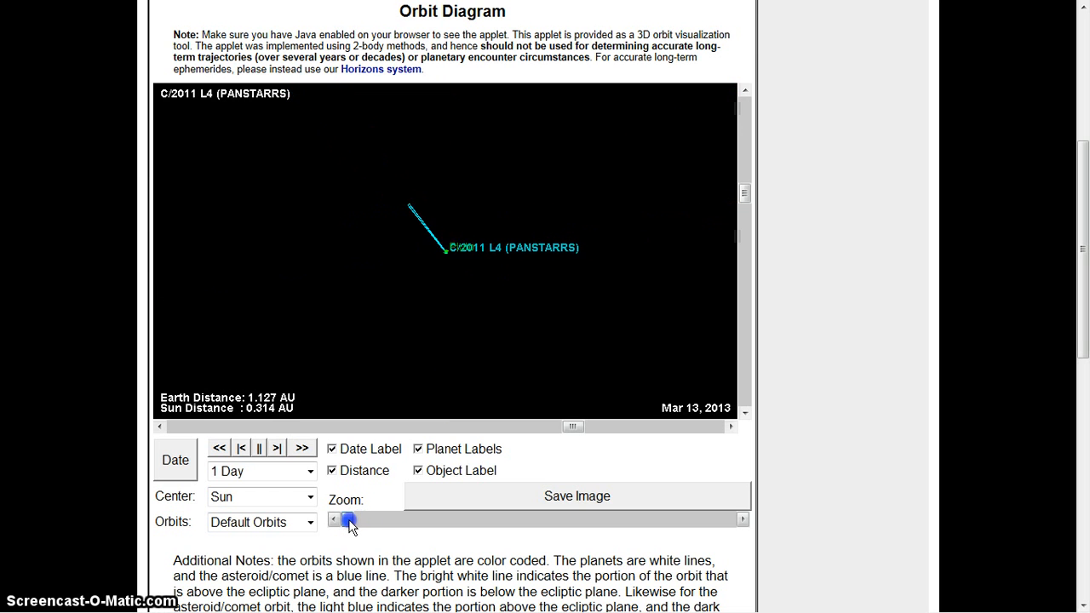
pyautogui.click(350, 520)
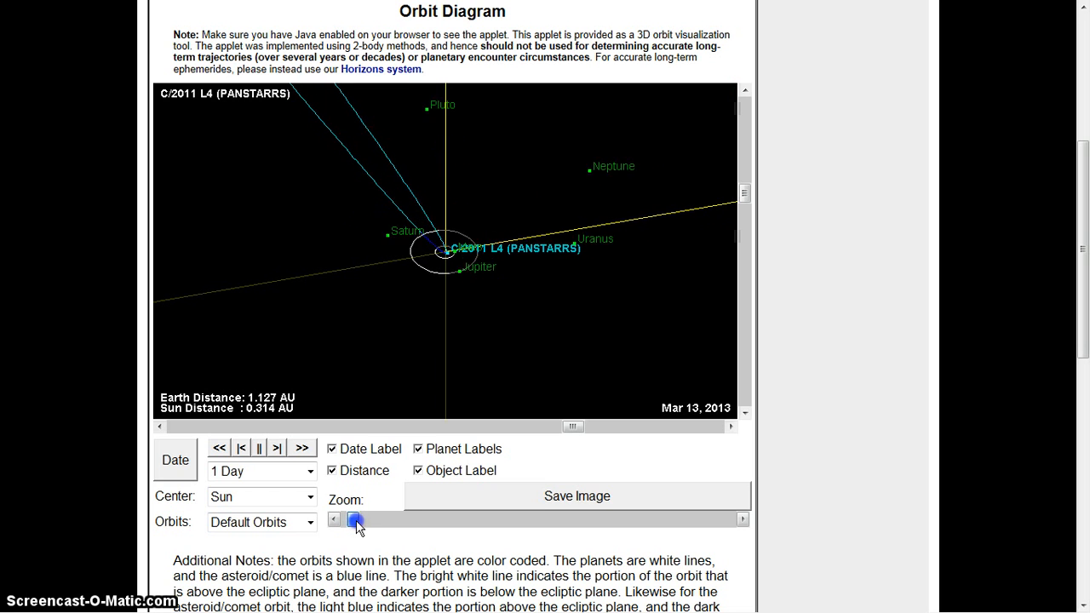
# Adjust the zoom back in so the comet's path sits among Jupiter, Saturn and Uranus
pyautogui.click(355, 519)
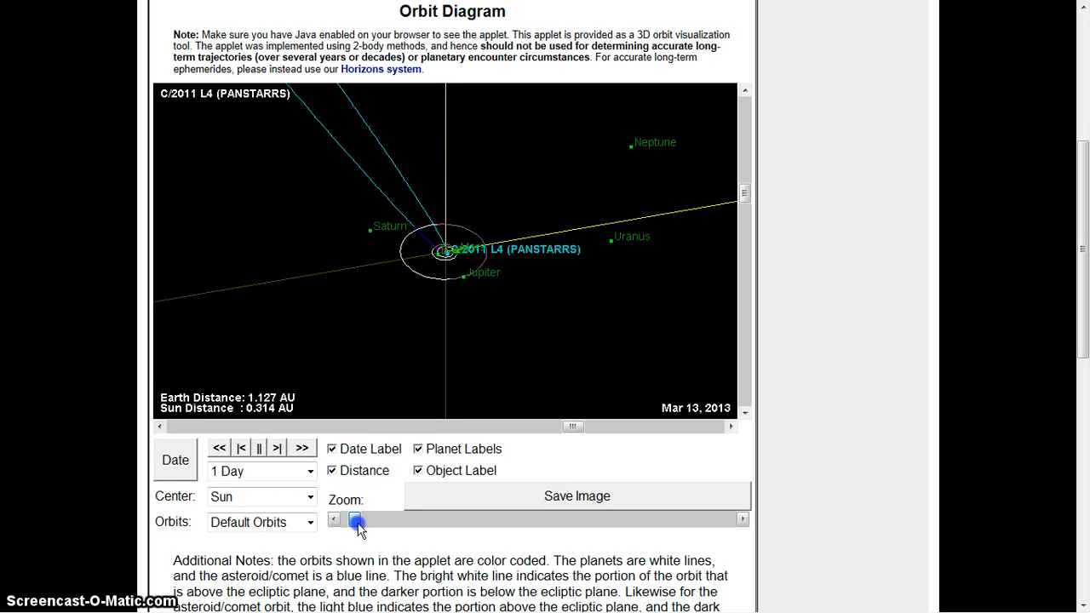
pyautogui.click(352, 520)
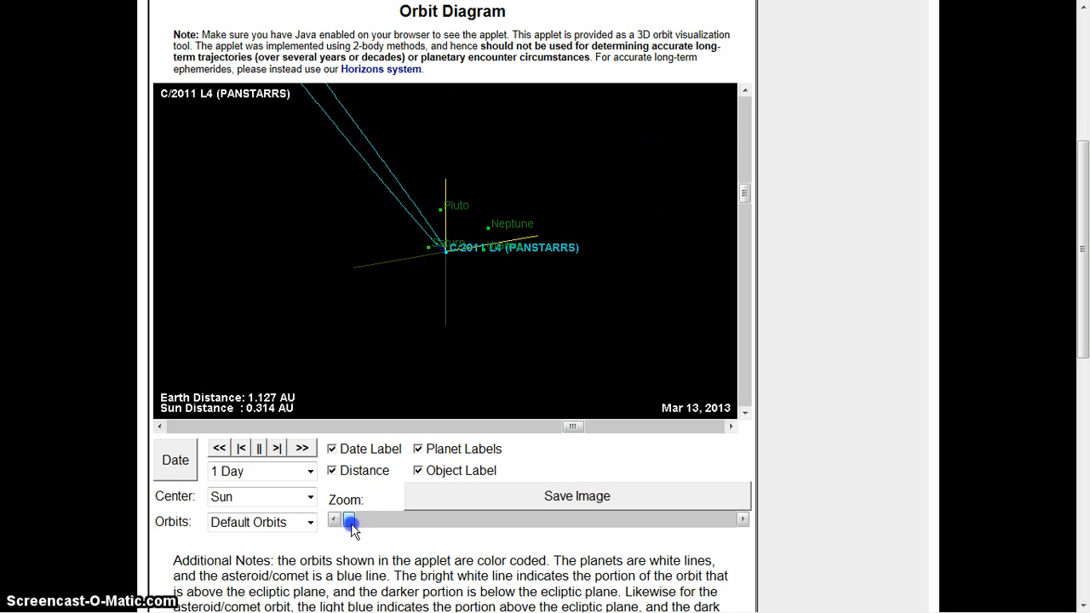
pyautogui.click(349, 520)
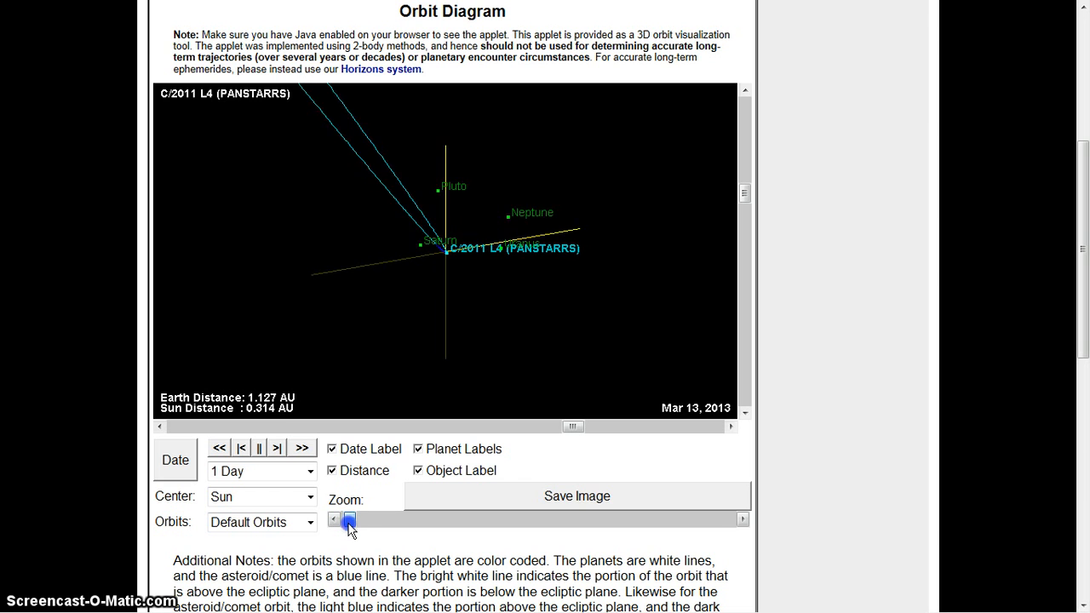
pyautogui.click(349, 522)
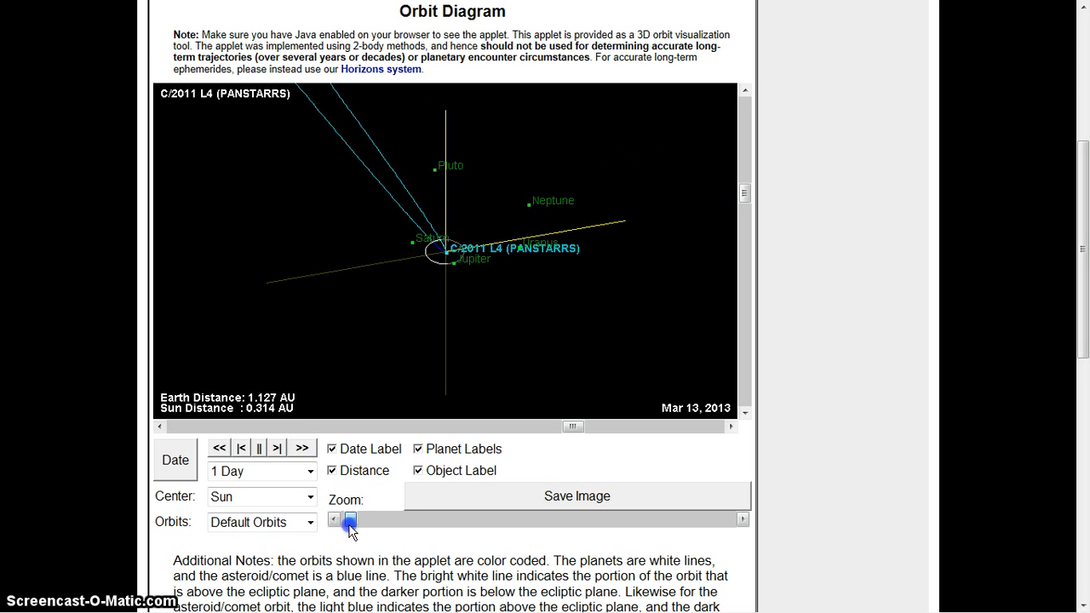
pyautogui.click(349, 521)
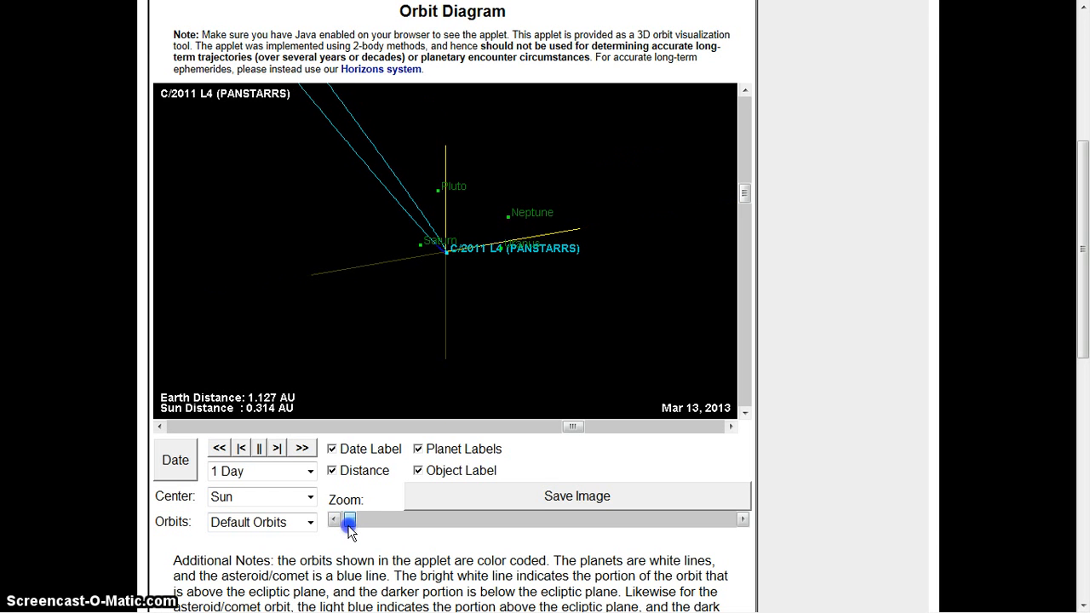
pyautogui.click(349, 520)
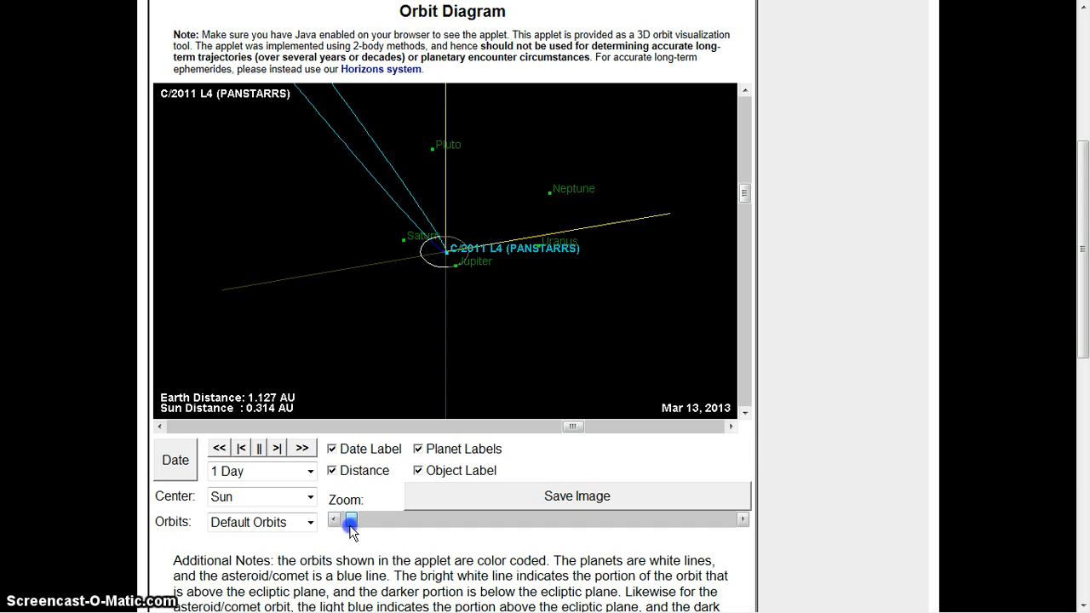
pyautogui.click(350, 520)
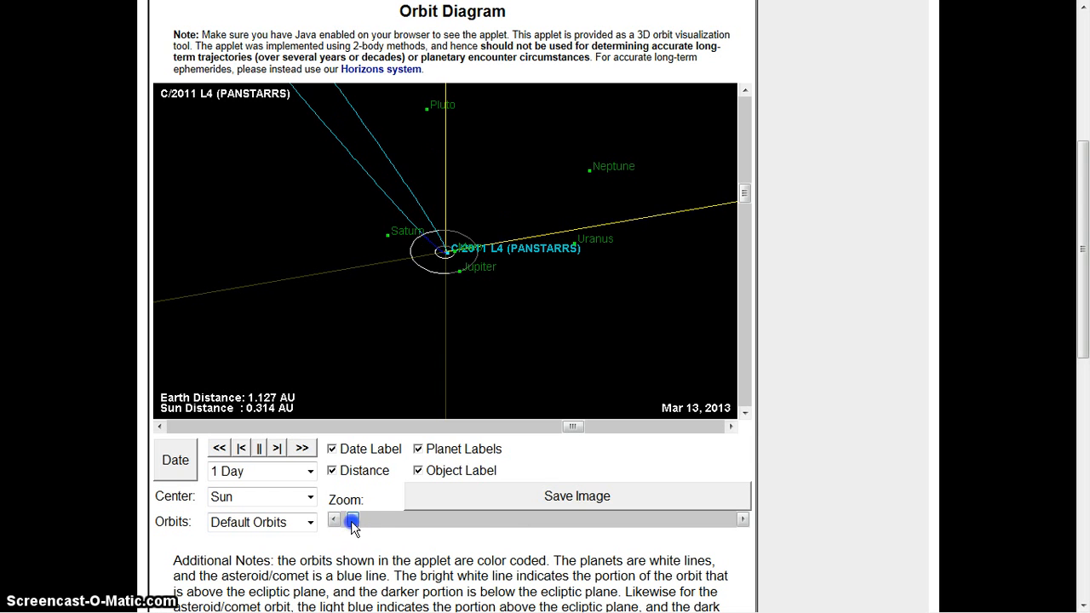
pyautogui.click(353, 520)
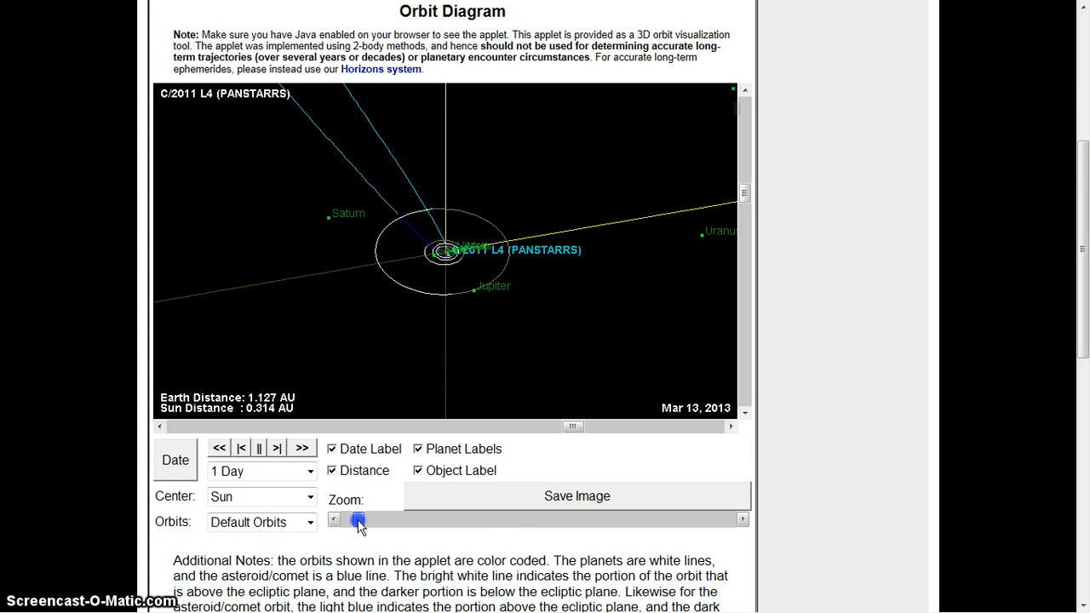
# Zoom the diagram in to the inner planets with C/2011 L4 passing near the Sun
pyautogui.moveTo(357, 520); pyautogui.dragTo(378, 521)
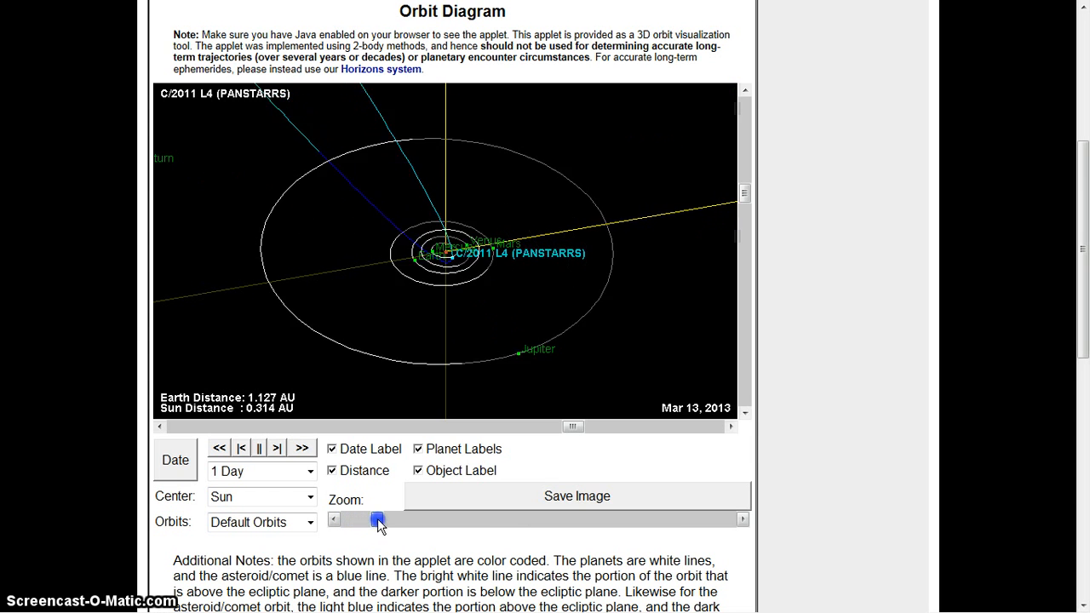
pyautogui.moveTo(377, 520); pyautogui.dragTo(444, 521)
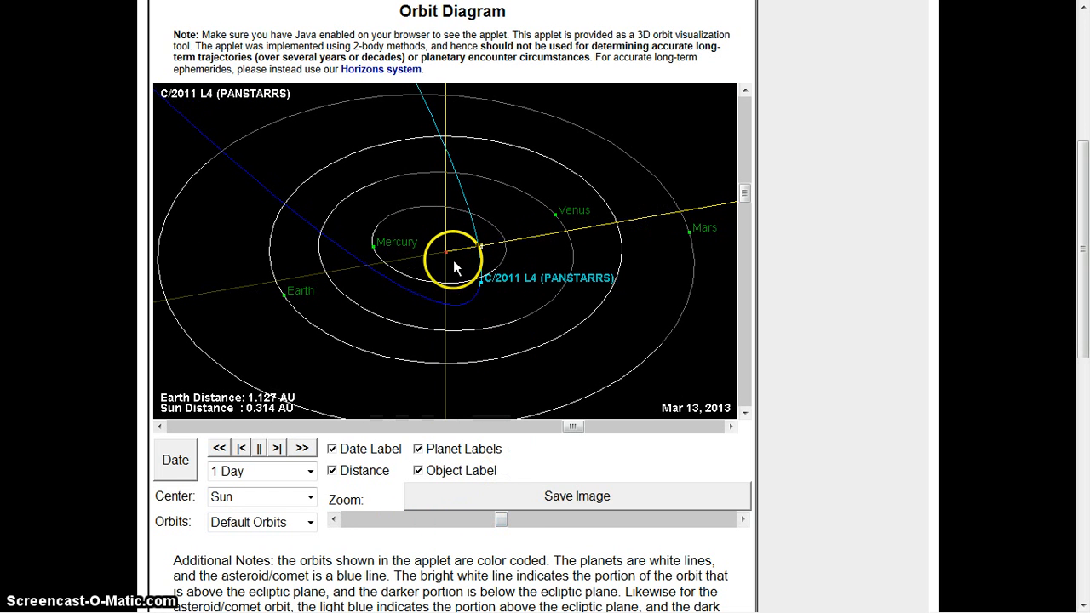
pyautogui.moveTo(341, 296)
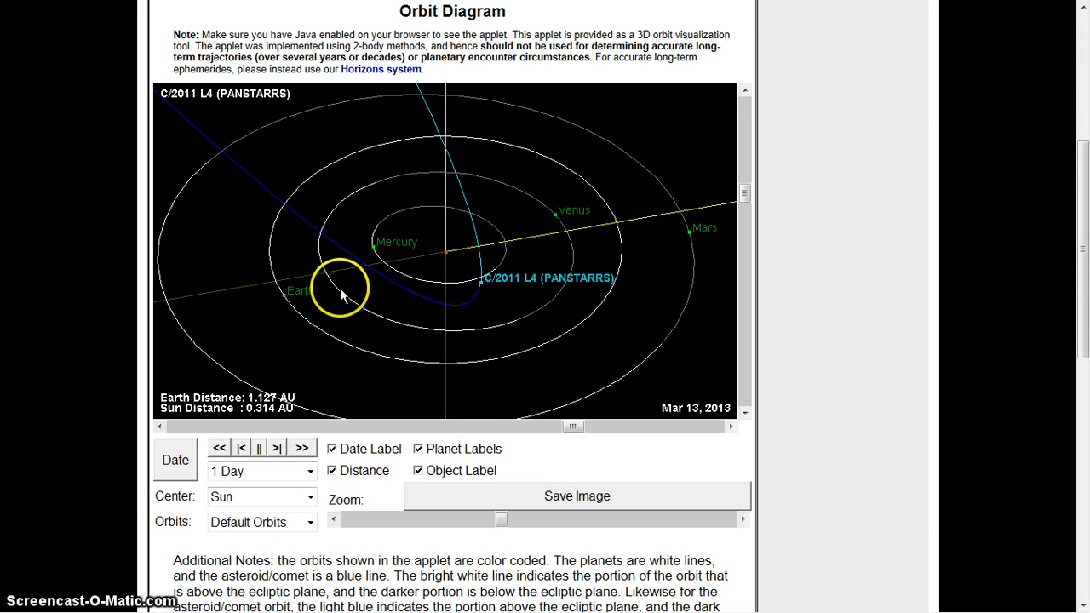
pyautogui.moveTo(444, 266)
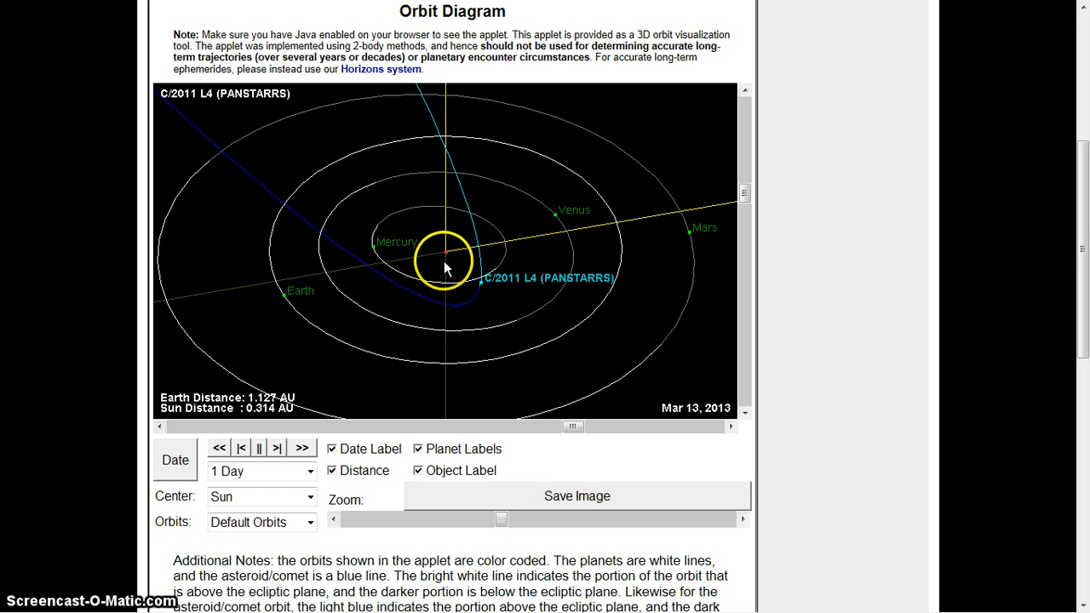
pyautogui.moveTo(413, 264)
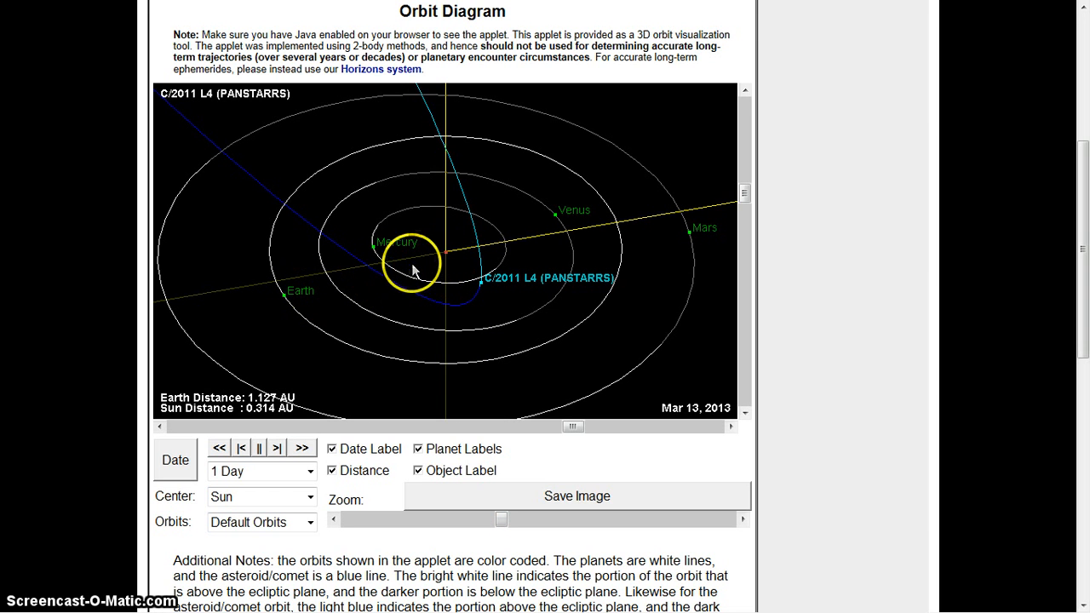
pyautogui.moveTo(443, 268)
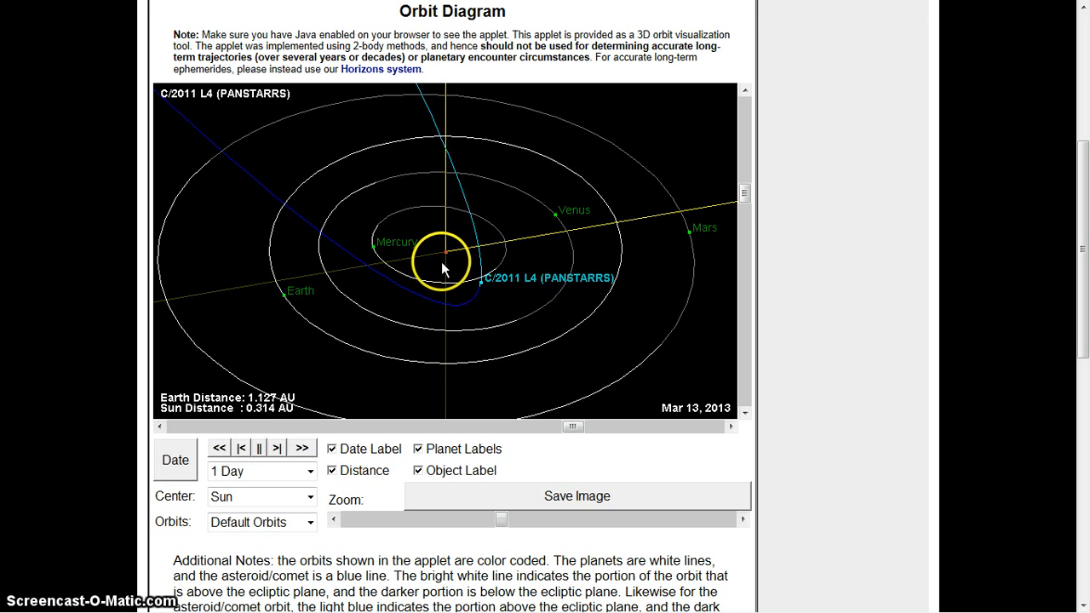
pyautogui.moveTo(408, 281)
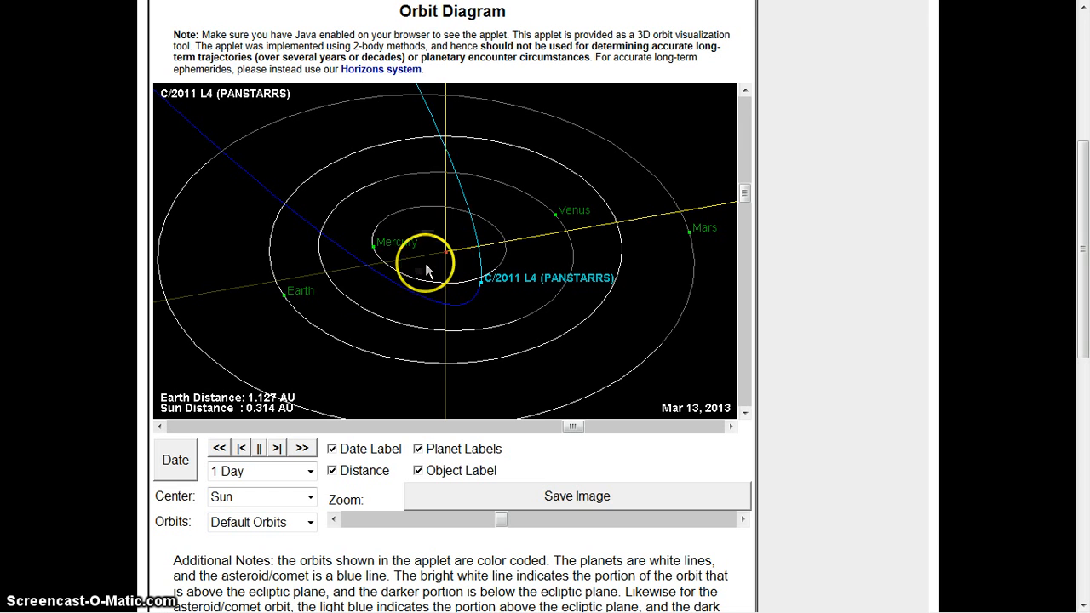
pyautogui.moveTo(625, 385)
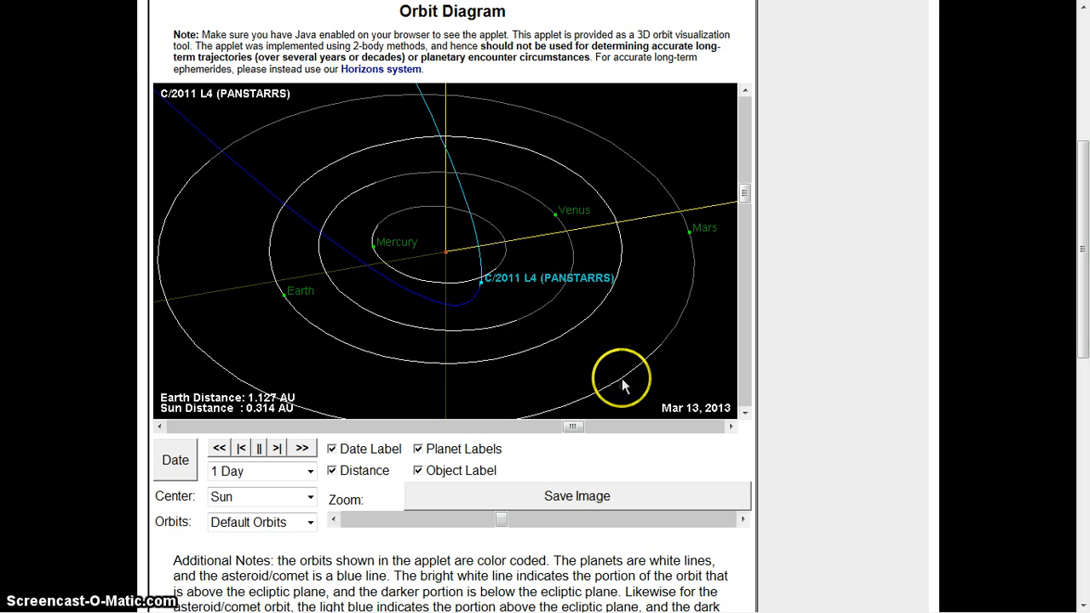
pyautogui.moveTo(488, 492)
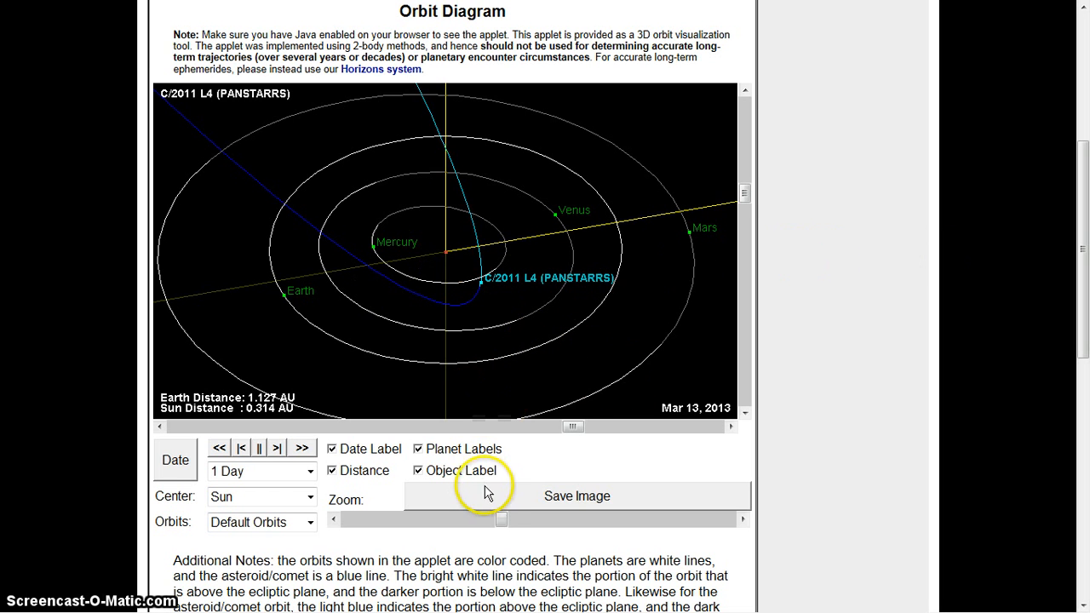
# Zoom the orbit diagram out past Jupiter and Saturn until Neptune and Pluto show
pyautogui.moveTo(501, 519); pyautogui.dragTo(471, 520)
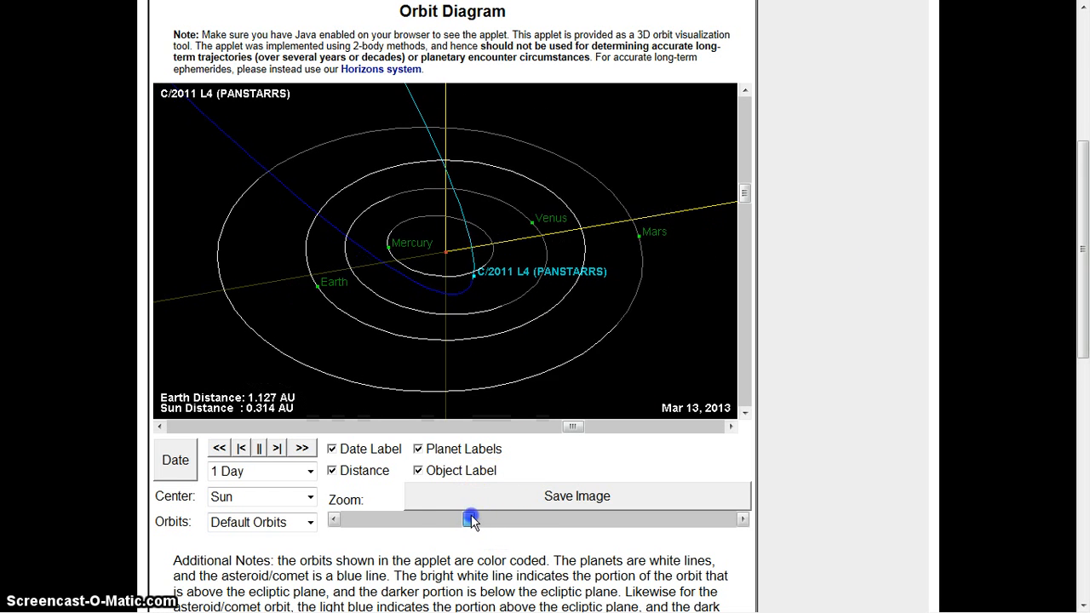
pyautogui.moveTo(471, 518); pyautogui.dragTo(405, 518)
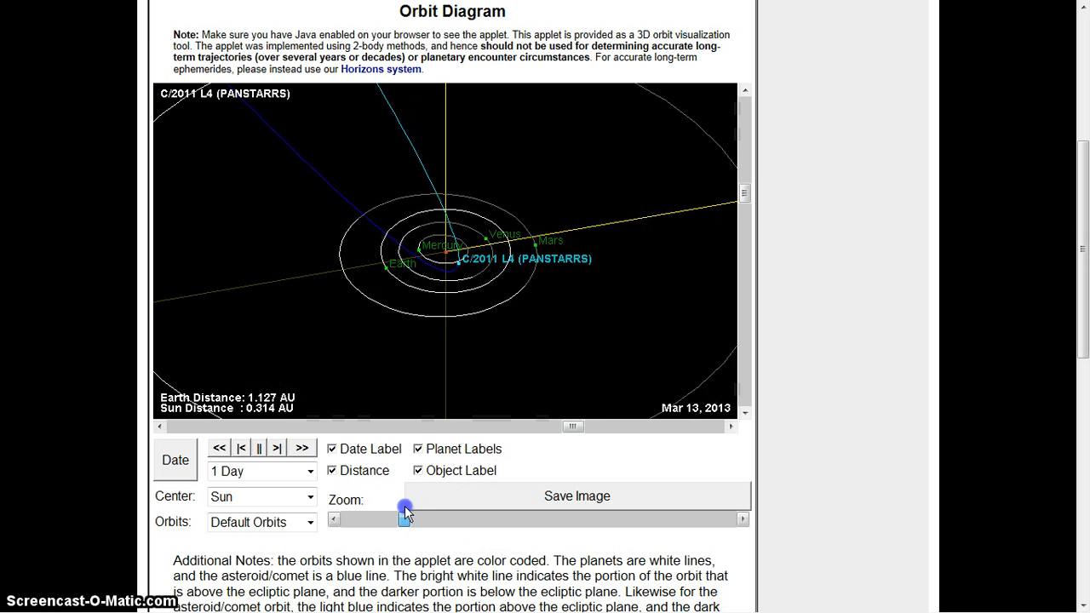
pyautogui.moveTo(404, 509); pyautogui.dragTo(373, 510)
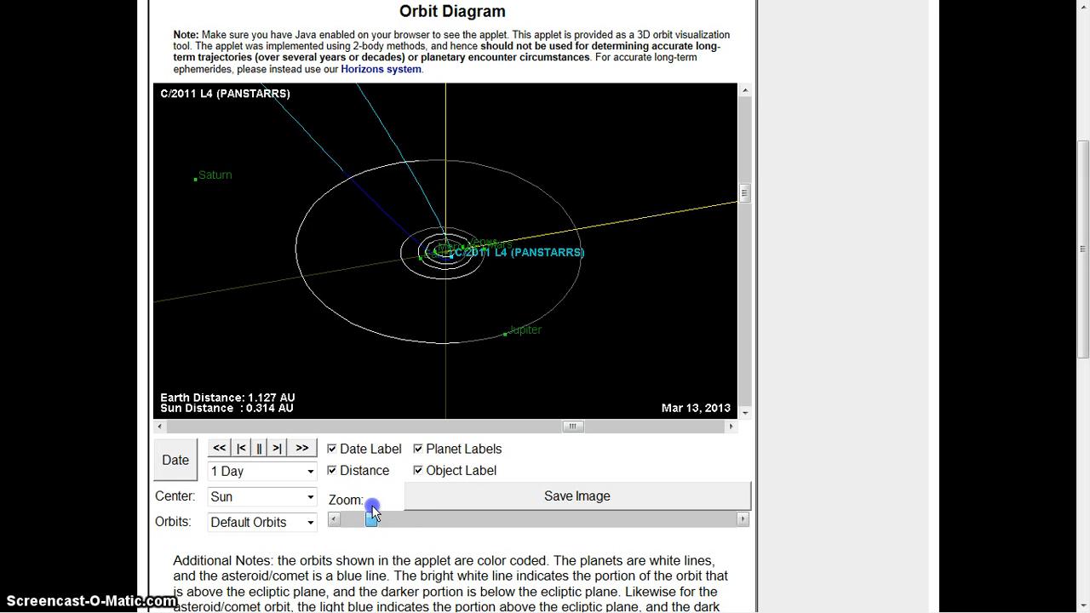
pyautogui.moveTo(372, 508); pyautogui.dragTo(354, 520)
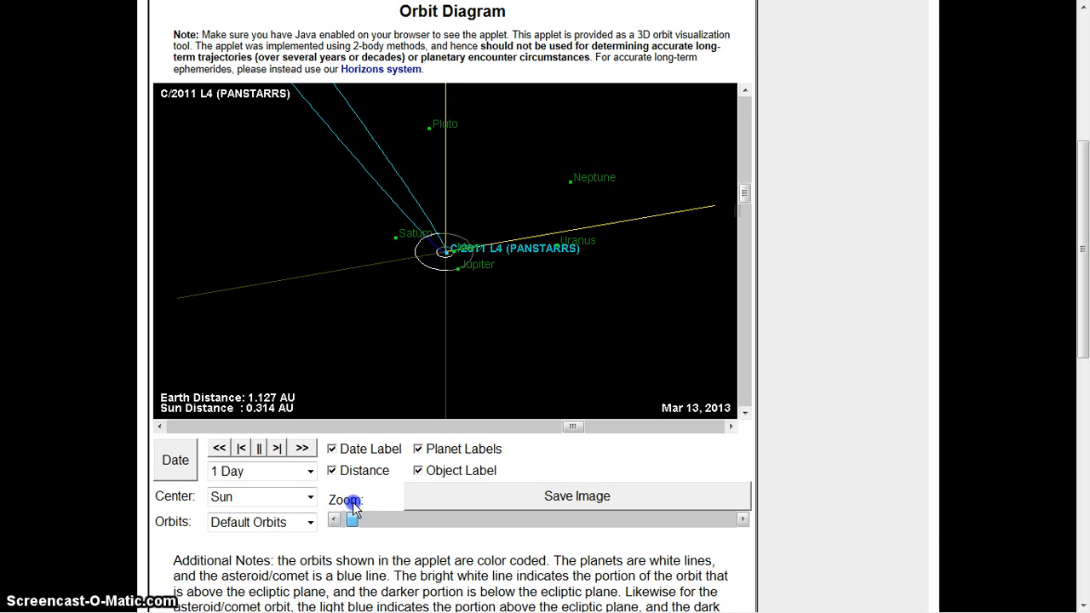
pyautogui.click(352, 511)
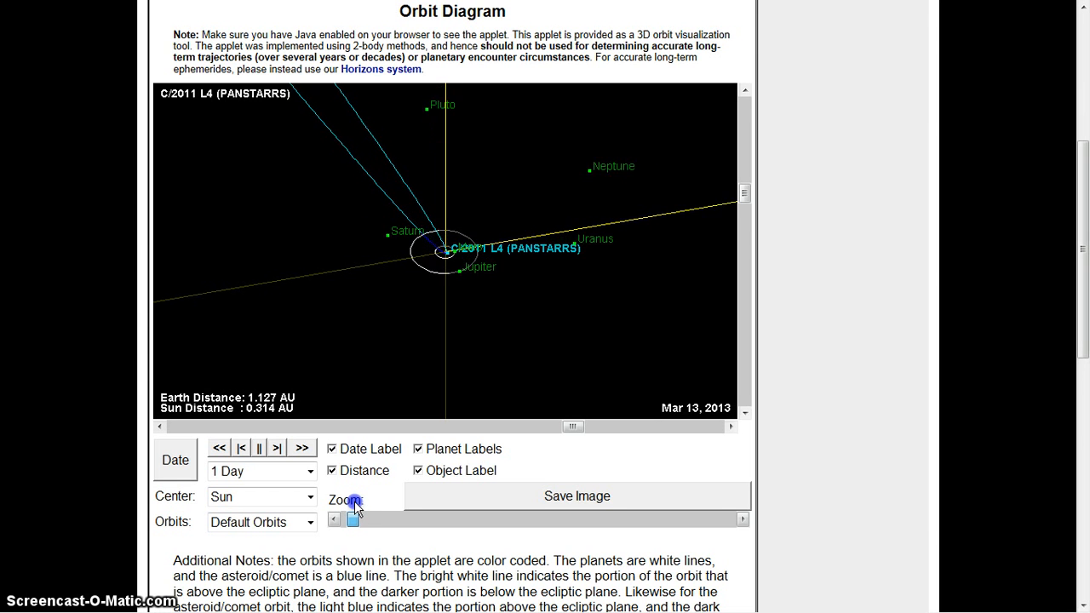
# Zoom back in around Jupiter's orbit, briefly out to Saturn, then in toward the inner planets
pyautogui.moveTo(353, 520); pyautogui.dragTo(373, 520)
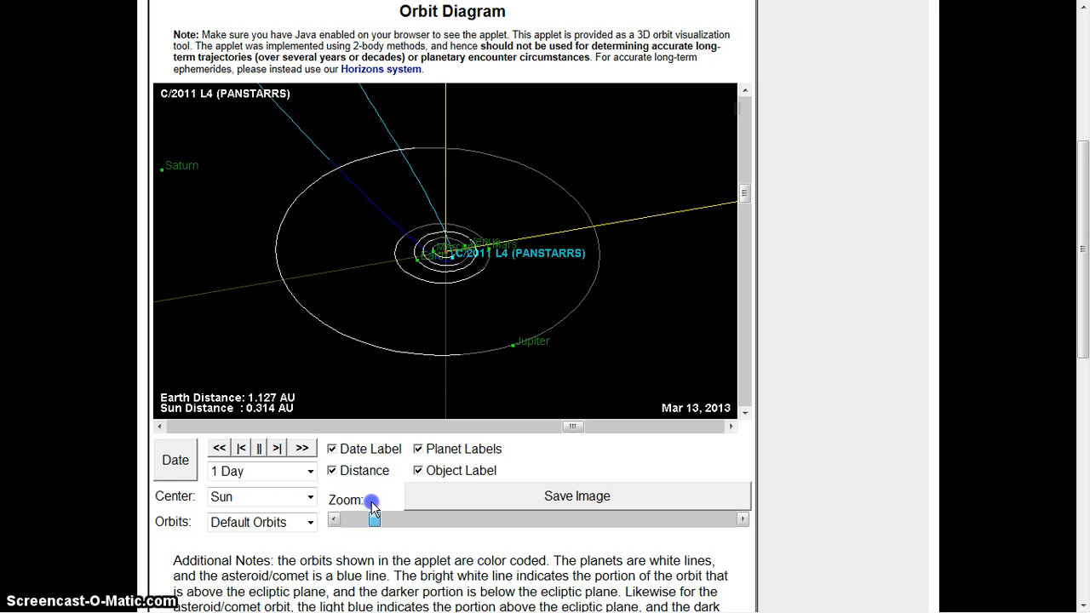
pyautogui.moveTo(373, 519); pyautogui.dragTo(390, 519)
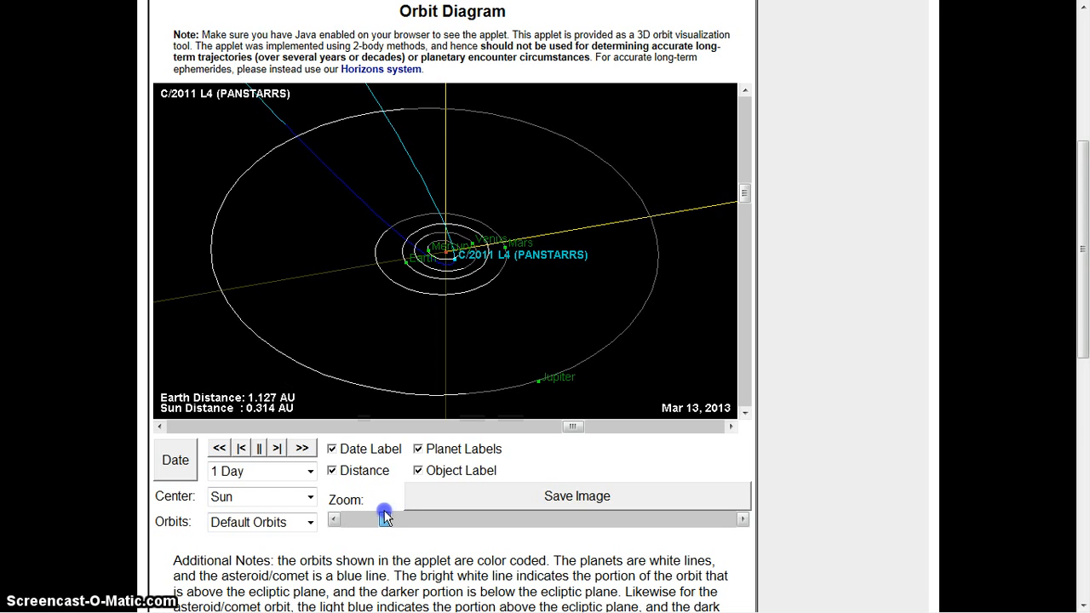
pyautogui.moveTo(385, 515); pyautogui.dragTo(359, 515)
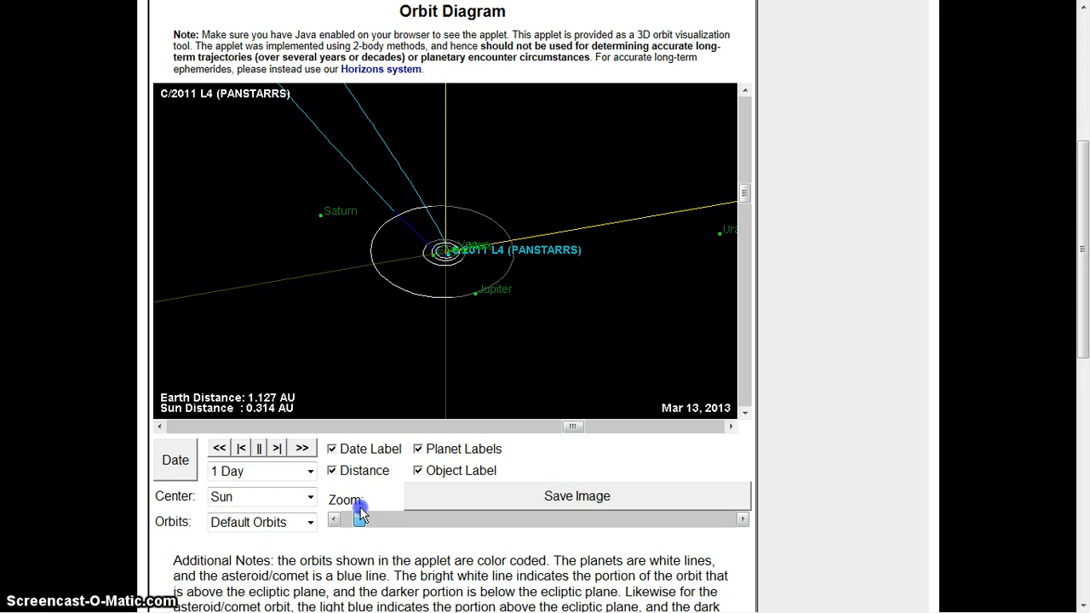
pyautogui.click(359, 517)
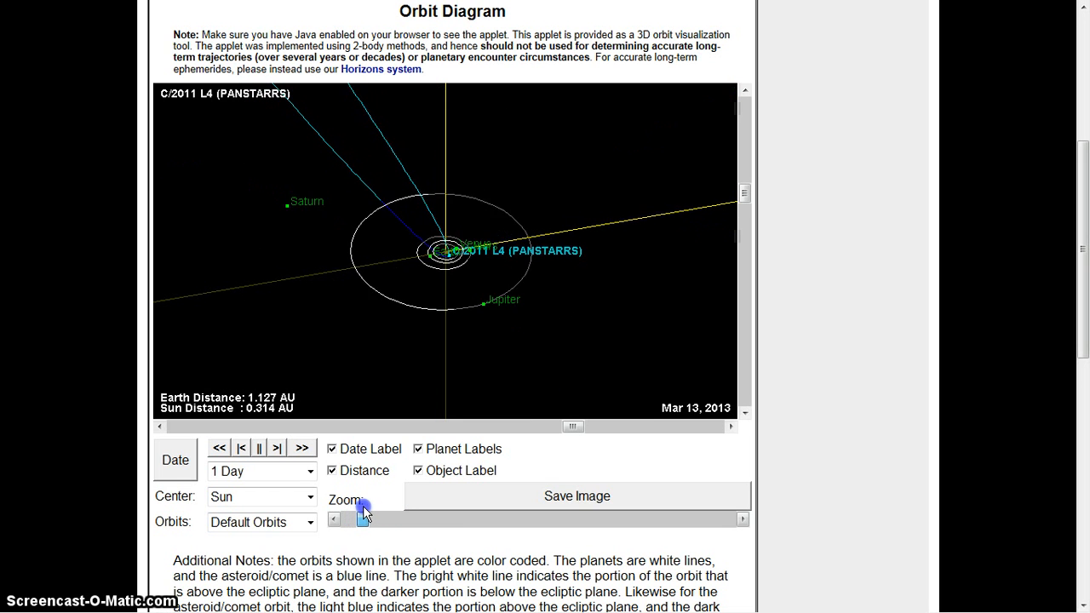
pyautogui.moveTo(364, 518); pyautogui.dragTo(383, 518)
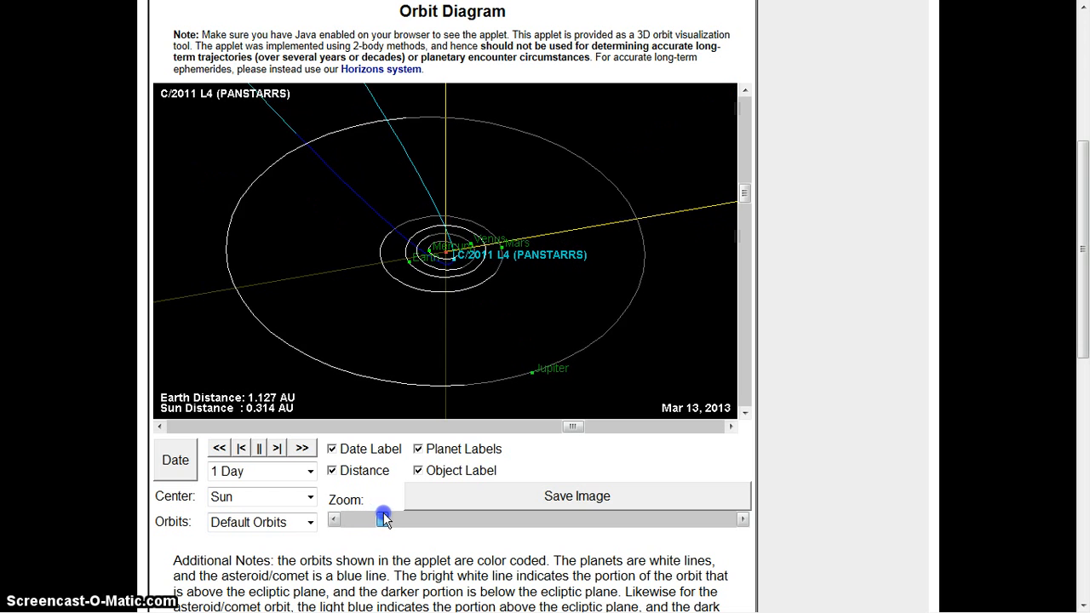
pyautogui.moveTo(383, 518); pyautogui.dragTo(391, 518)
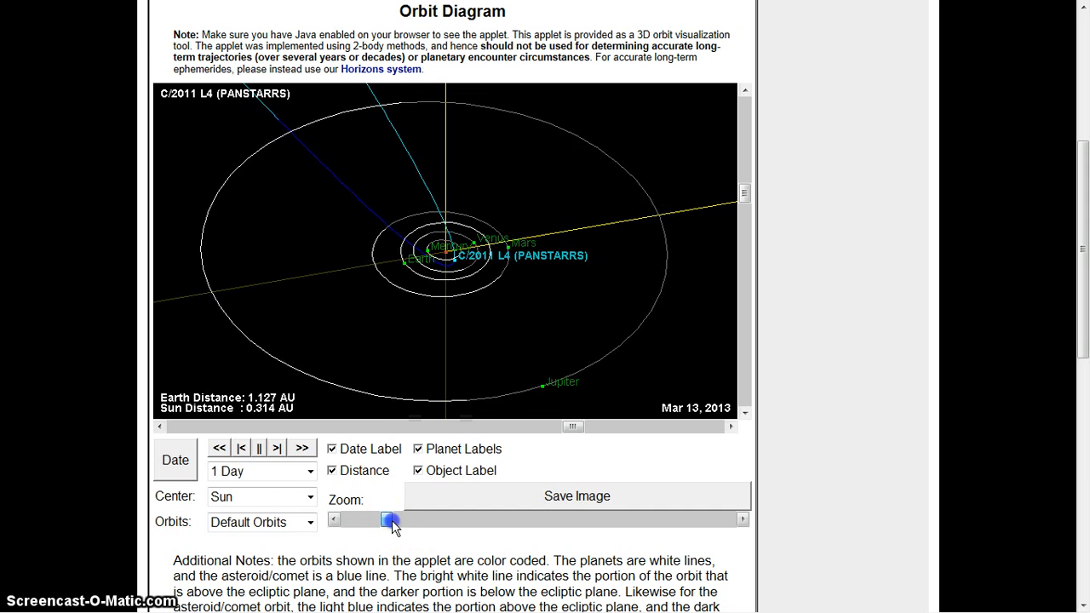
# Zoom out again through Saturn's region to the outer planets and Pluto
pyautogui.moveTo(390, 520); pyautogui.dragTo(374, 520)
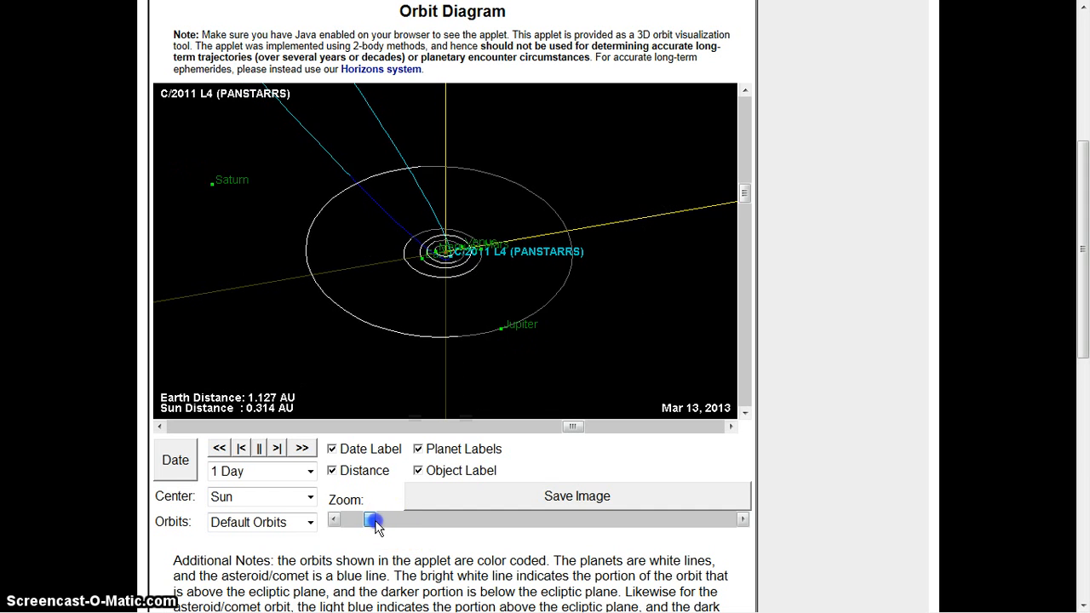
pyautogui.click(356, 520)
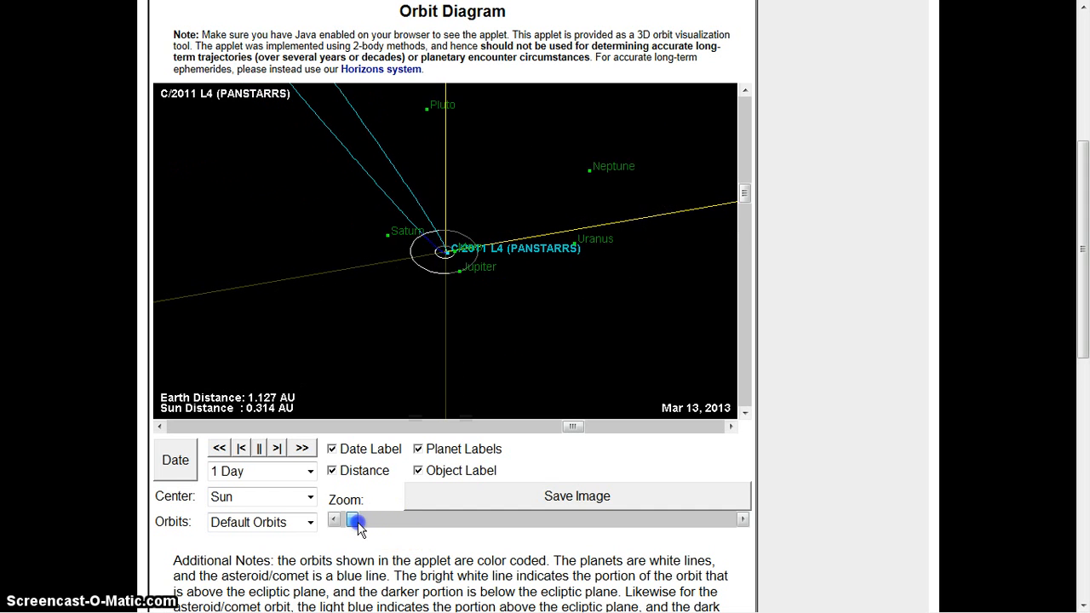
pyautogui.click(356, 520)
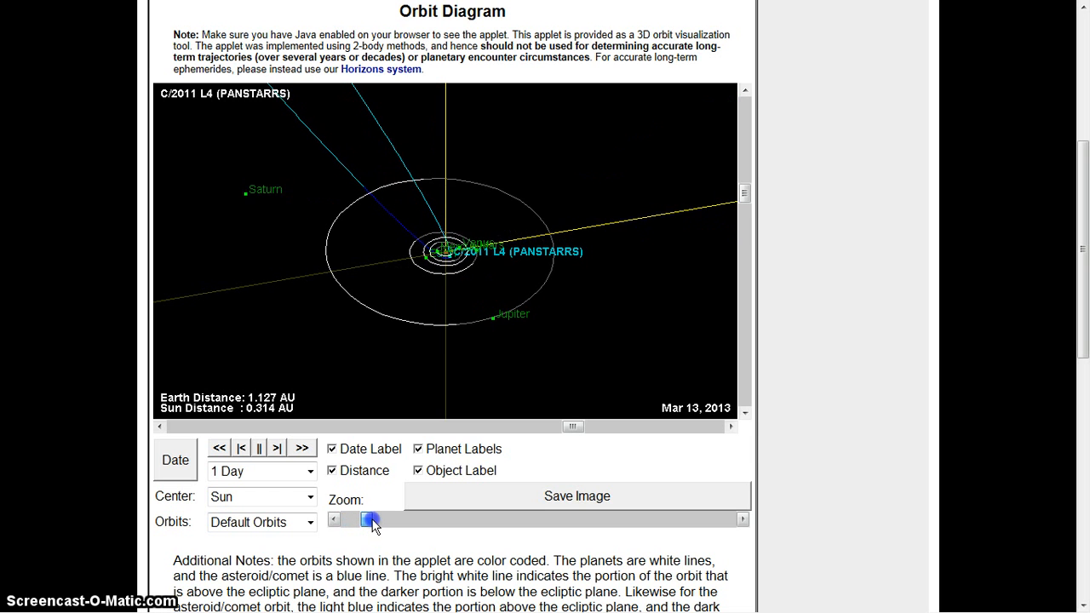
pyautogui.click(371, 520)
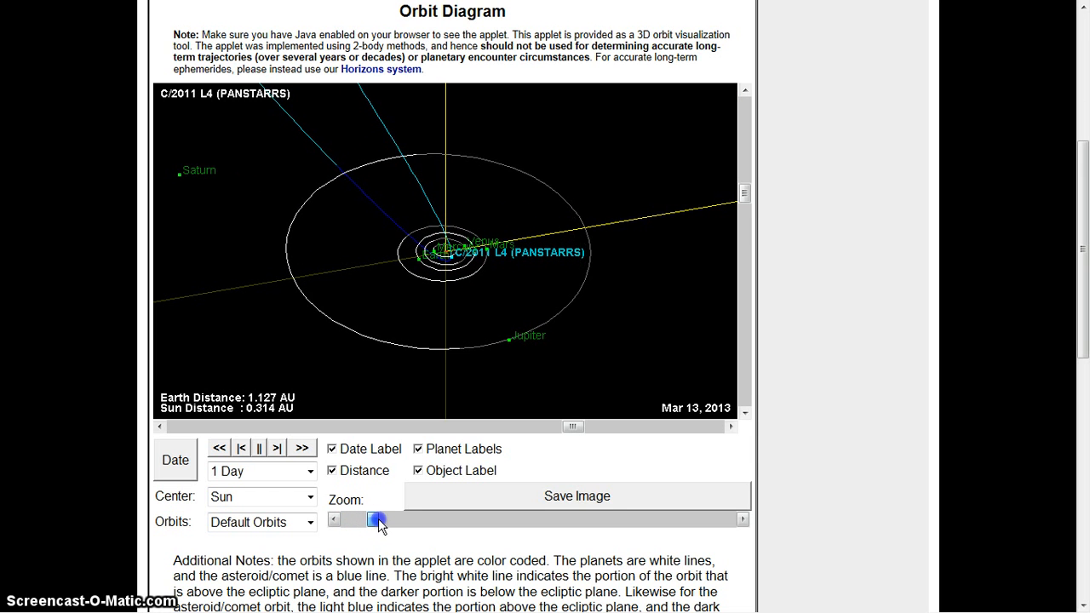
pyautogui.click(378, 520)
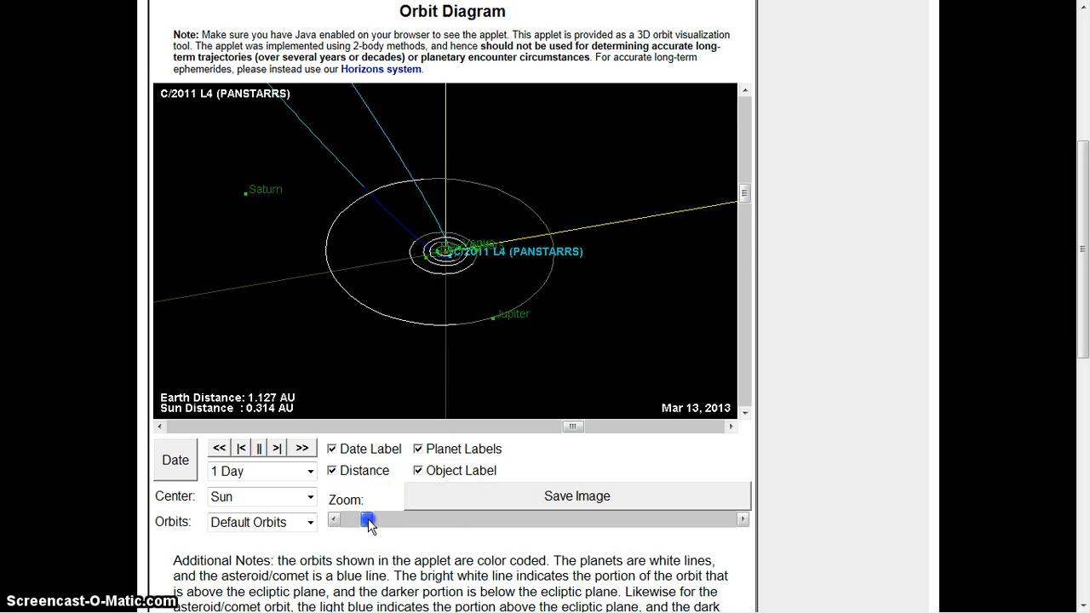
pyautogui.click(367, 519)
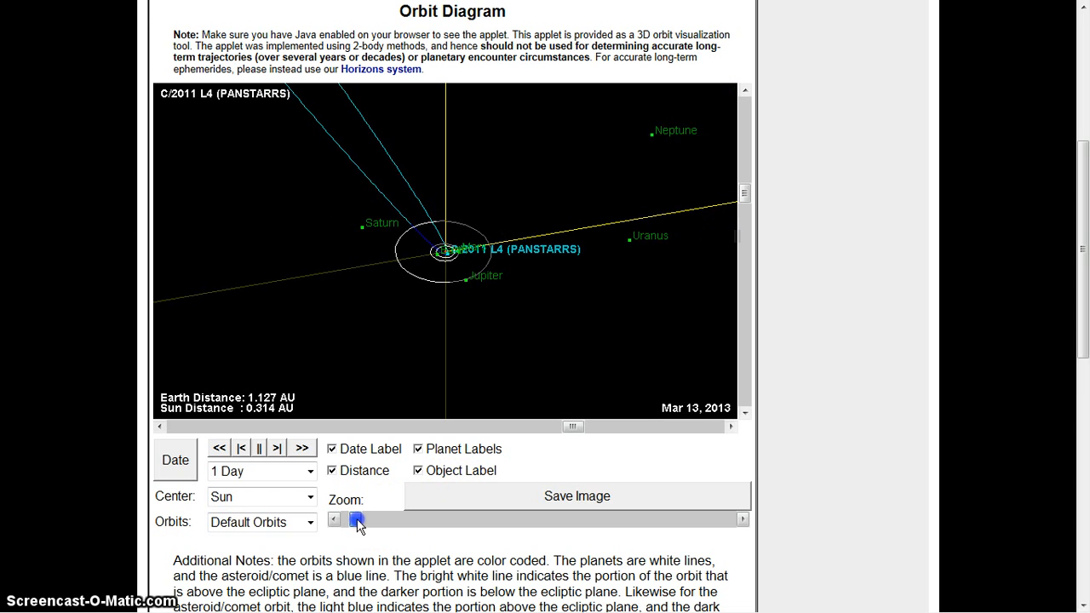
pyautogui.click(353, 519)
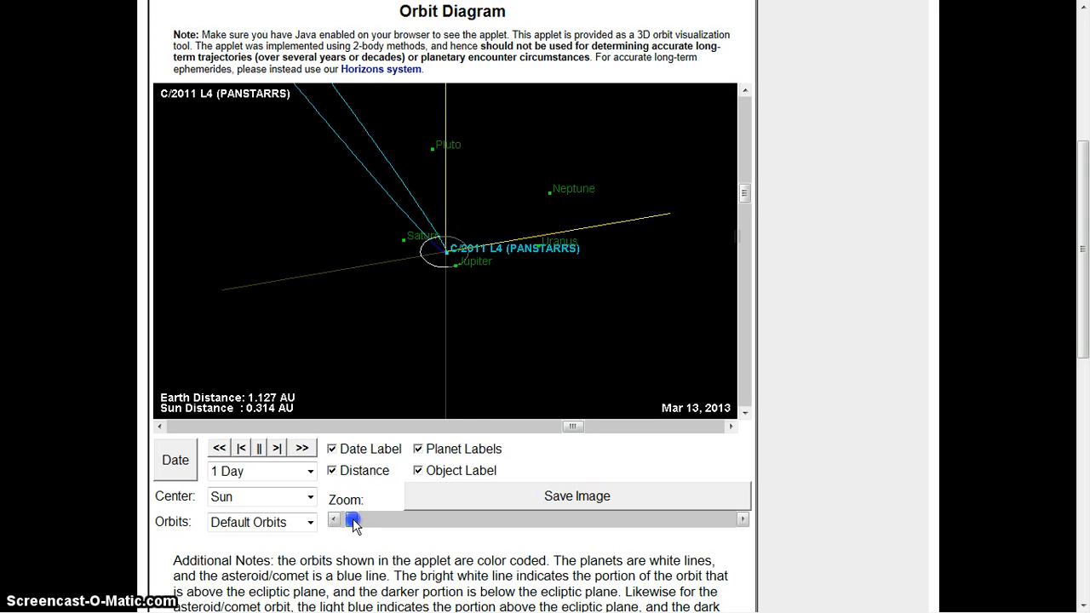
# Zoom in toward Jupiter's orbit and the inner solar system, then back out to Neptune and Uranus
pyautogui.moveTo(352, 520); pyautogui.dragTo(377, 520)
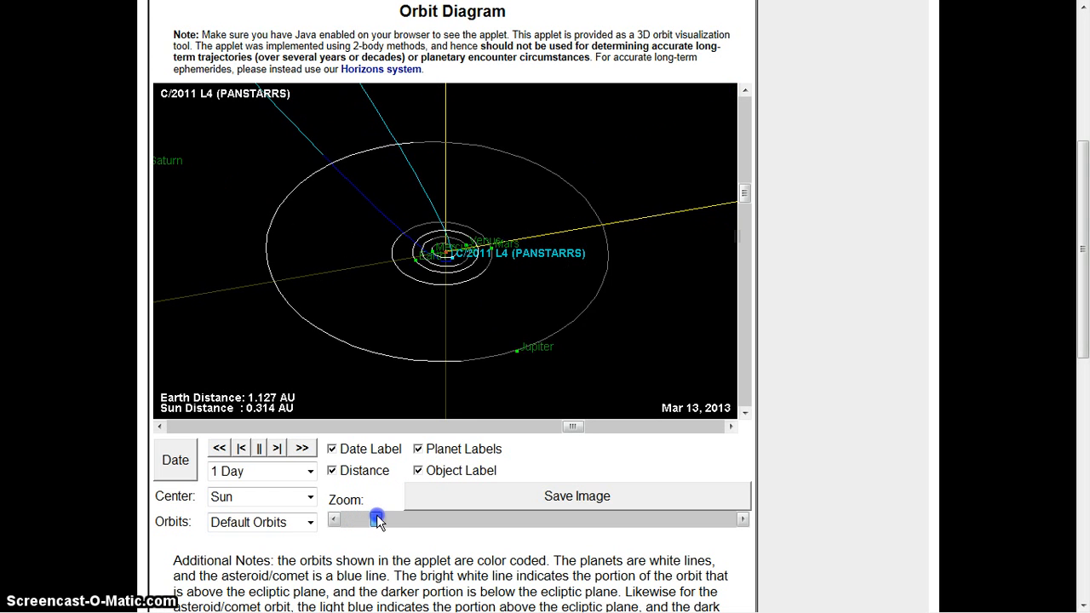
pyautogui.moveTo(377, 520); pyautogui.dragTo(381, 519)
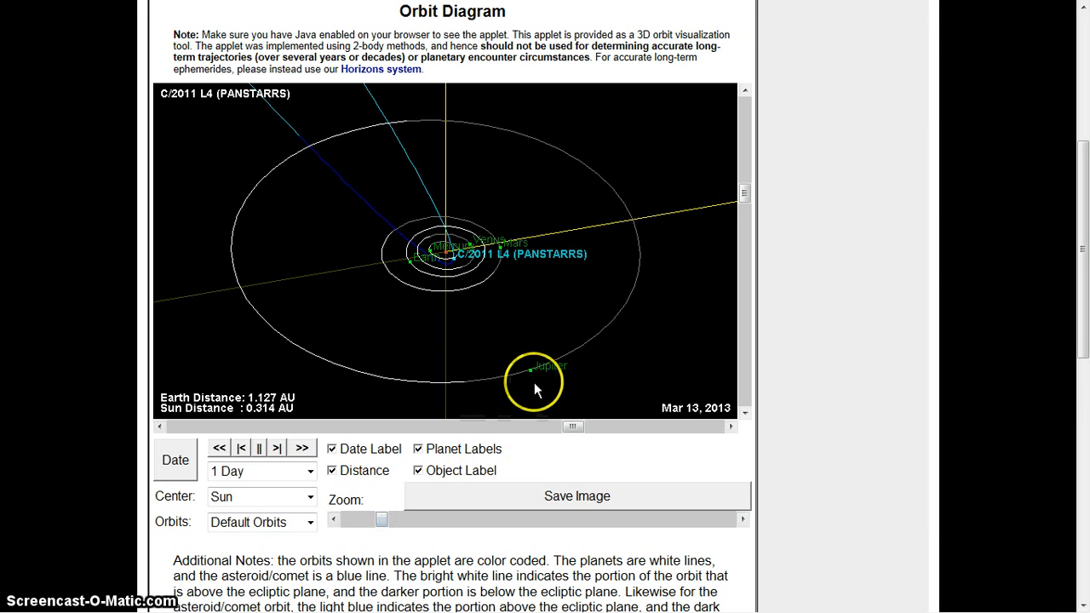
pyautogui.moveTo(439, 470)
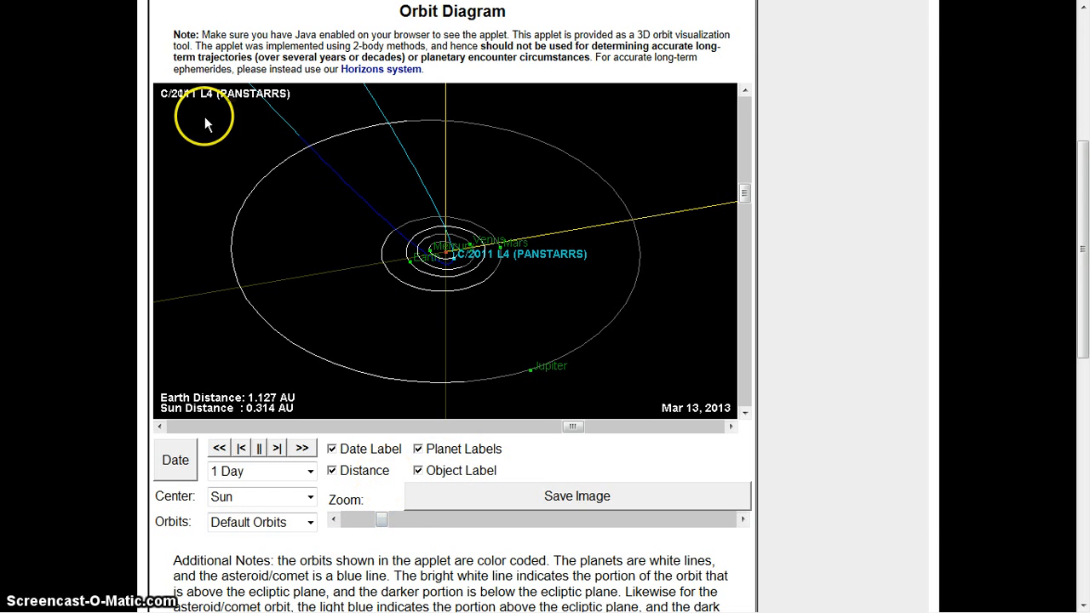
pyautogui.moveTo(321, 429)
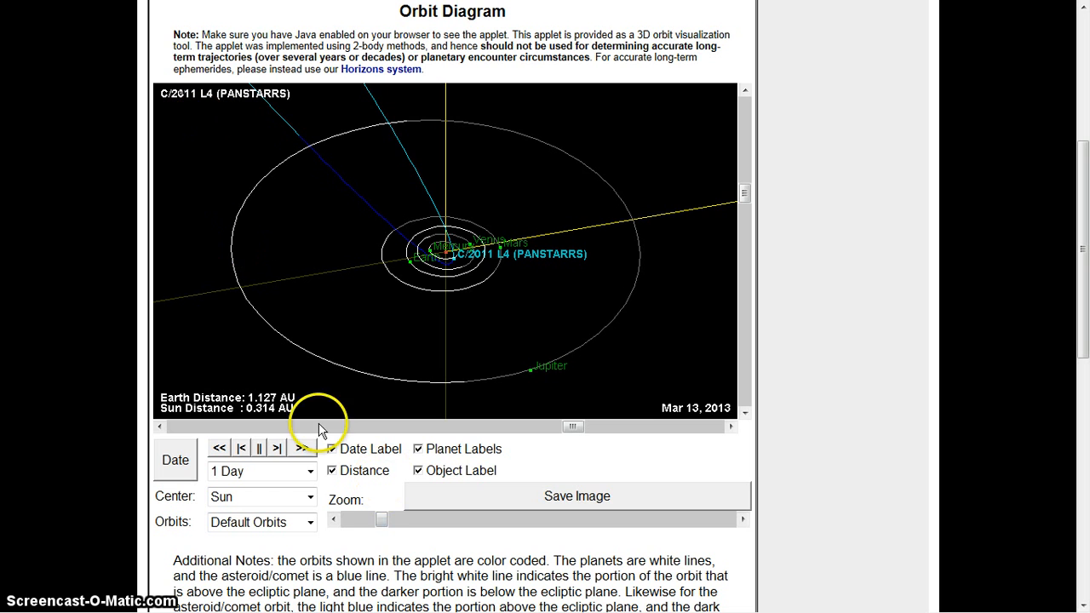
pyautogui.moveTo(381, 518); pyautogui.dragTo(378, 521)
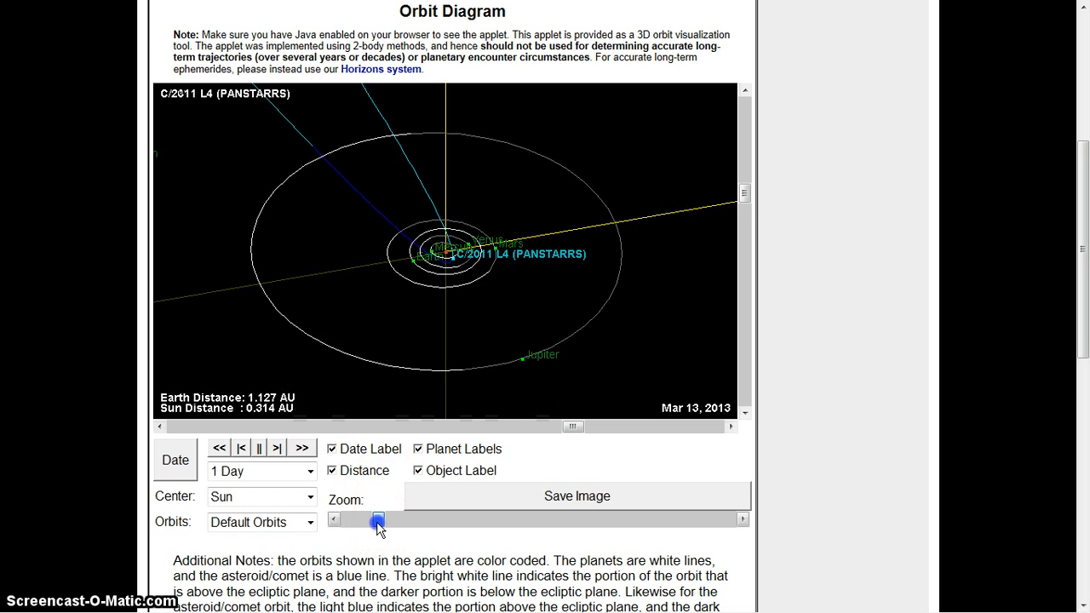
pyautogui.moveTo(379, 521); pyautogui.dragTo(356, 521)
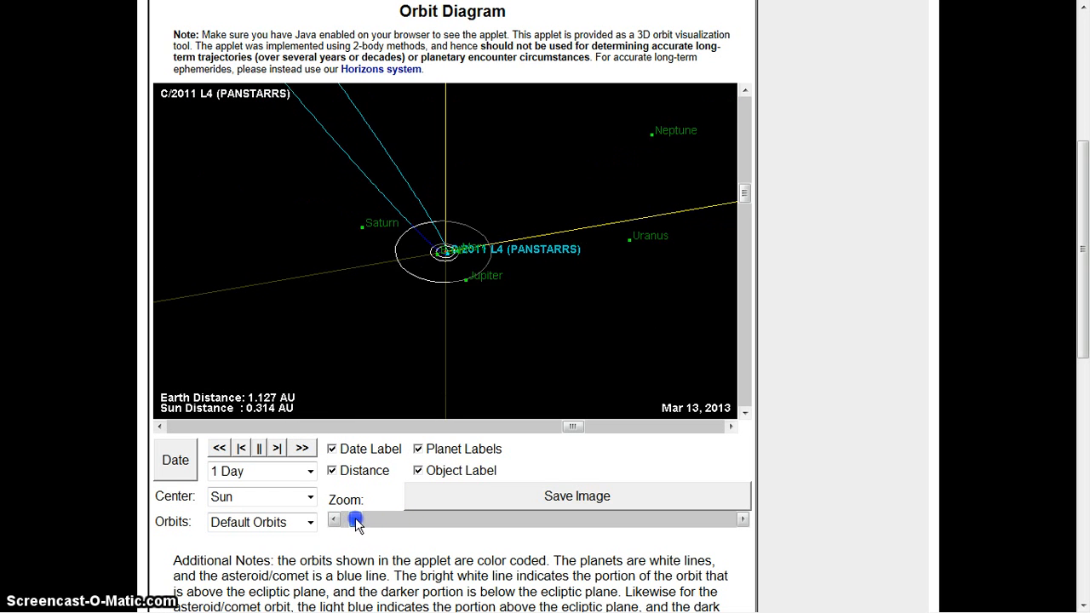
# Zoom in close on the comet near Earth, then out until Jupiter and Saturn frame the diagram
pyautogui.moveTo(355, 520); pyautogui.dragTo(412, 521)
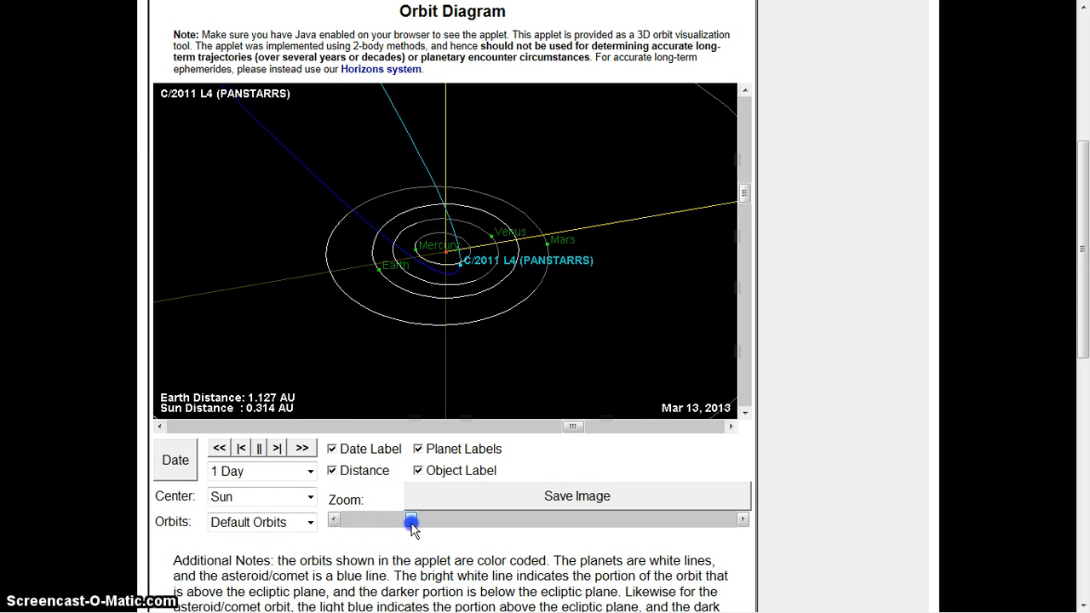
pyautogui.moveTo(412, 520); pyautogui.dragTo(509, 521)
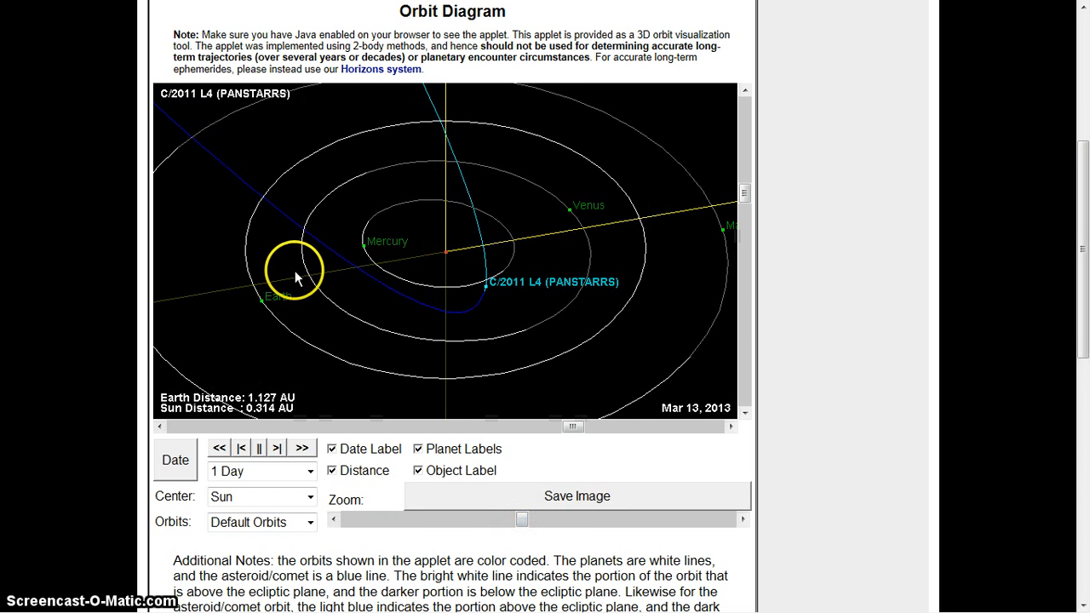
pyautogui.moveTo(481, 497)
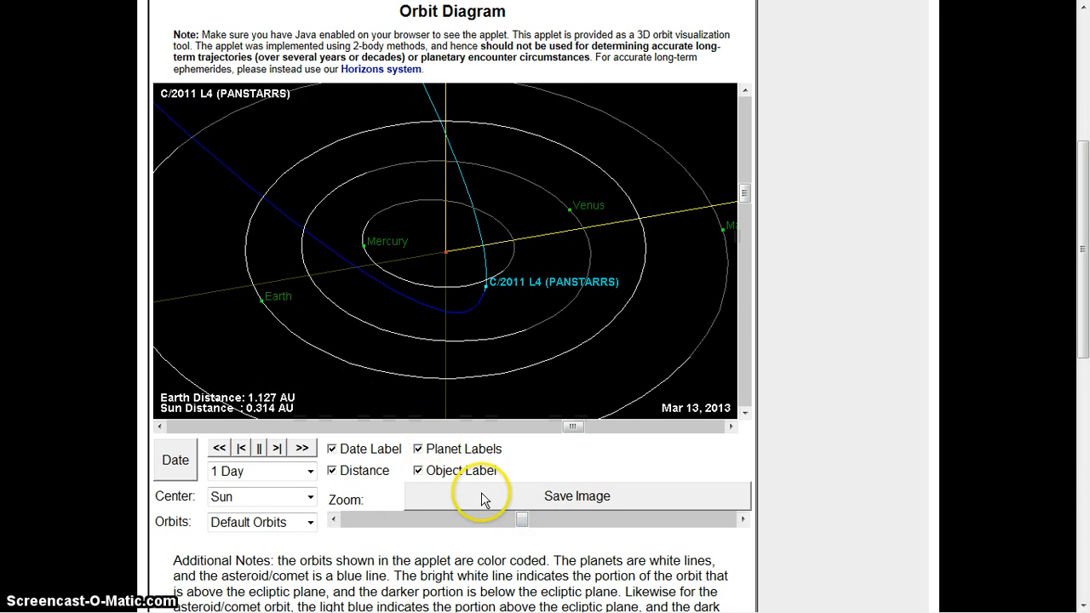
pyautogui.moveTo(522, 519); pyautogui.dragTo(456, 518)
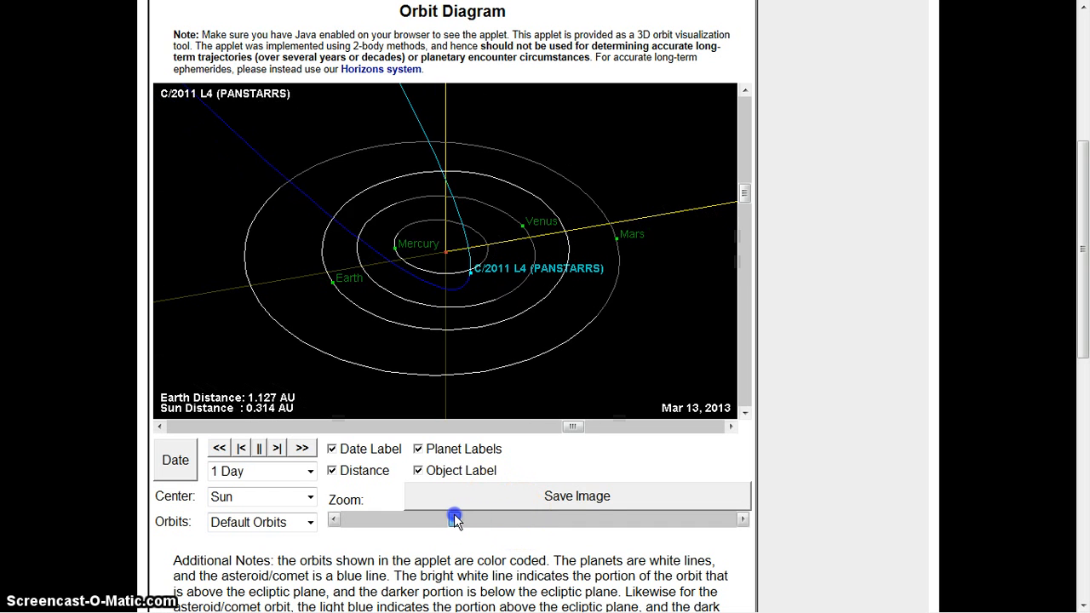
pyautogui.moveTo(455, 518); pyautogui.dragTo(362, 518)
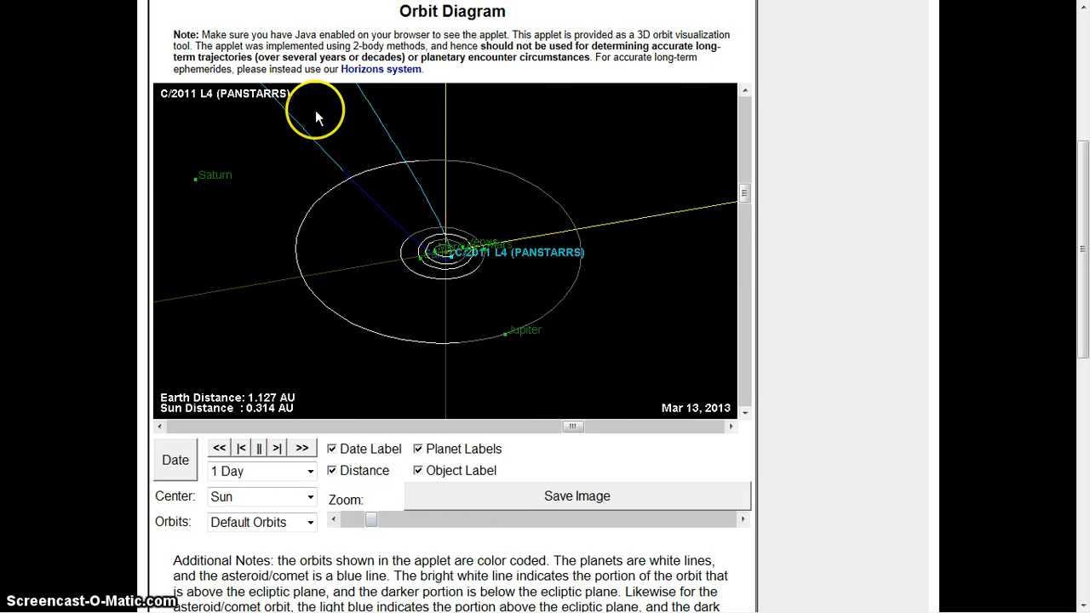
pyautogui.moveTo(507, 341)
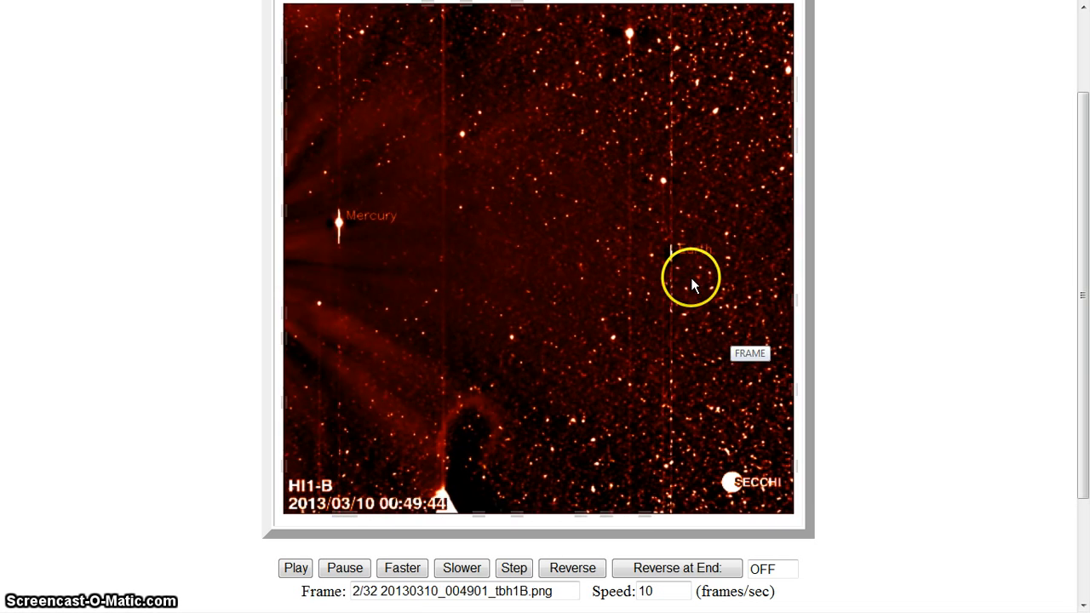
# Play the HI1-B 2013/03/10 movie with Mercury and Earth labelled, toggling its direction control
pyautogui.click(295, 568)
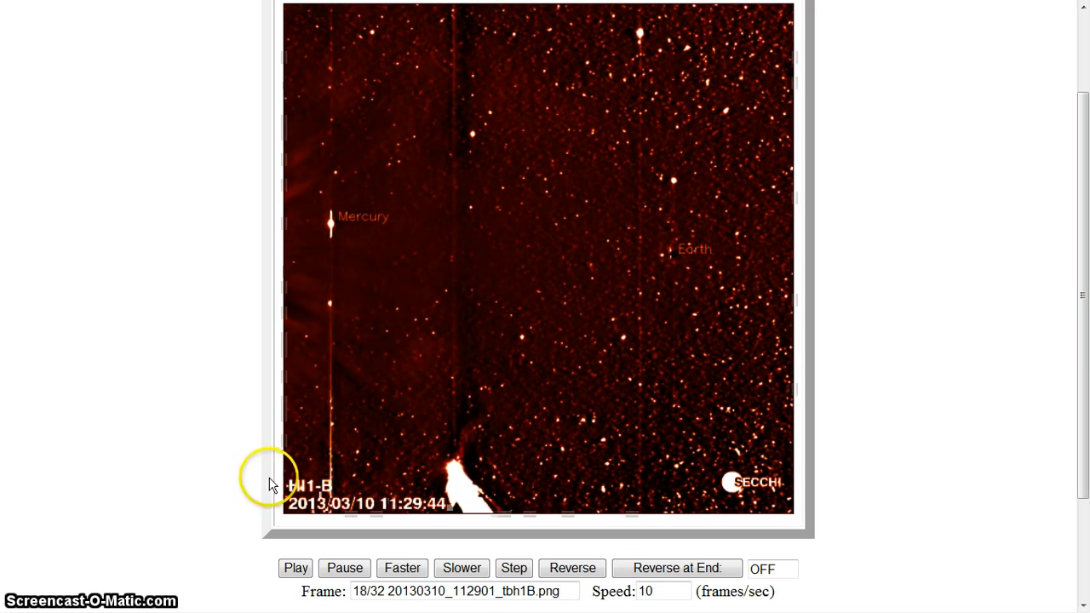
pyautogui.click(571, 567)
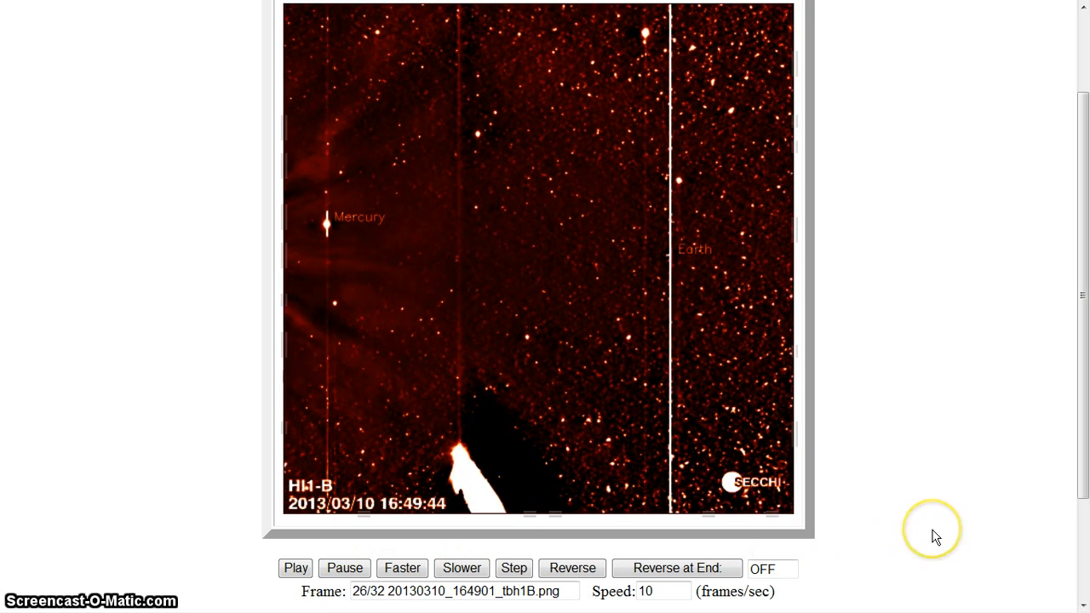
pyautogui.click(571, 568)
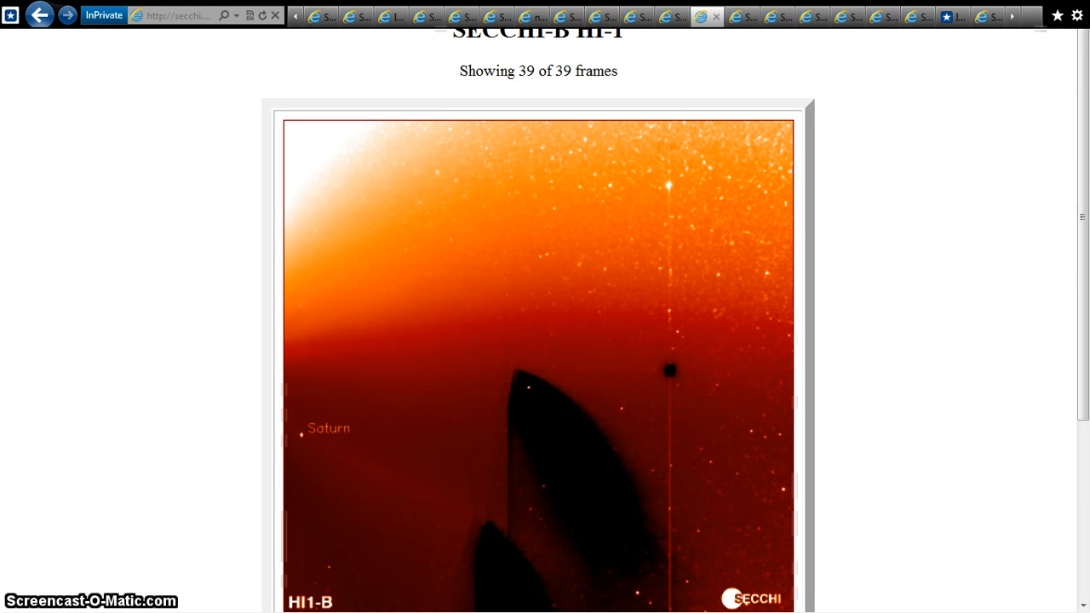
pyautogui.moveTo(639, 17)
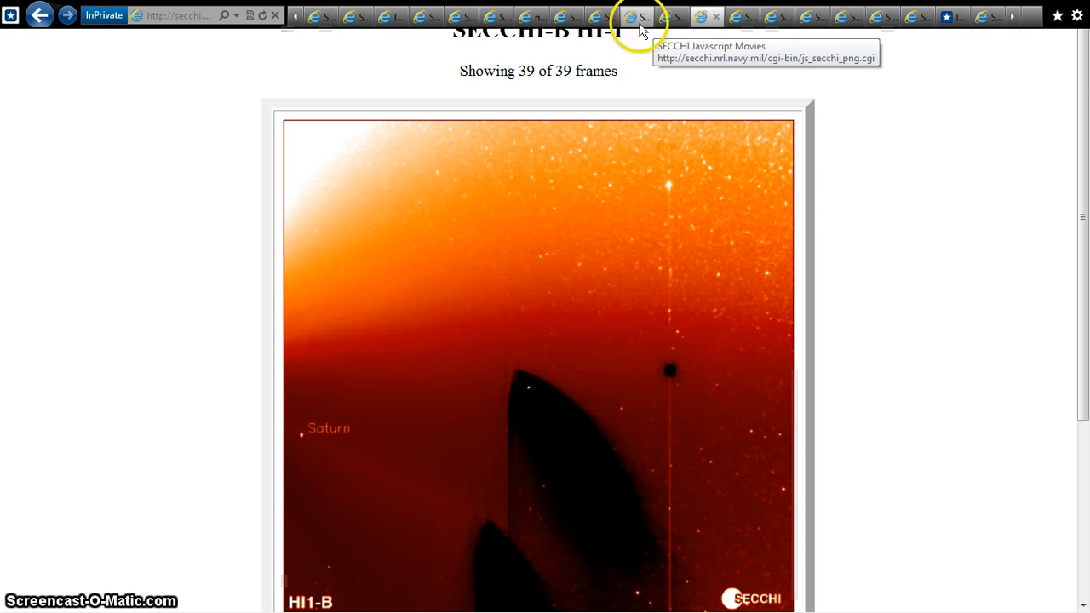
# Switch to the 39-frame SECCHI-B HI-1 movie with Saturn and scroll down to the player
pyautogui.click(675, 15)
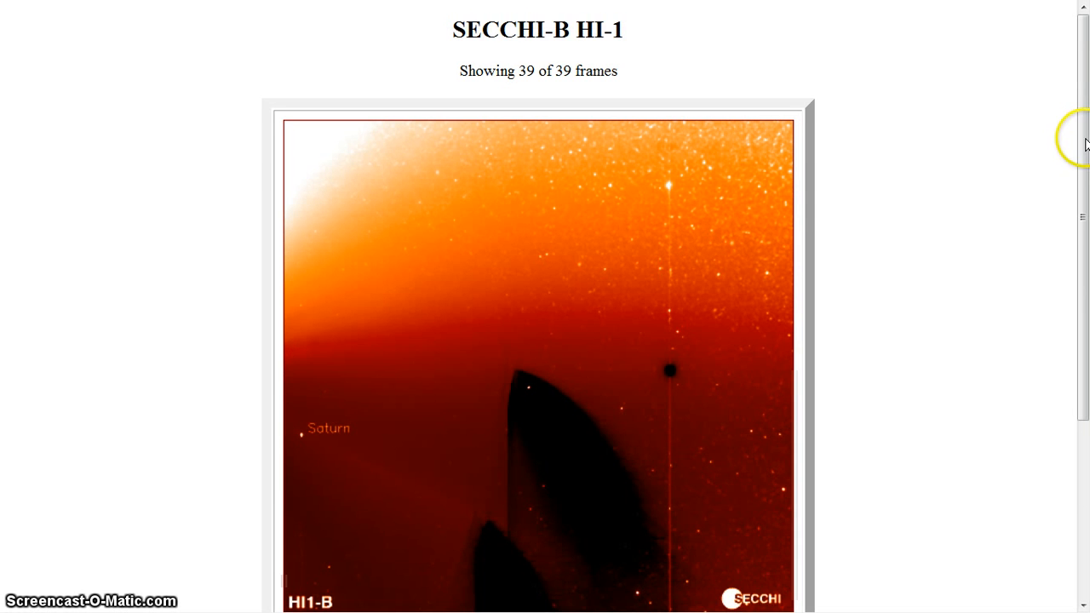
pyautogui.scroll(-3)
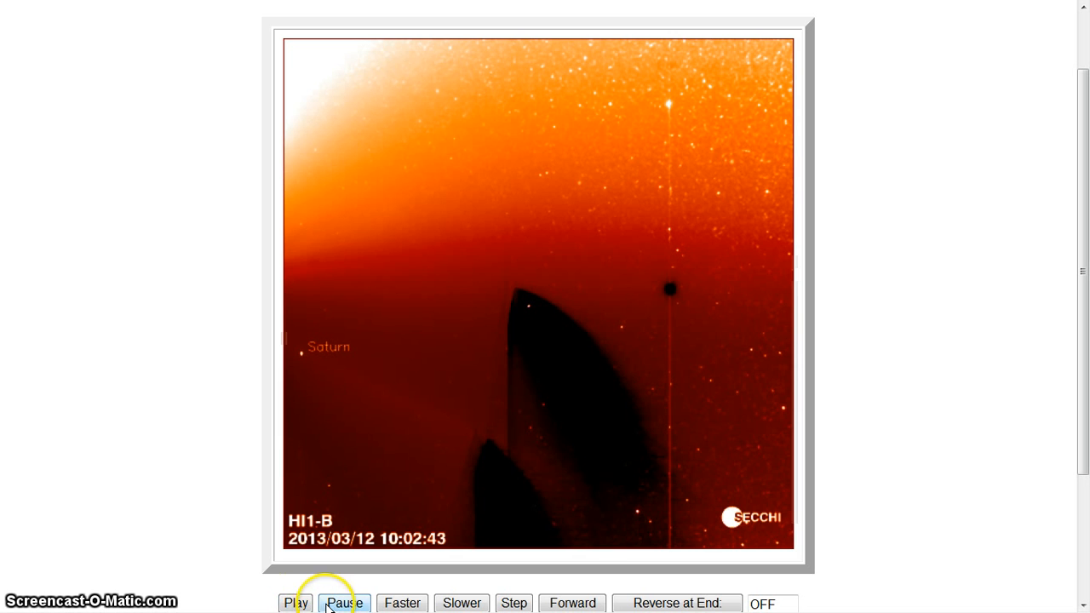
# Pause the HI1-B movie and step it forward four frames
pyautogui.click(296, 602)
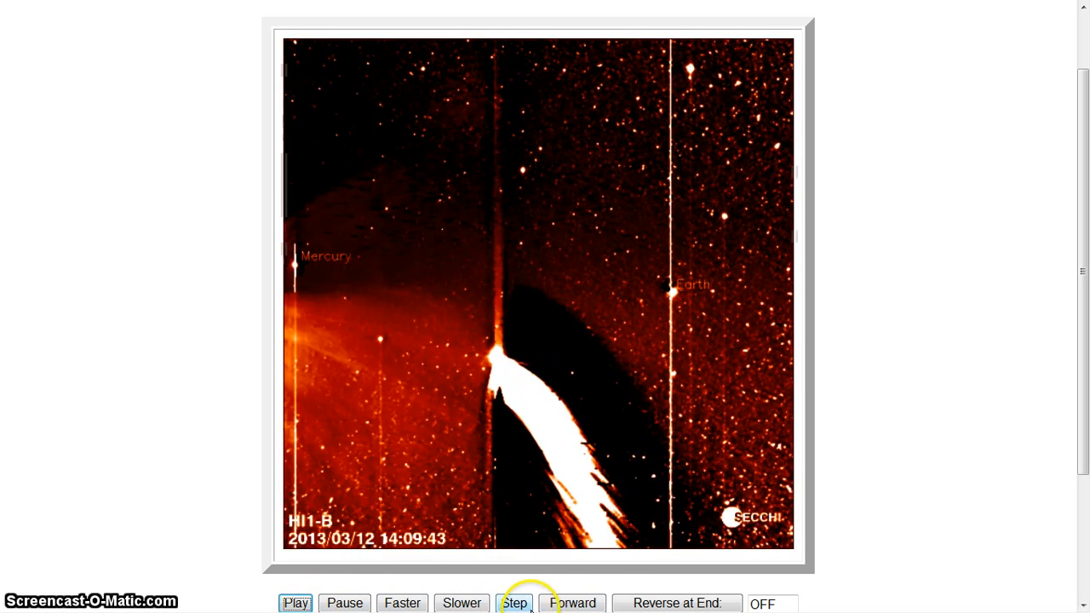
pyautogui.click(514, 603)
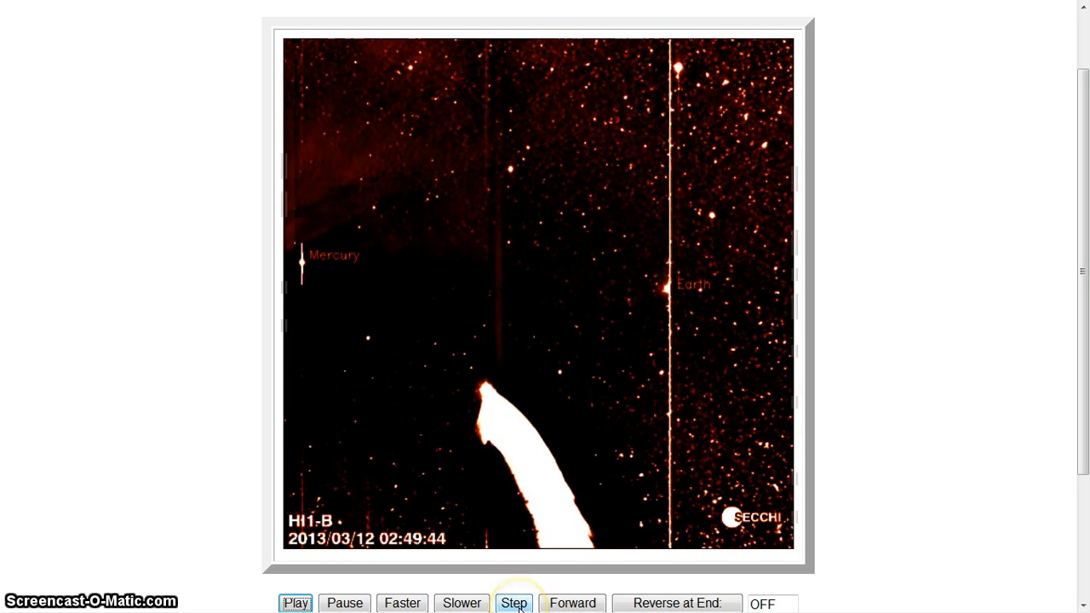
pyautogui.click(514, 602)
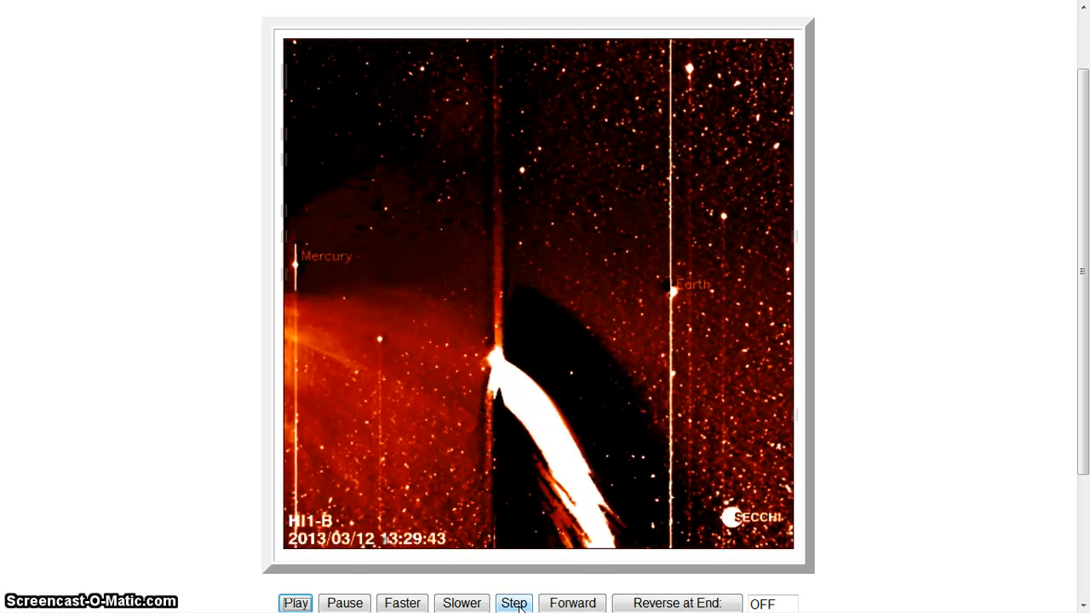
pyautogui.click(514, 603)
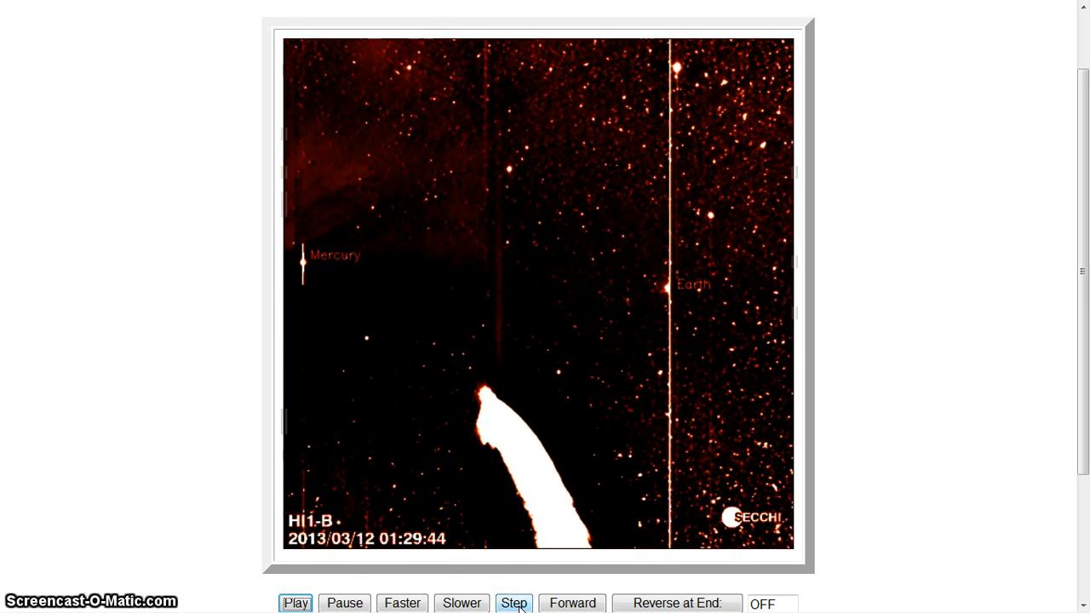
pyautogui.click(514, 603)
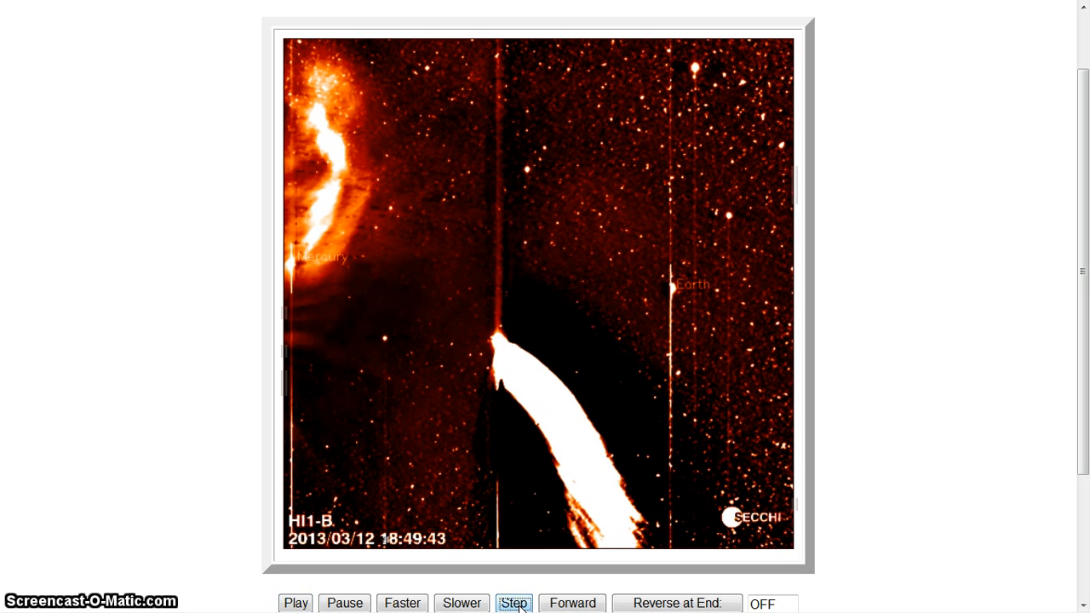
pyautogui.moveTo(571, 603)
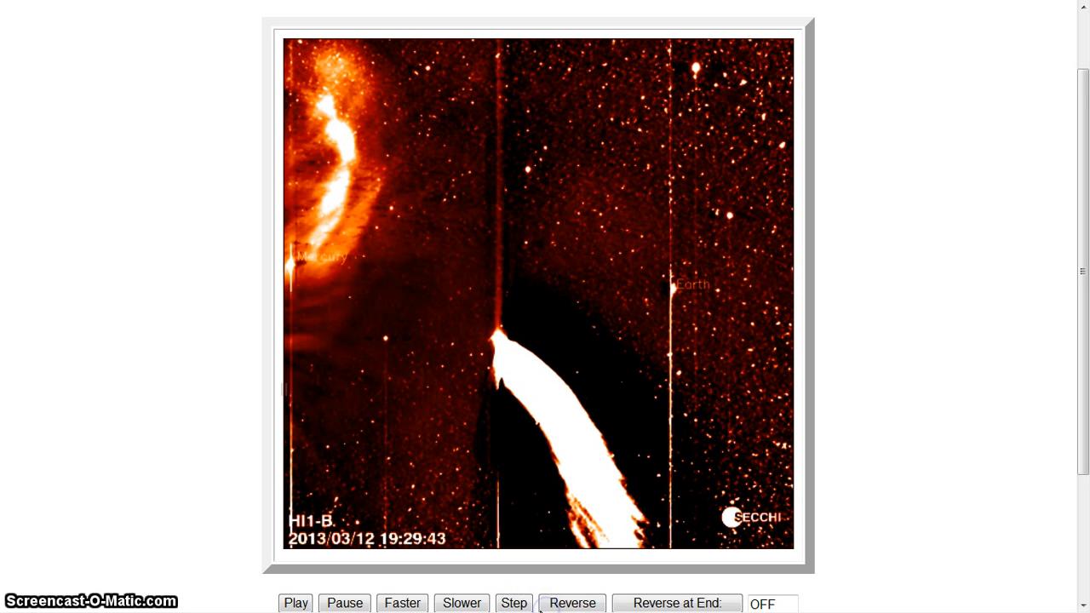
# Reverse the stepping direction and go back five frames to 2013/03/12 14:49:43
pyautogui.click(514, 603)
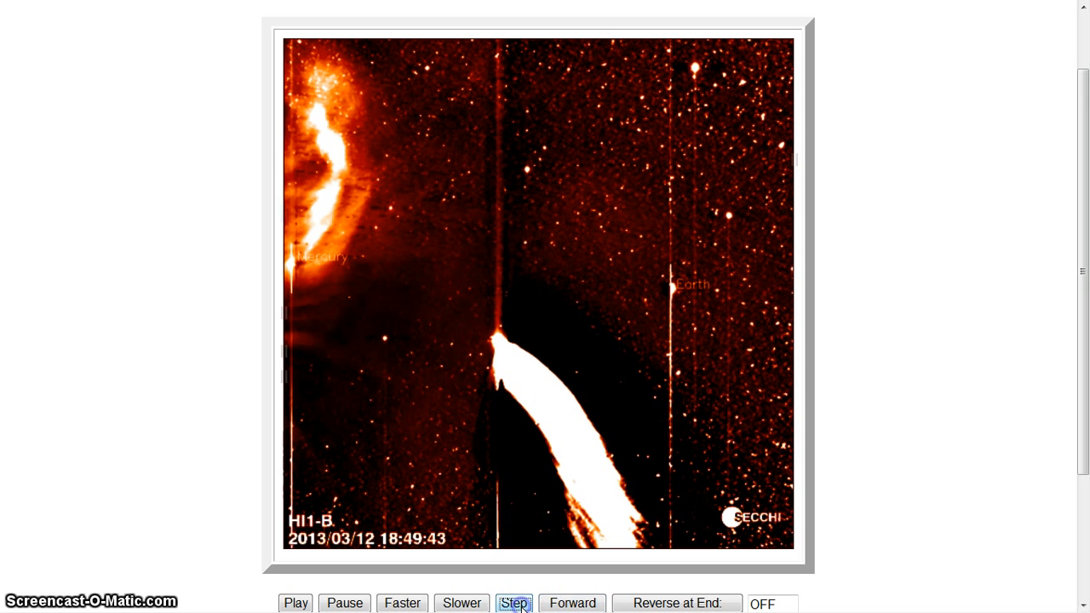
pyautogui.click(515, 603)
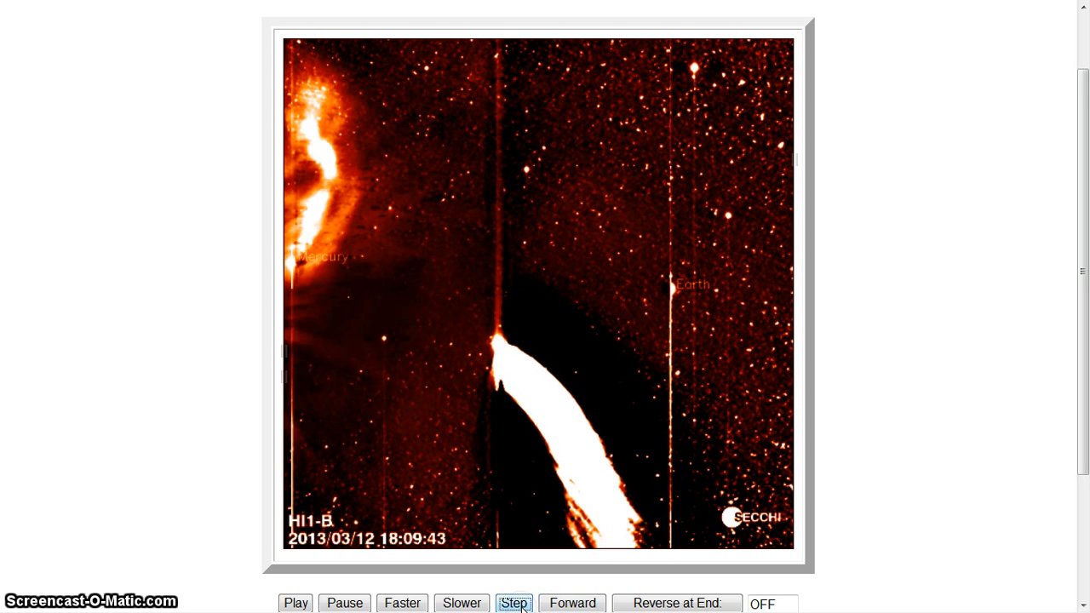
pyautogui.click(514, 603)
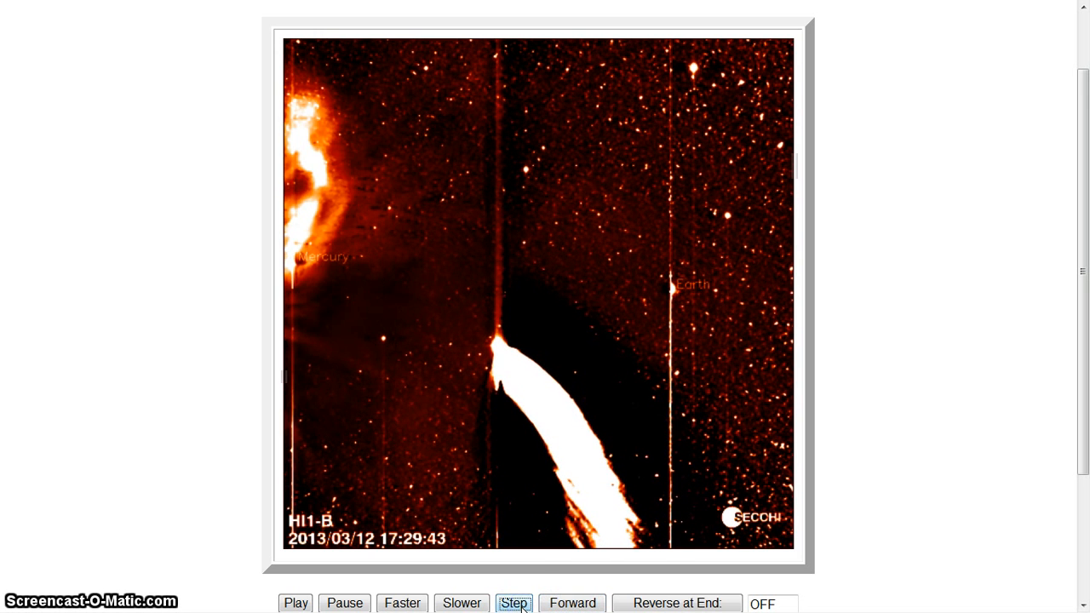
pyautogui.click(513, 603)
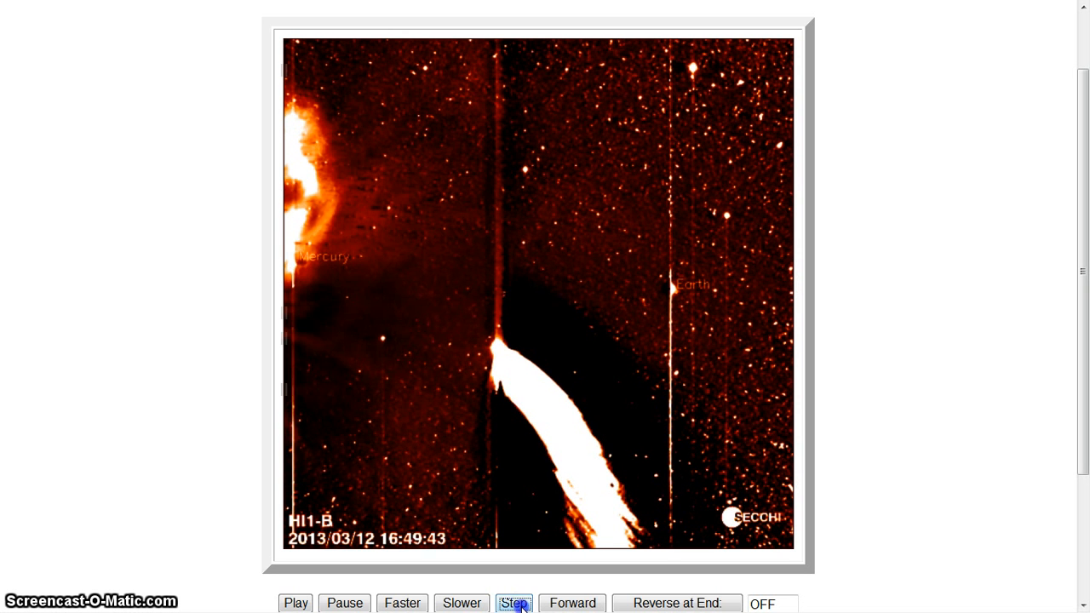
pyautogui.click(514, 602)
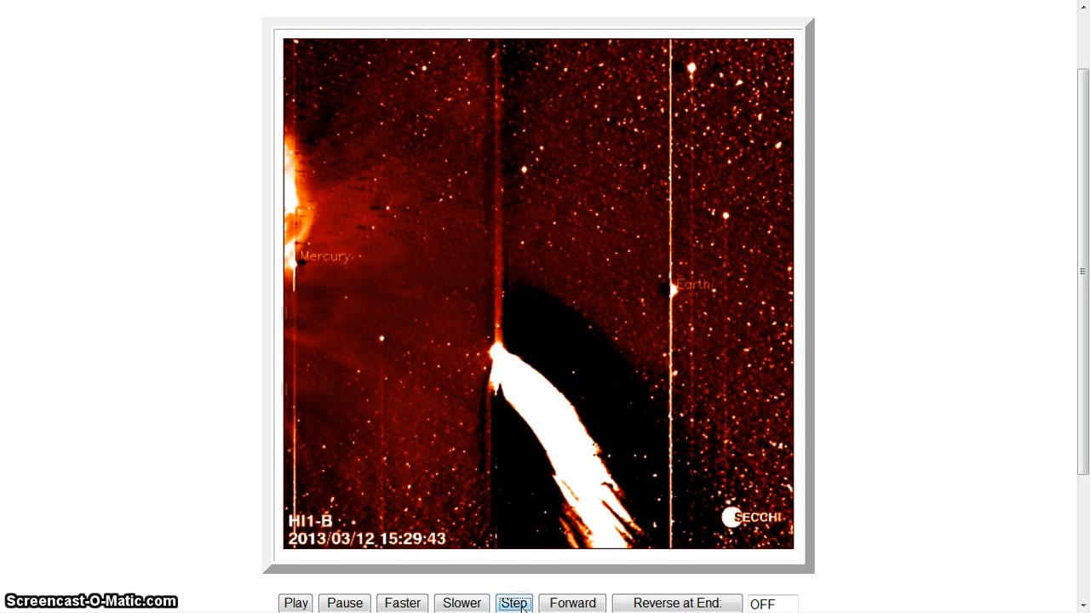
pyautogui.click(514, 603)
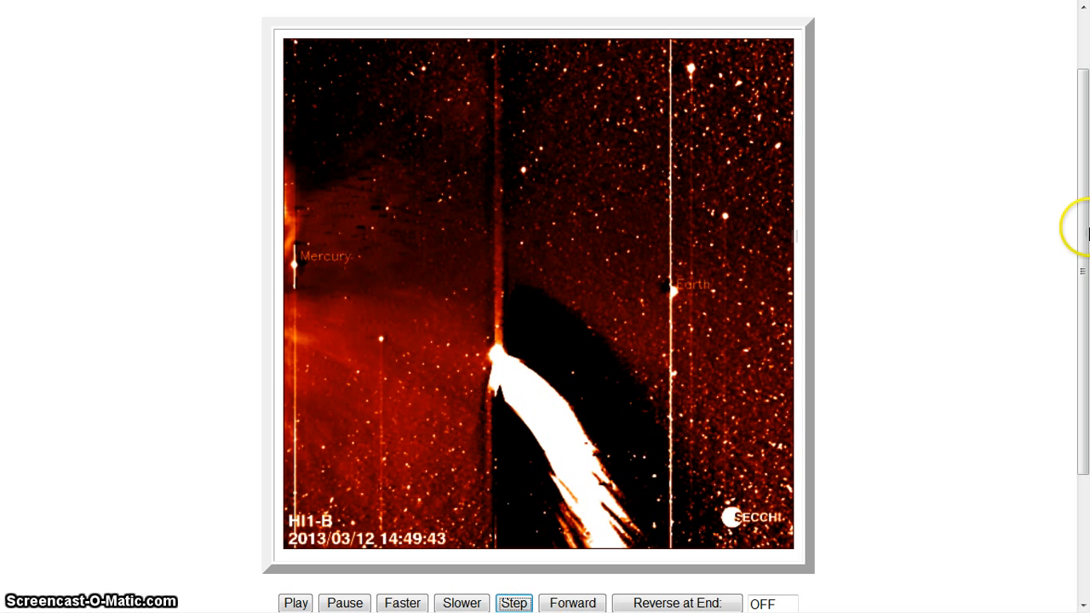
pyautogui.click(1077, 15)
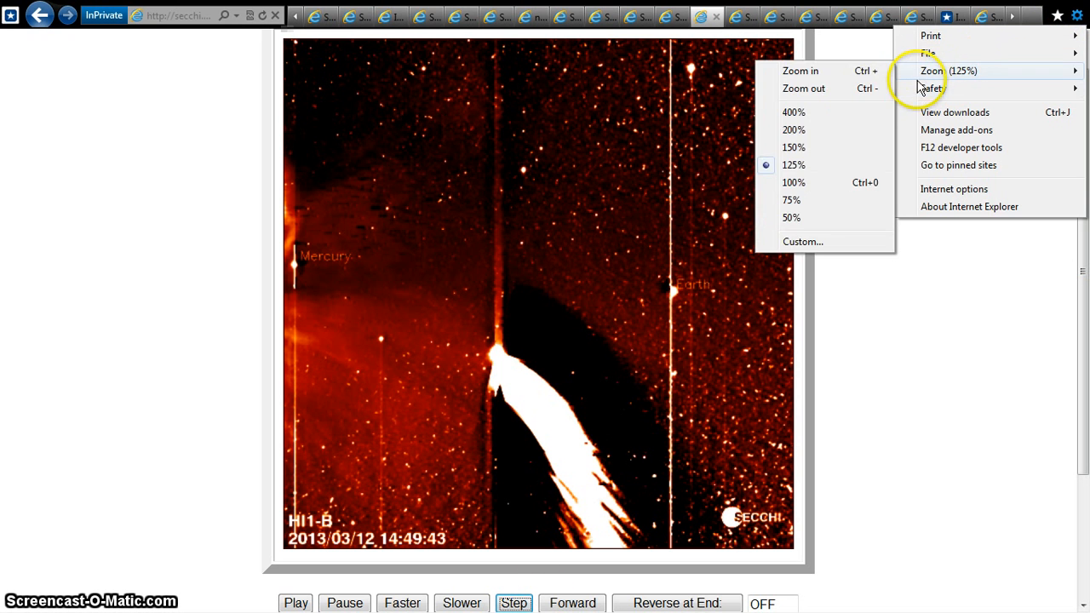
pyautogui.moveTo(918, 80)
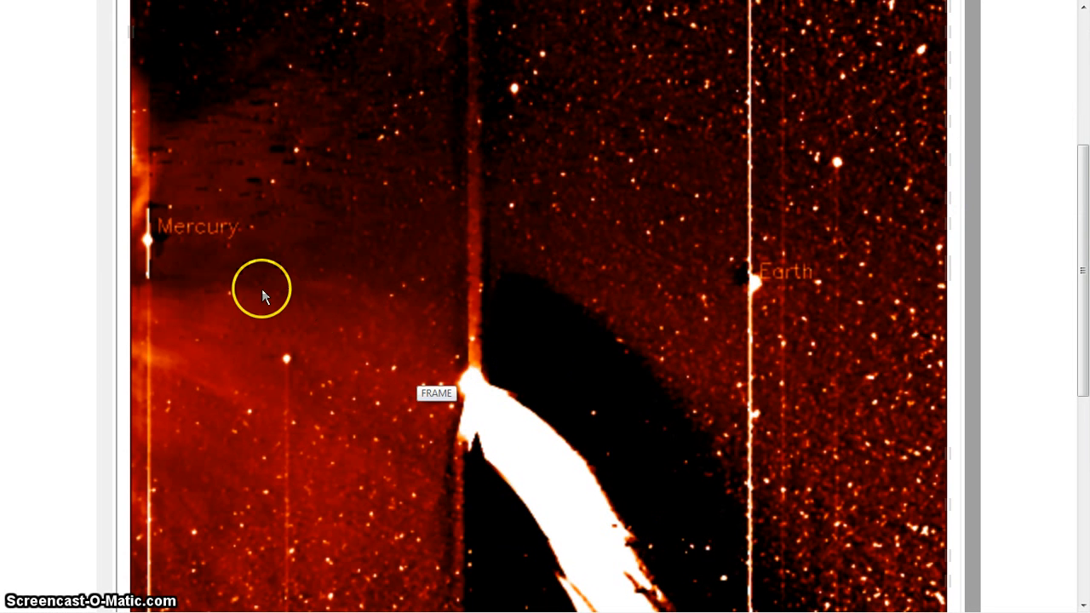
pyautogui.moveTo(165, 226)
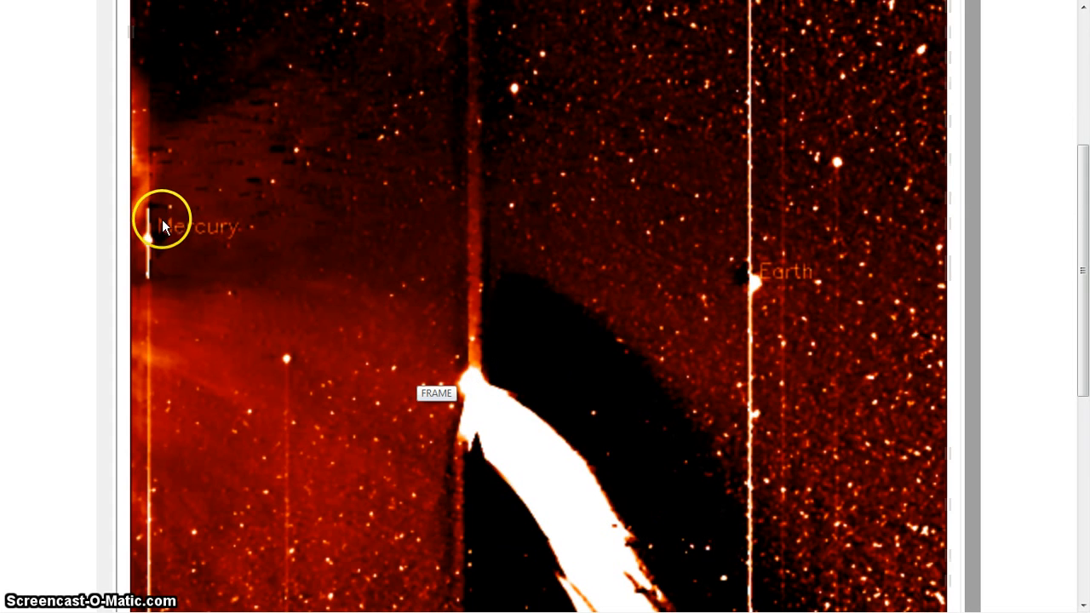
pyautogui.moveTo(162, 260)
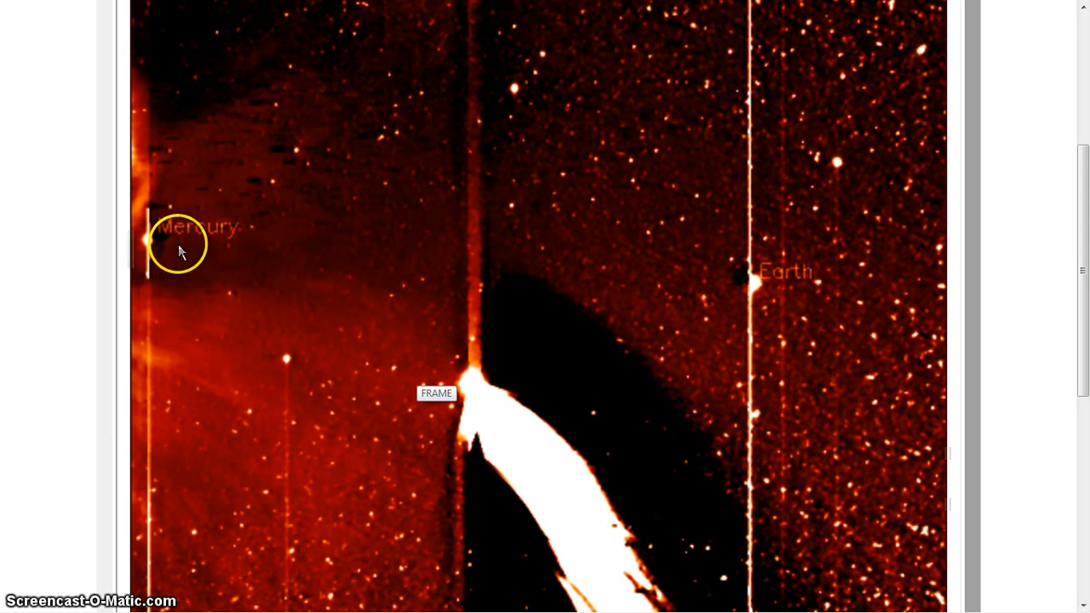
pyautogui.moveTo(718, 266)
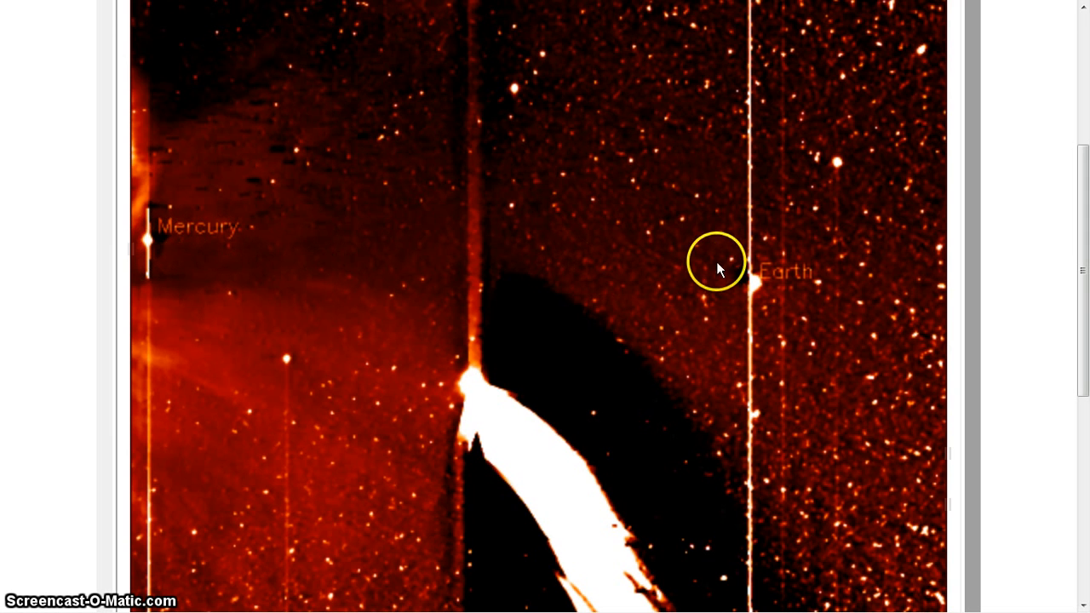
pyautogui.moveTo(681, 328)
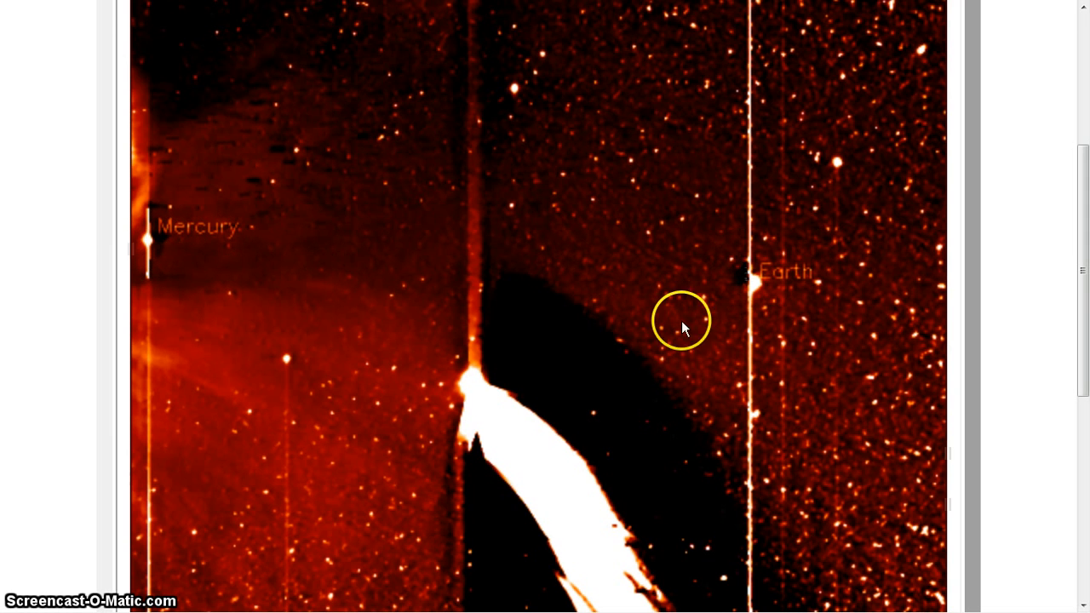
pyautogui.moveTo(174, 336)
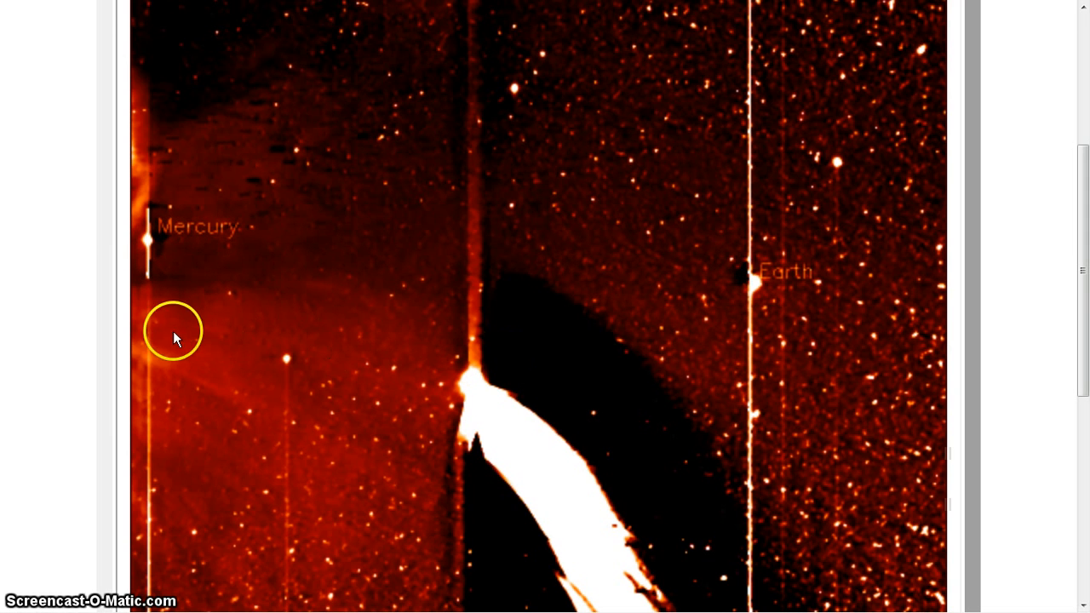
pyautogui.moveTo(190, 361)
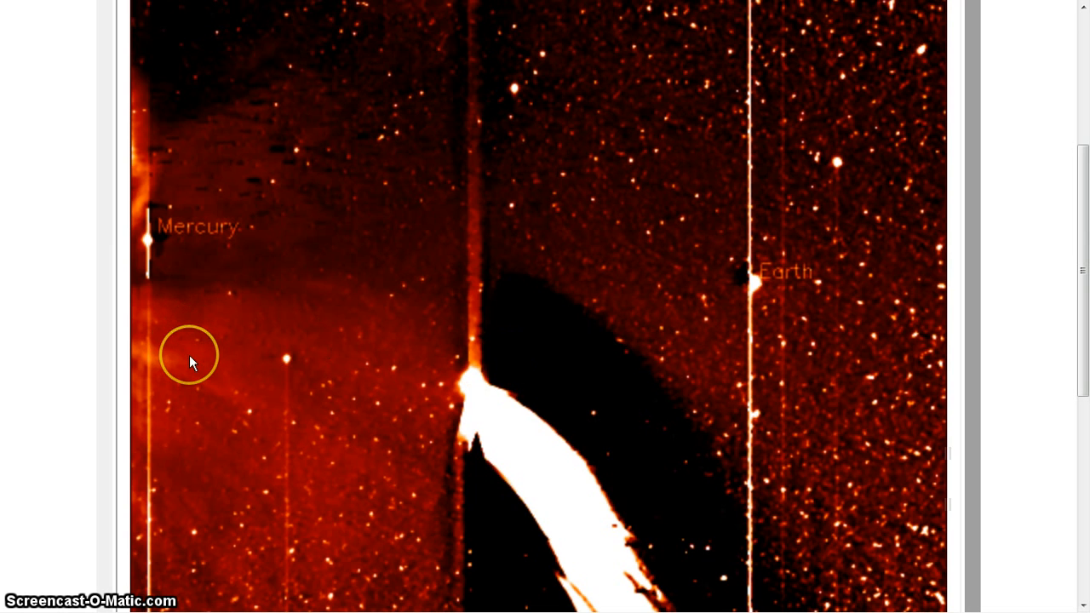
pyautogui.moveTo(176, 327)
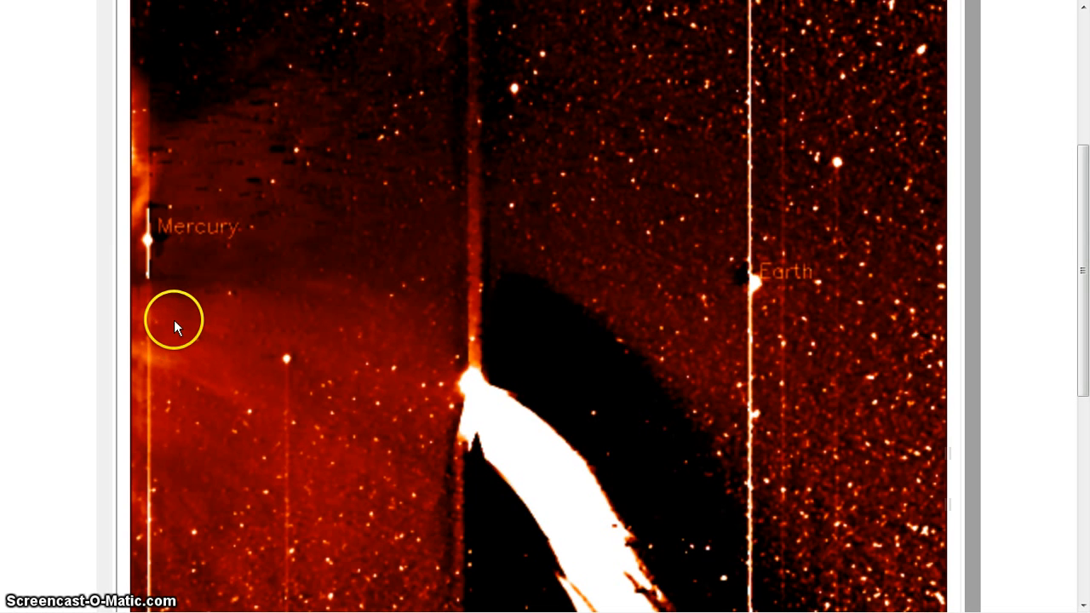
pyautogui.moveTo(182, 281)
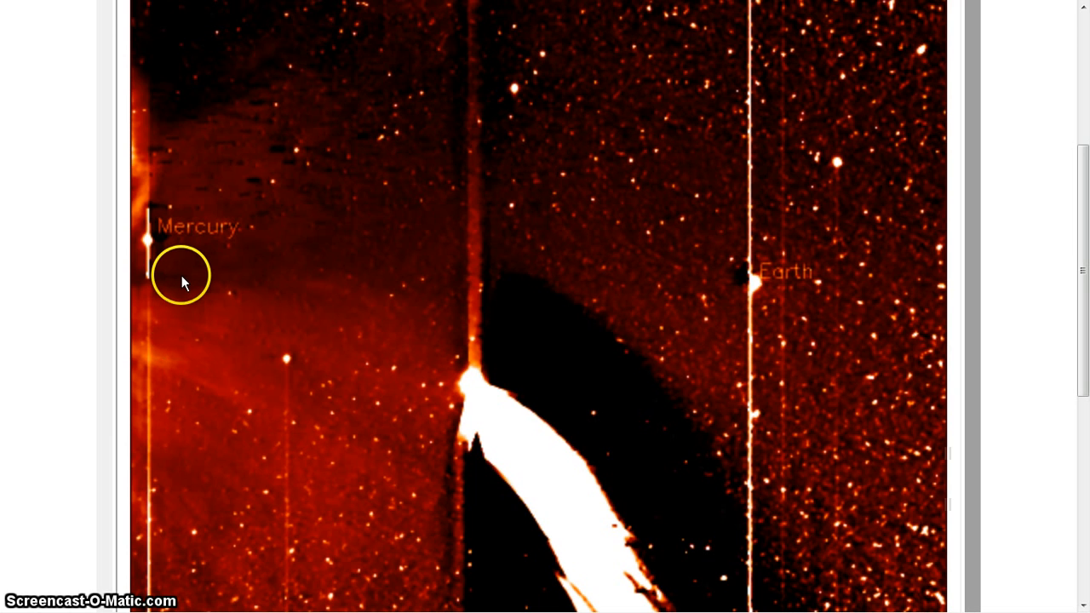
pyautogui.moveTo(168, 272)
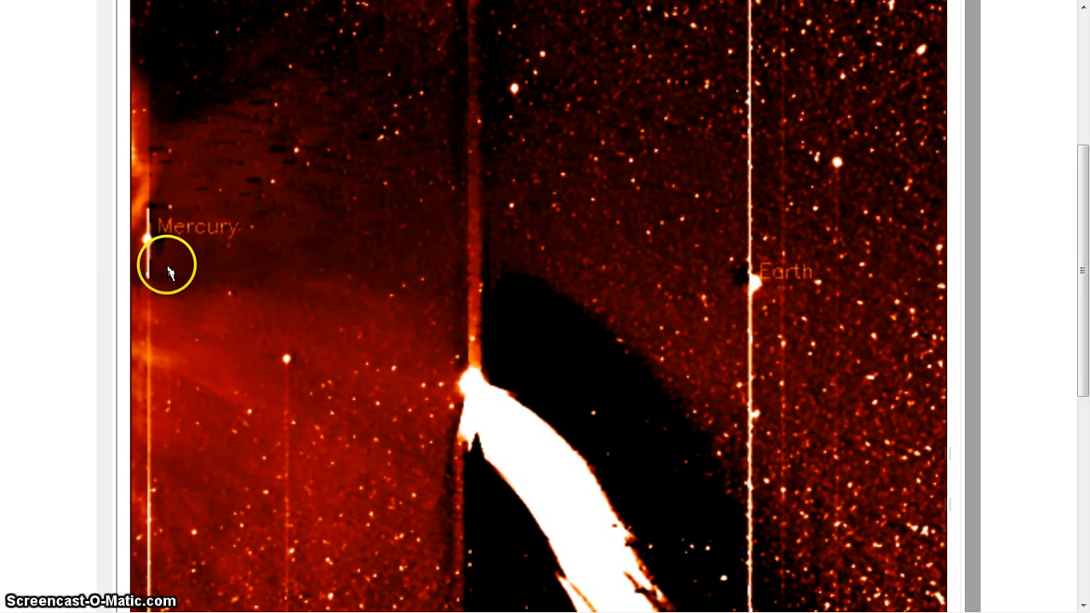
pyautogui.moveTo(151, 258)
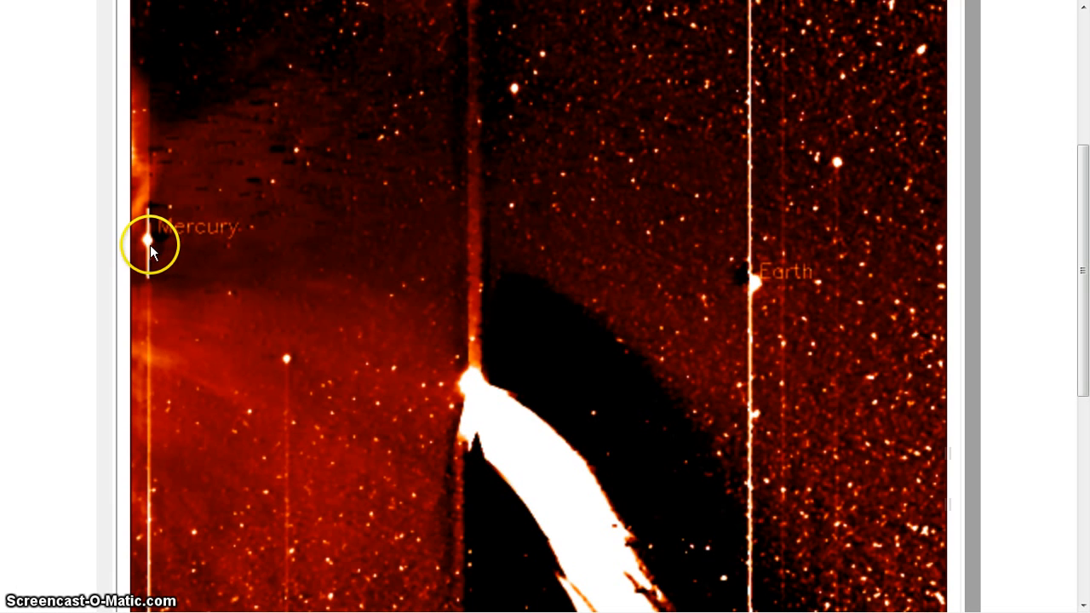
pyautogui.moveTo(167, 243)
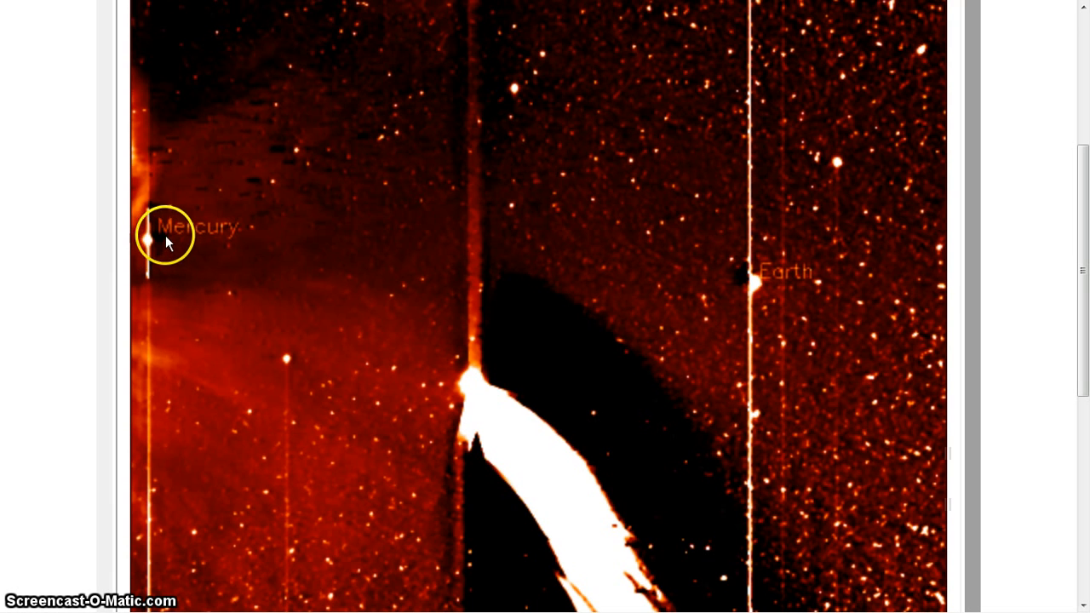
pyautogui.moveTo(155, 188)
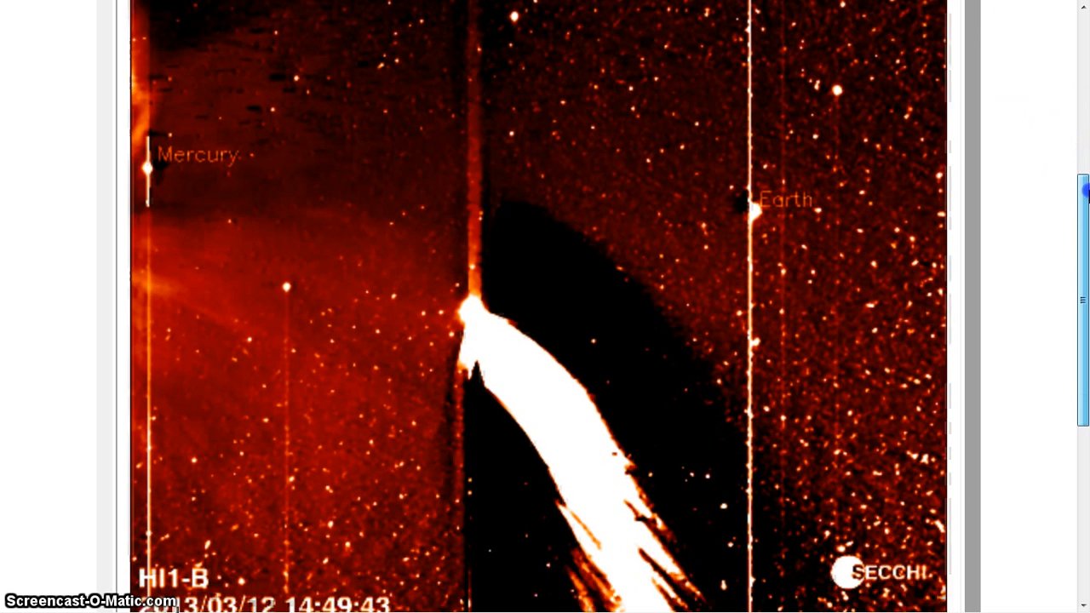
pyautogui.scroll(-3)
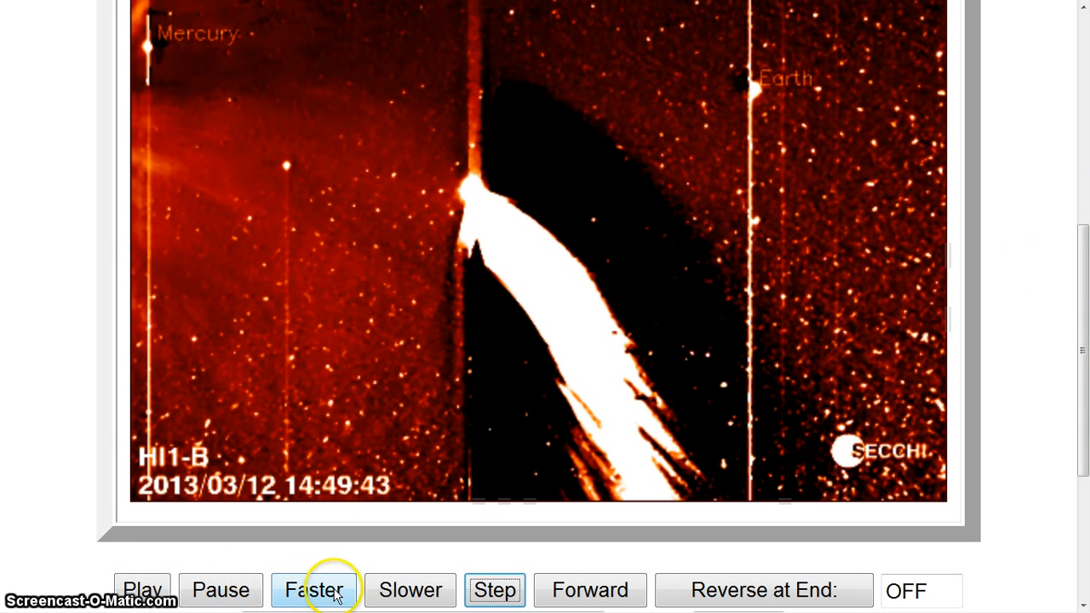
pyautogui.scroll(-3)
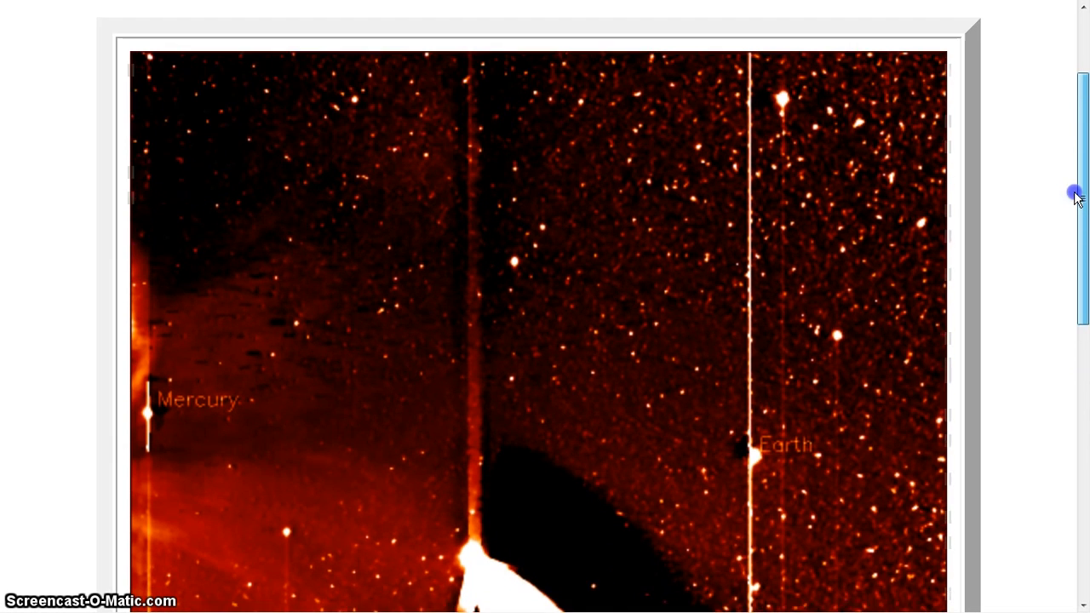
pyautogui.scroll(-3)
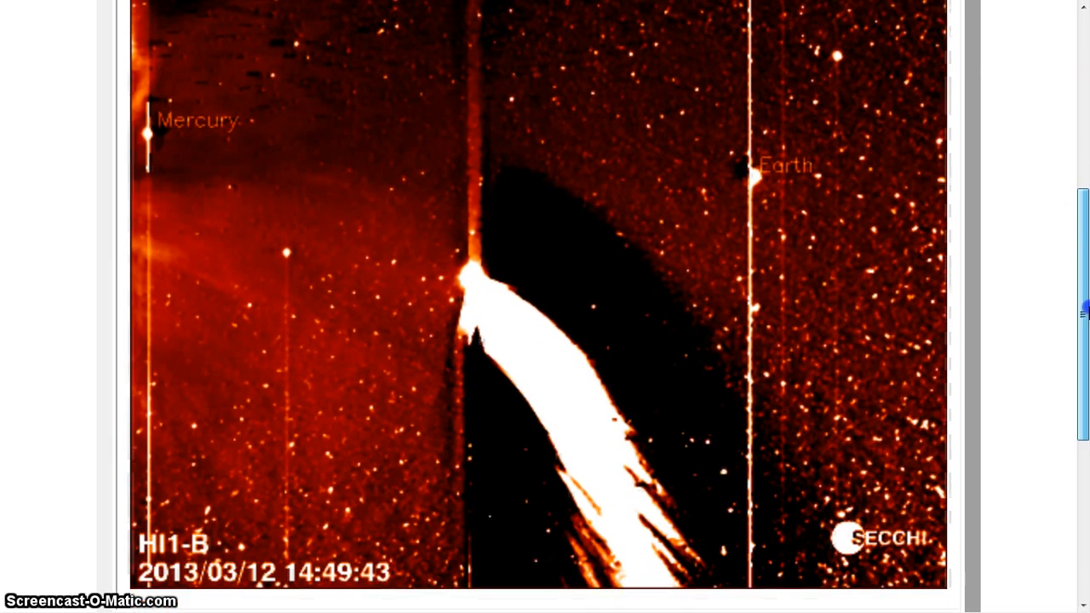
pyautogui.scroll(3)
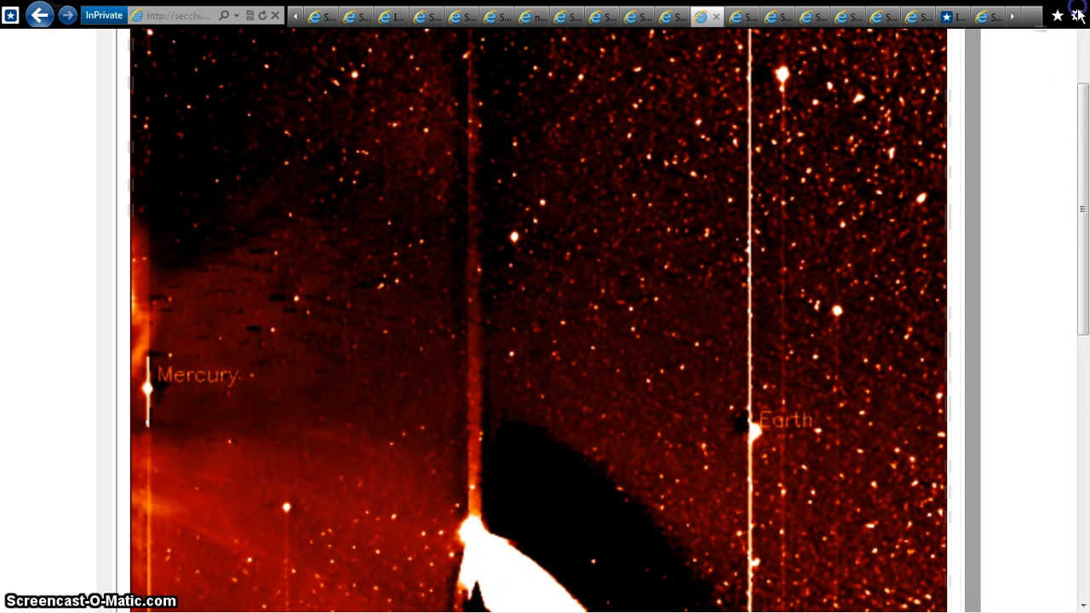
# Set Internet Explorer's page zoom to 400% to enlarge the HI1-B frame near Mercury
pyautogui.click(1077, 16)
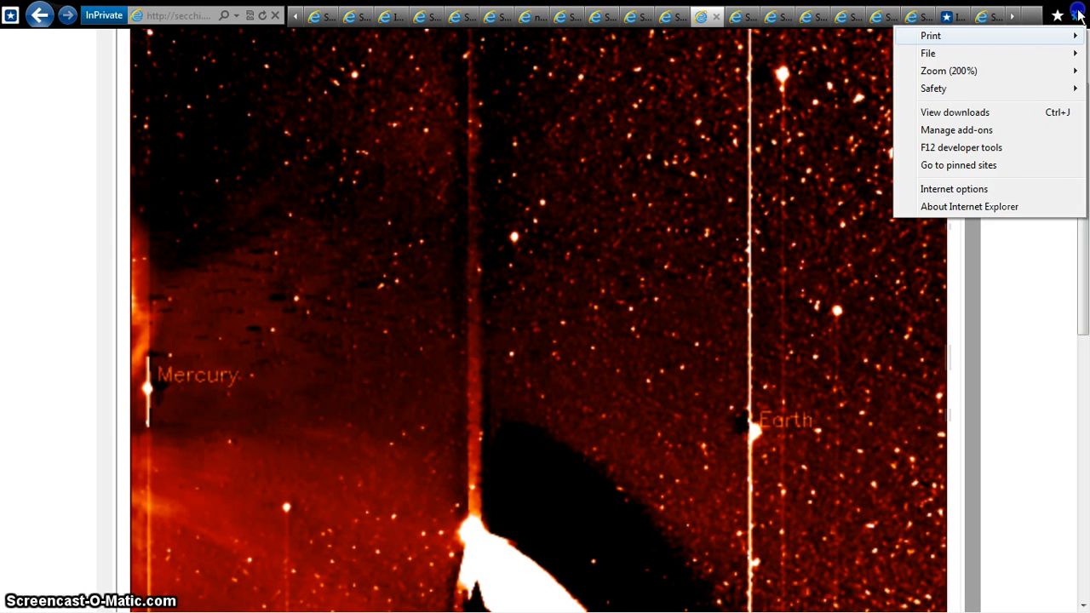
pyautogui.click(949, 71)
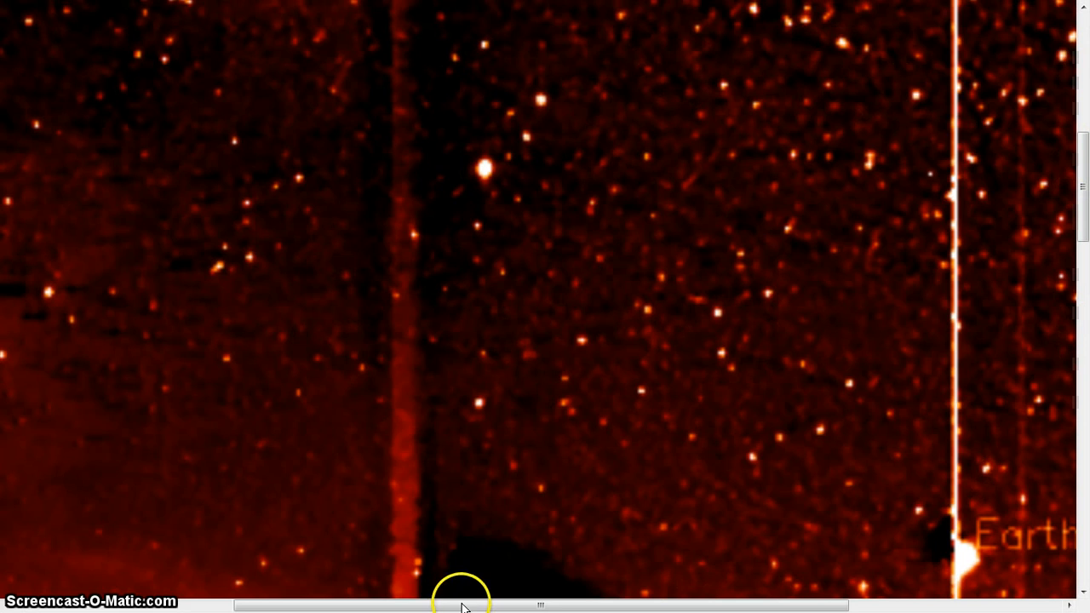
pyautogui.click(1077, 16)
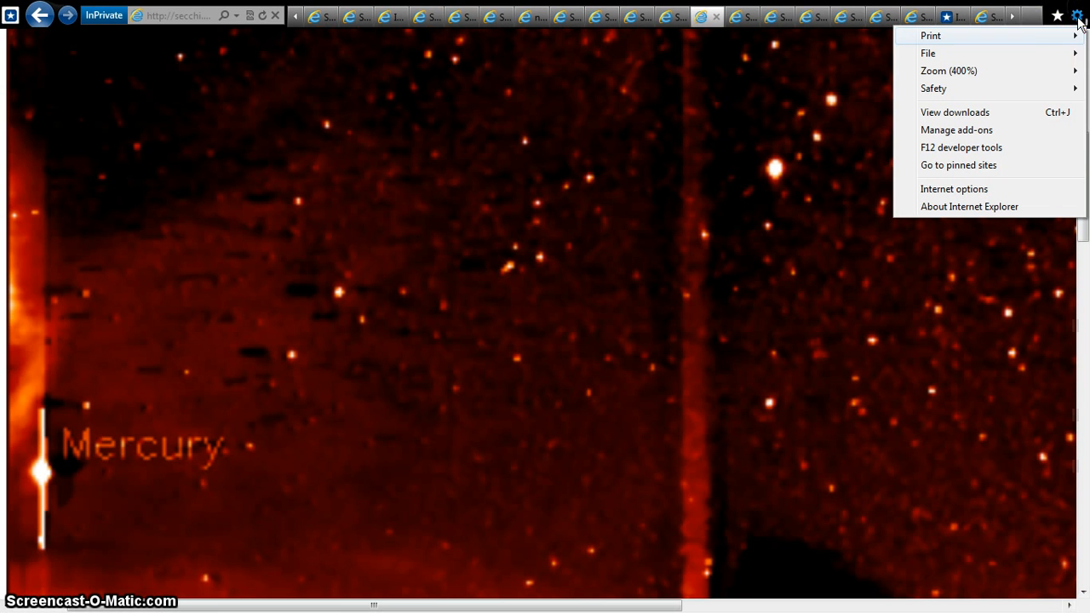
pyautogui.moveTo(1021, 70)
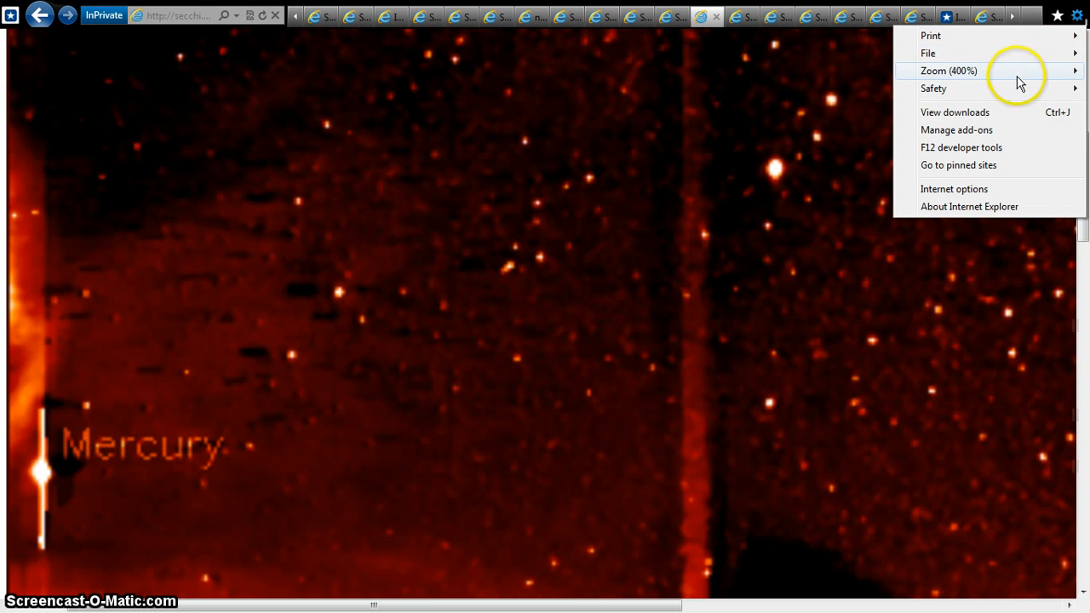
# Choose Custom zoom and start entering 999 percent
pyautogui.click(949, 71)
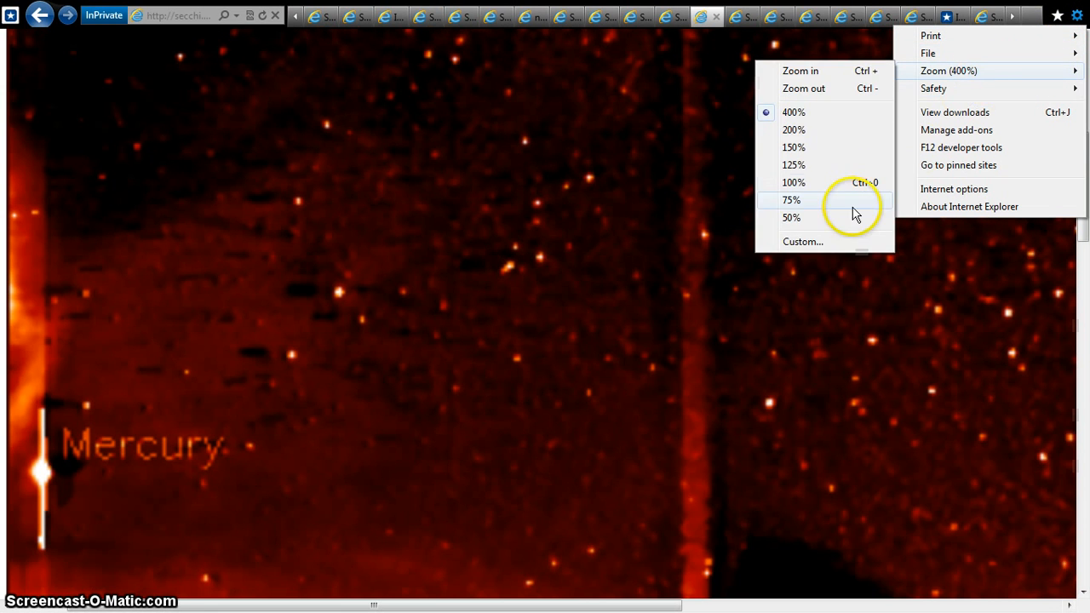
pyautogui.click(801, 241)
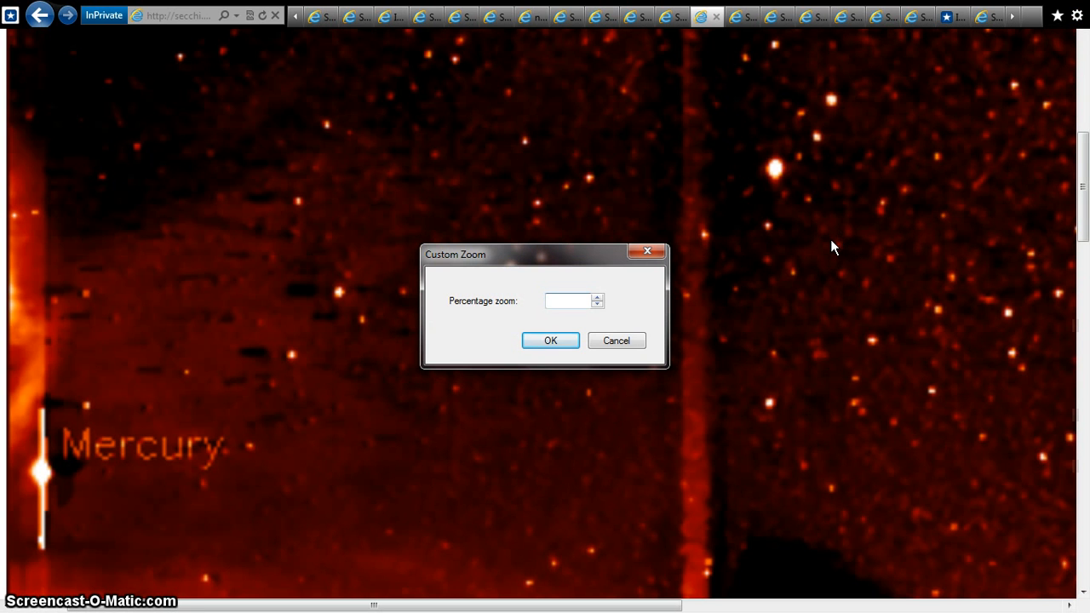
pyautogui.write('99')
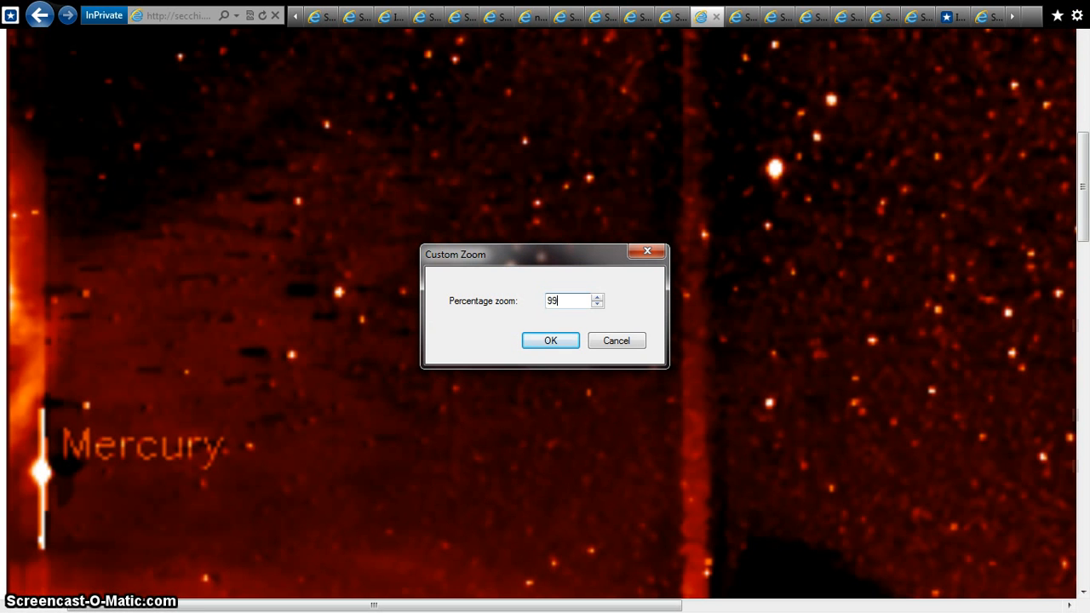
# Apply the 999% zoom to inspect the sky near Mercury, then drop the page zoom back to 125%
pyautogui.write('9')
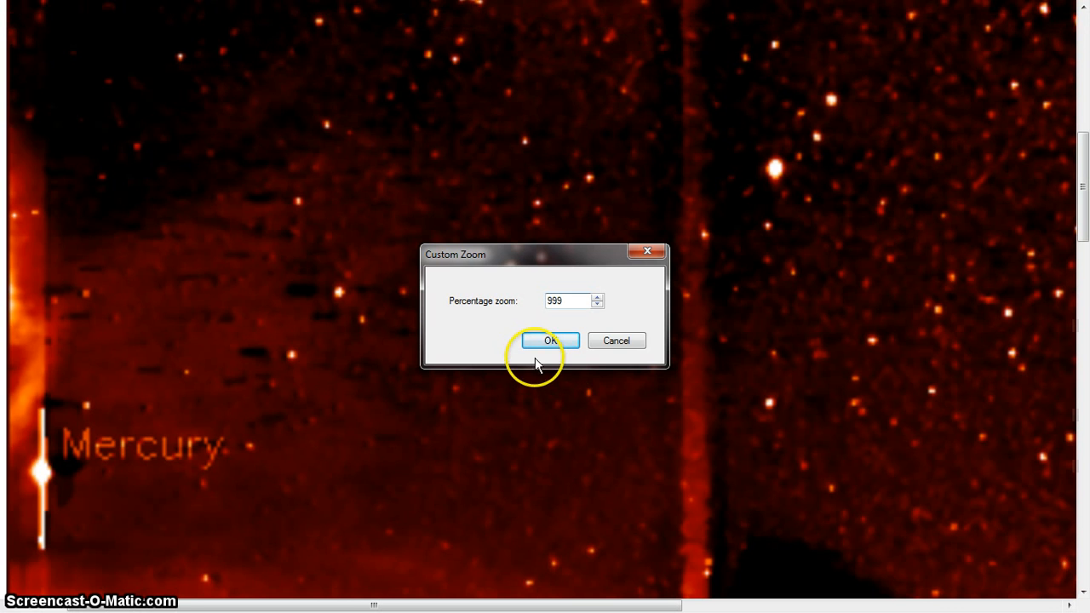
pyautogui.click(550, 341)
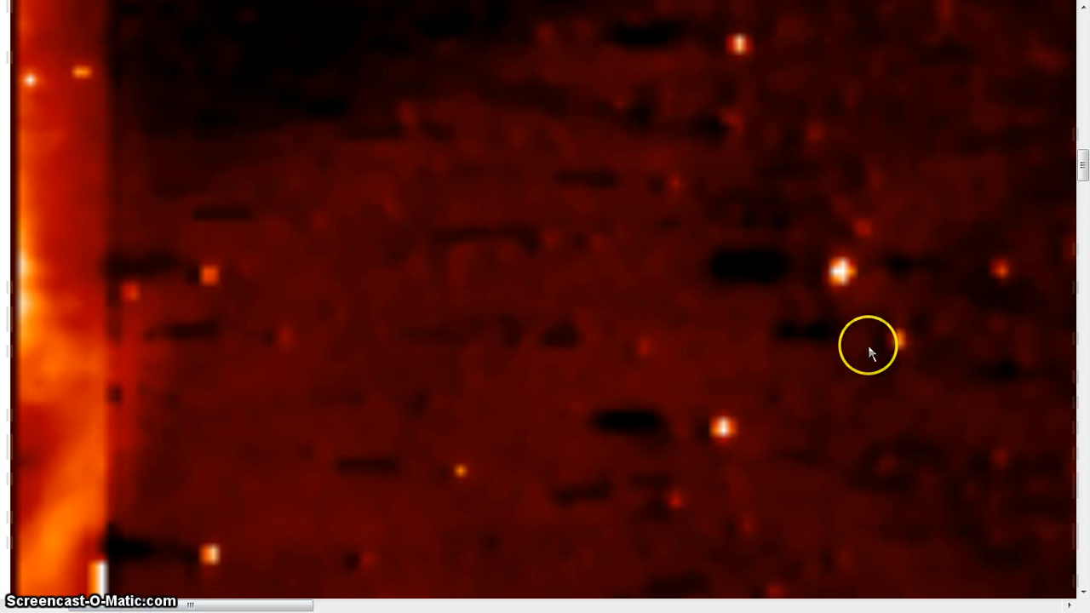
pyautogui.moveTo(1082, 179)
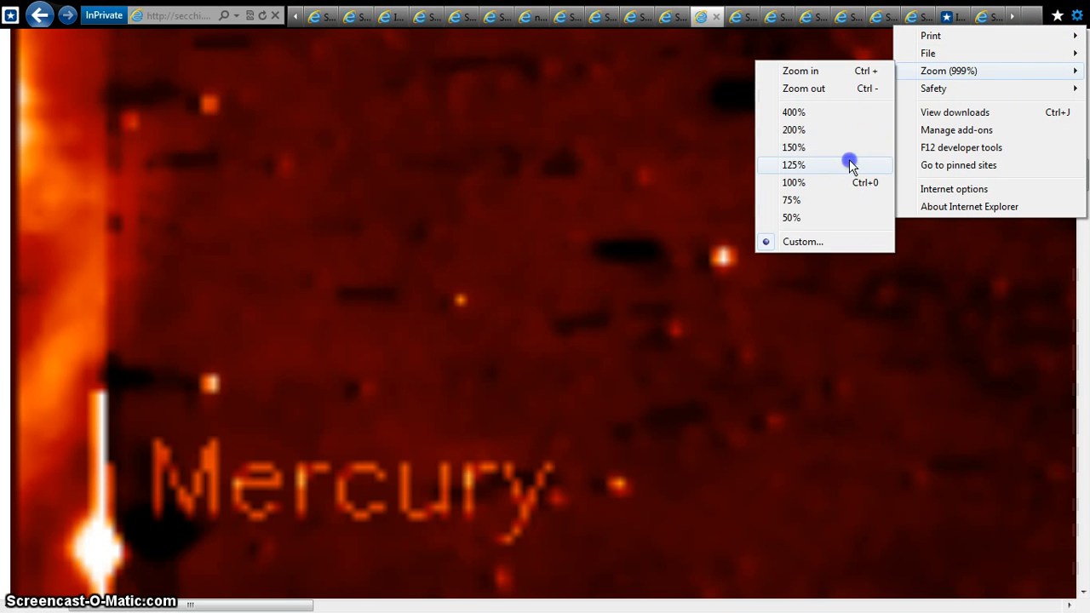
pyautogui.click(793, 165)
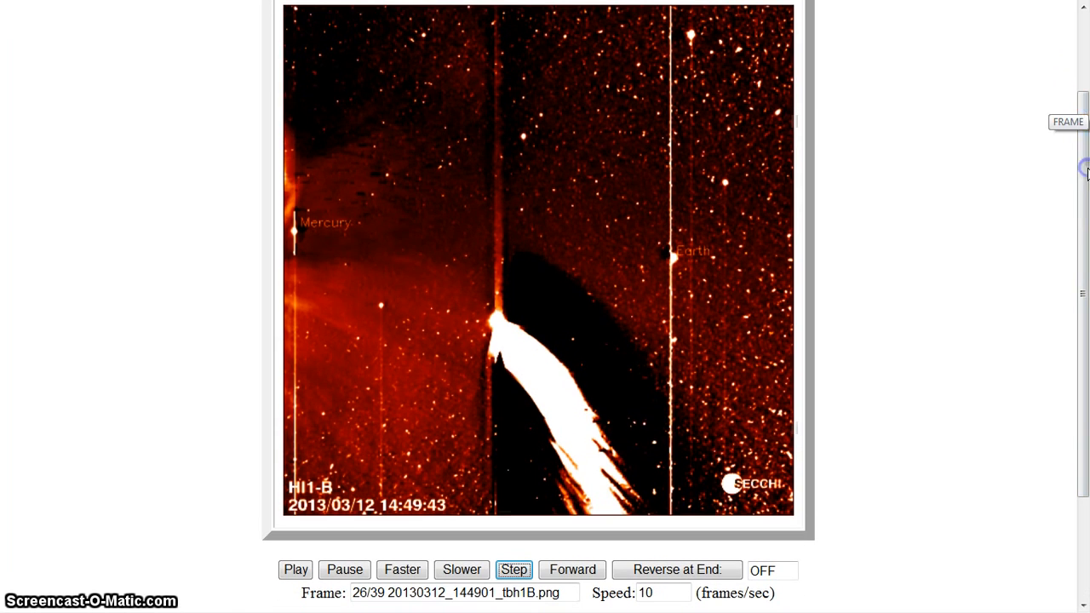
# Play the 12 March HI1-B movie, toggle its direction, and slow it to 7 frames per second
pyautogui.click(296, 569)
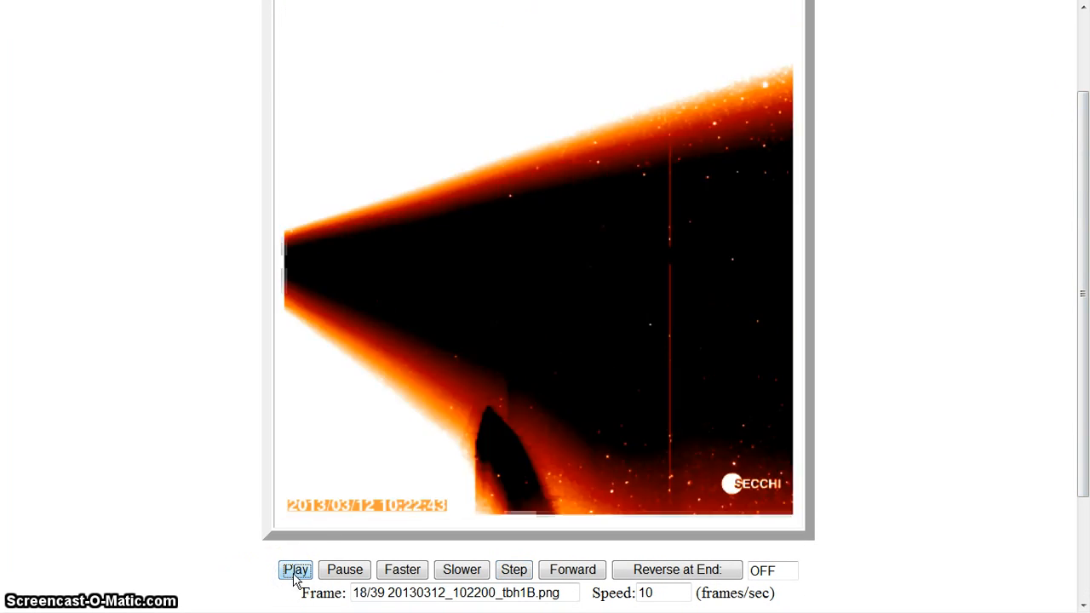
pyautogui.click(572, 569)
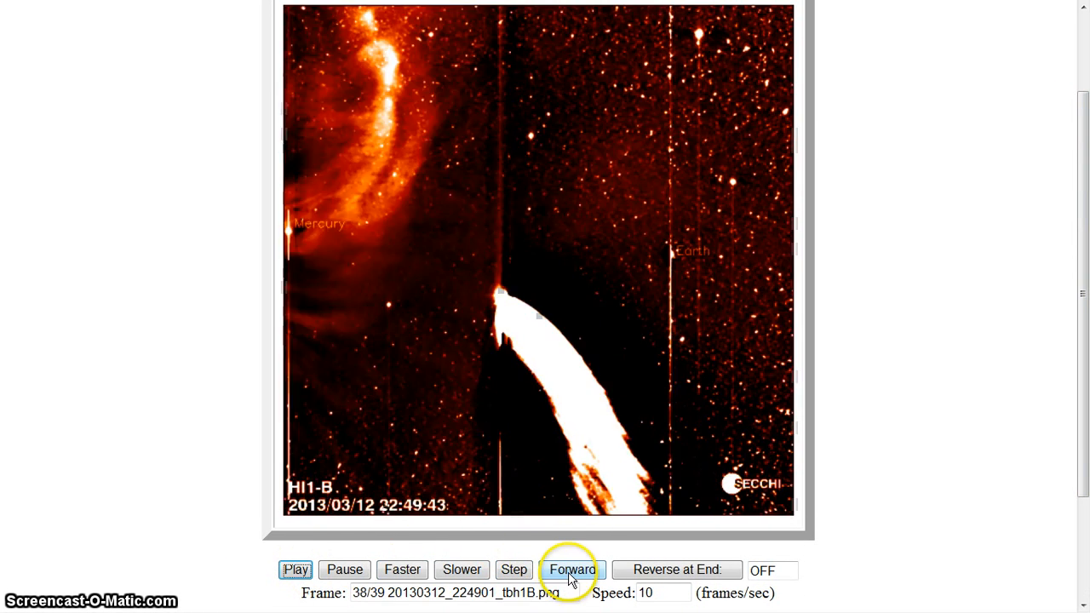
pyautogui.click(572, 569)
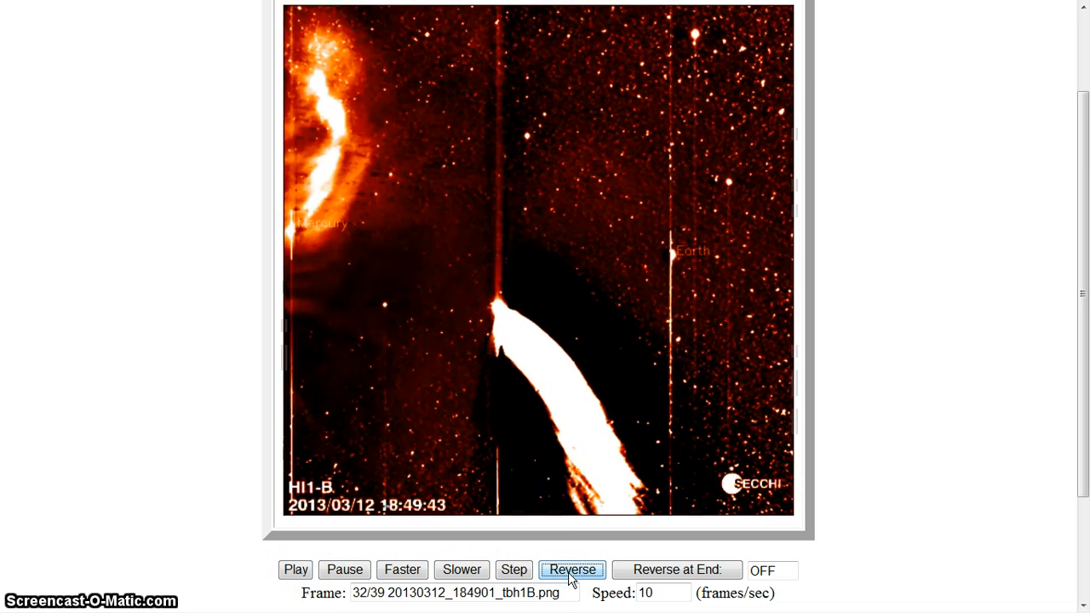
pyautogui.click(572, 570)
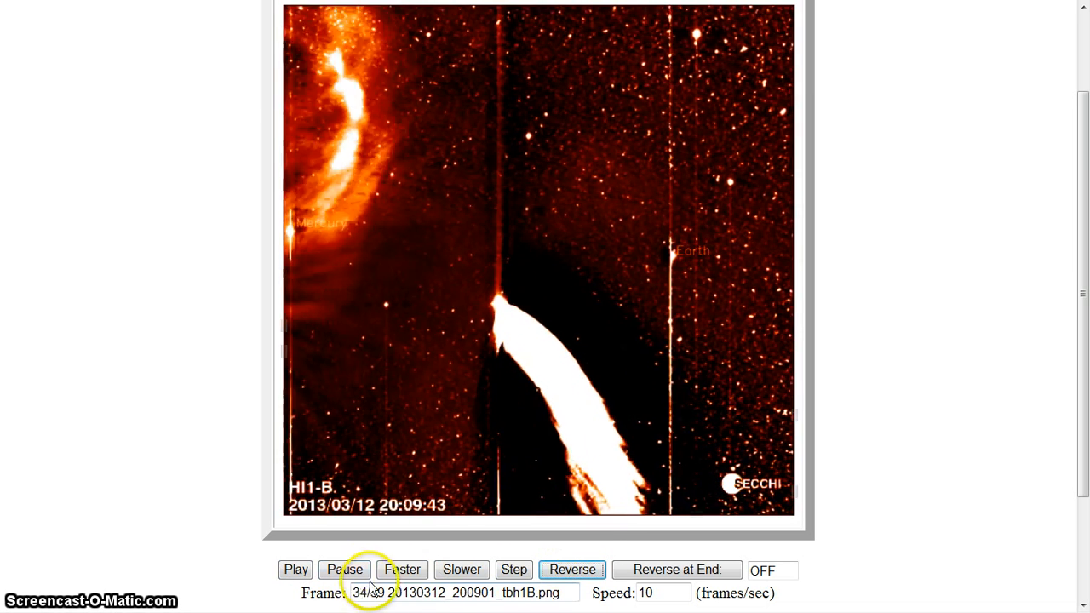
pyautogui.click(461, 570)
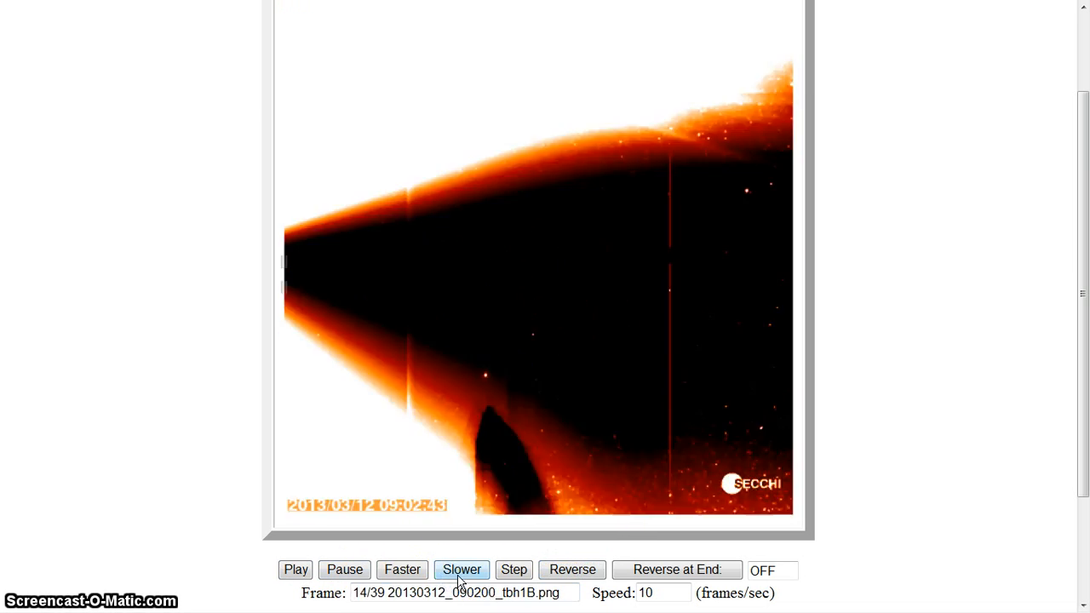
pyautogui.click(462, 570)
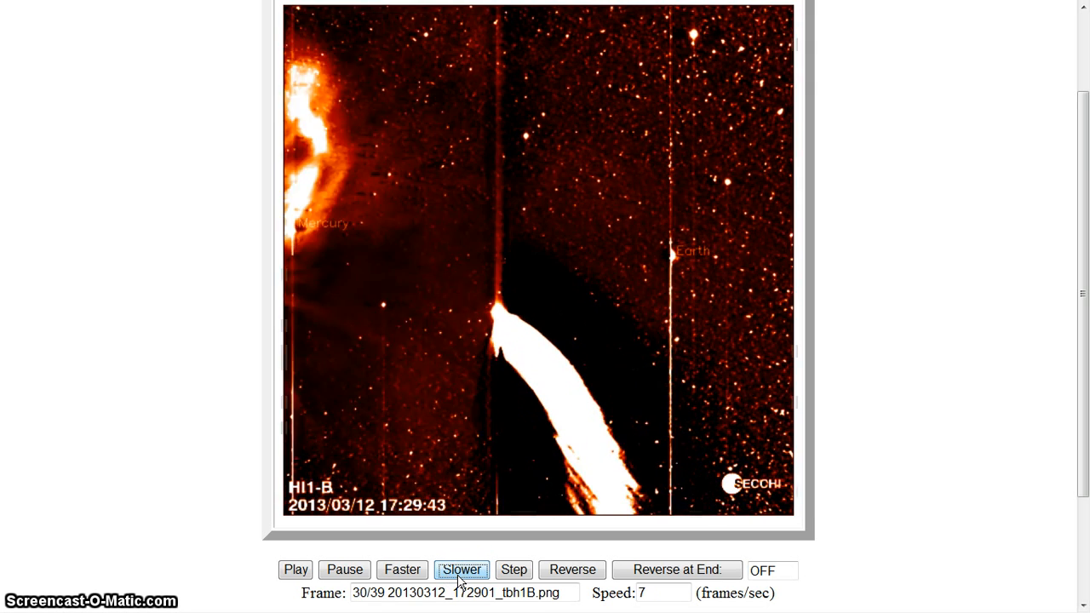
pyautogui.click(462, 570)
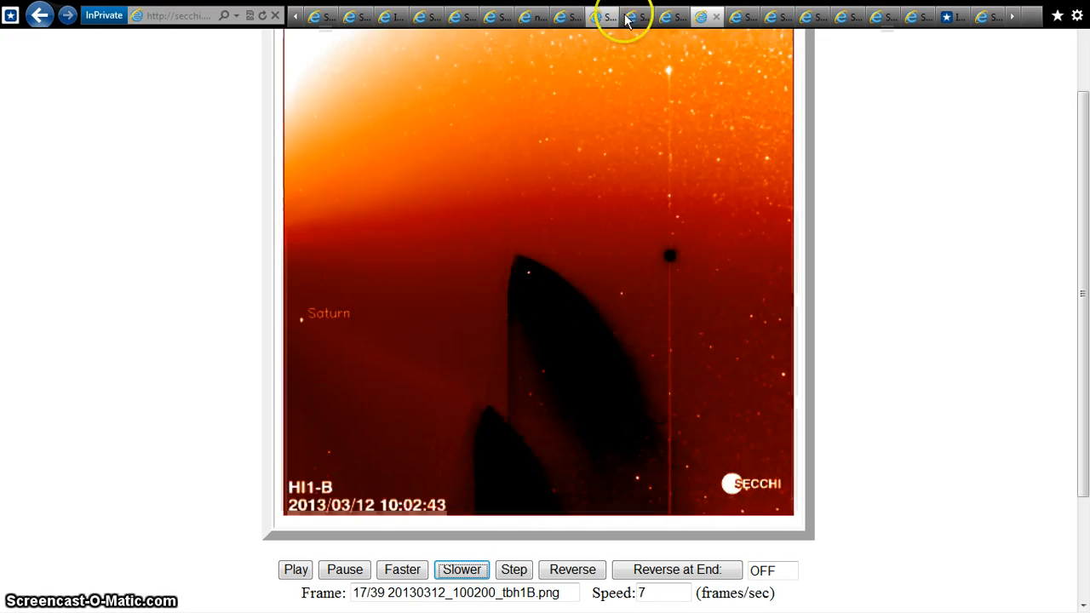
# Flip through the 10, 12, 11 and 13 March HI1-B movie tabs
pyautogui.click(672, 16)
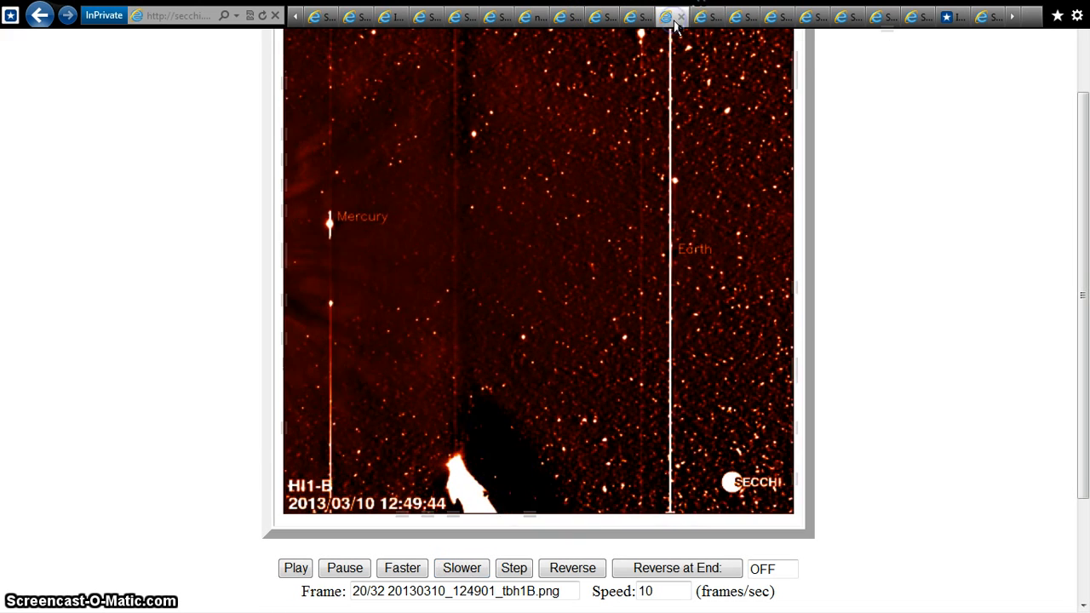
pyautogui.click(461, 569)
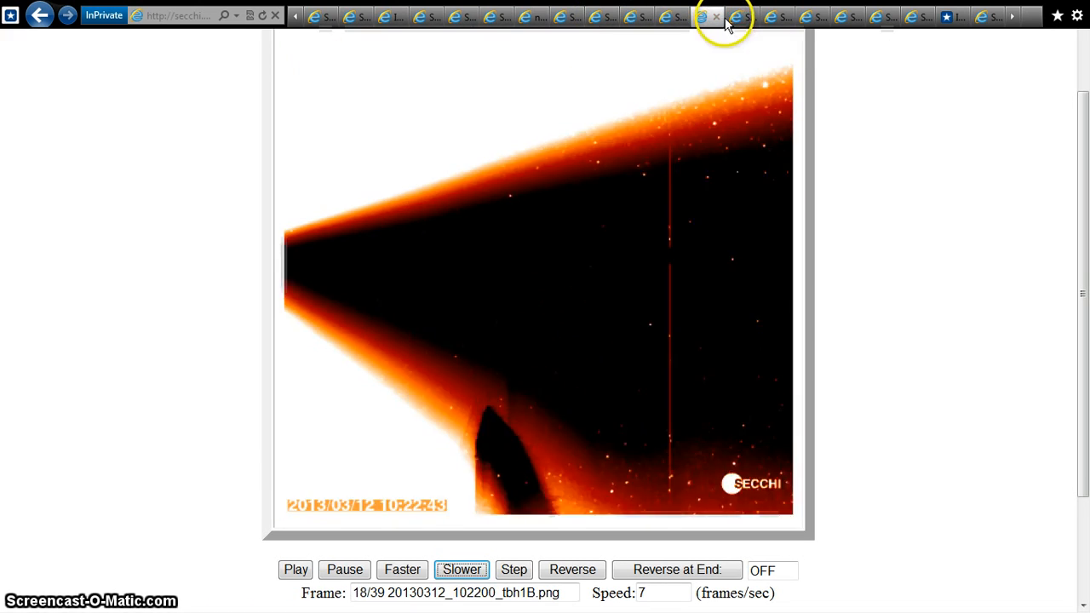
pyautogui.click(728, 15)
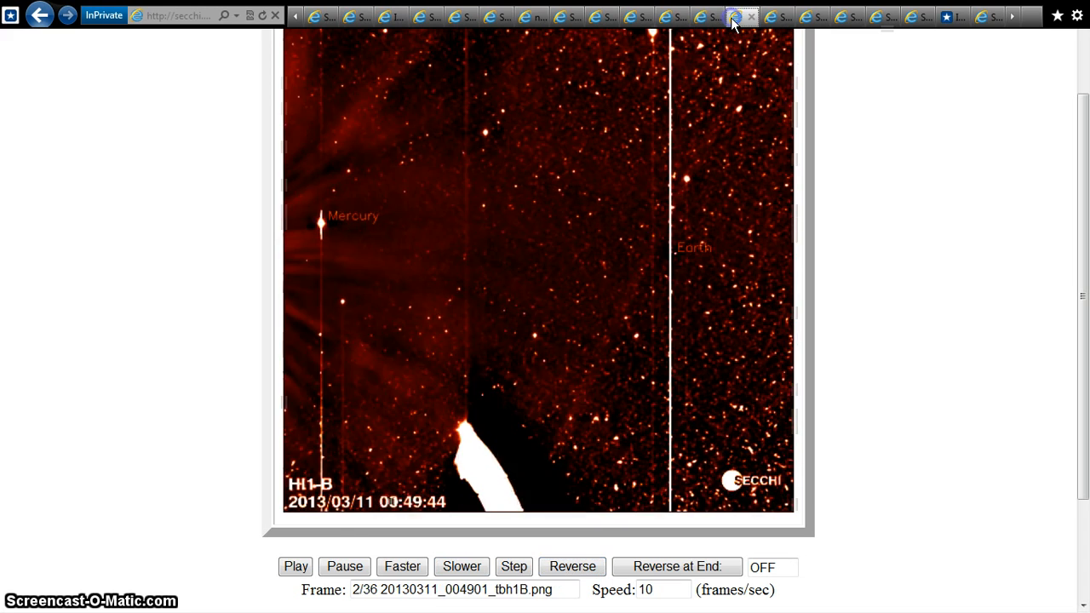
pyautogui.click(296, 566)
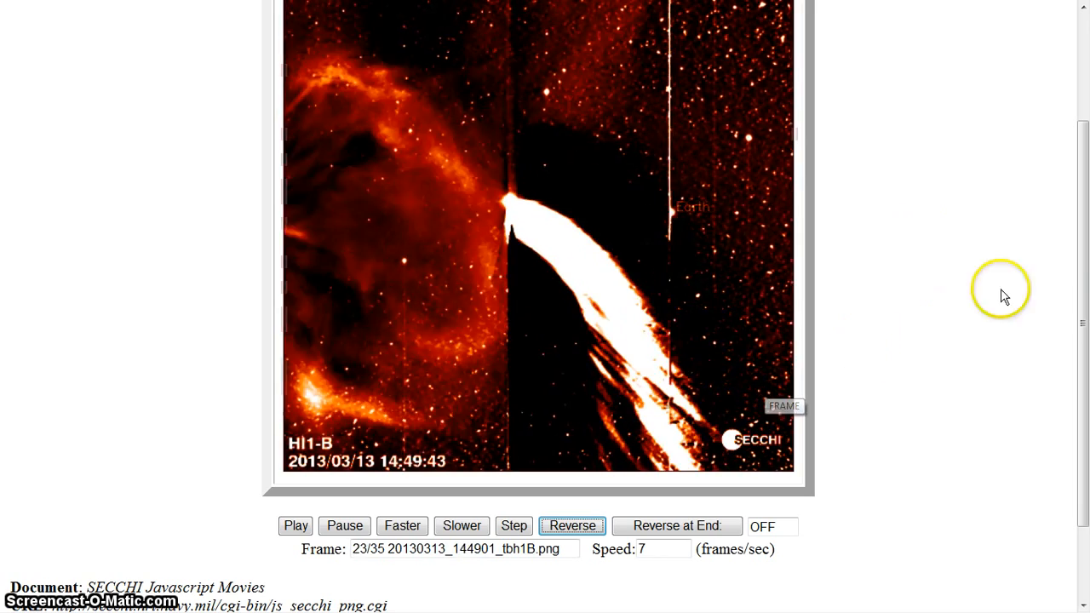
pyautogui.scroll(3)
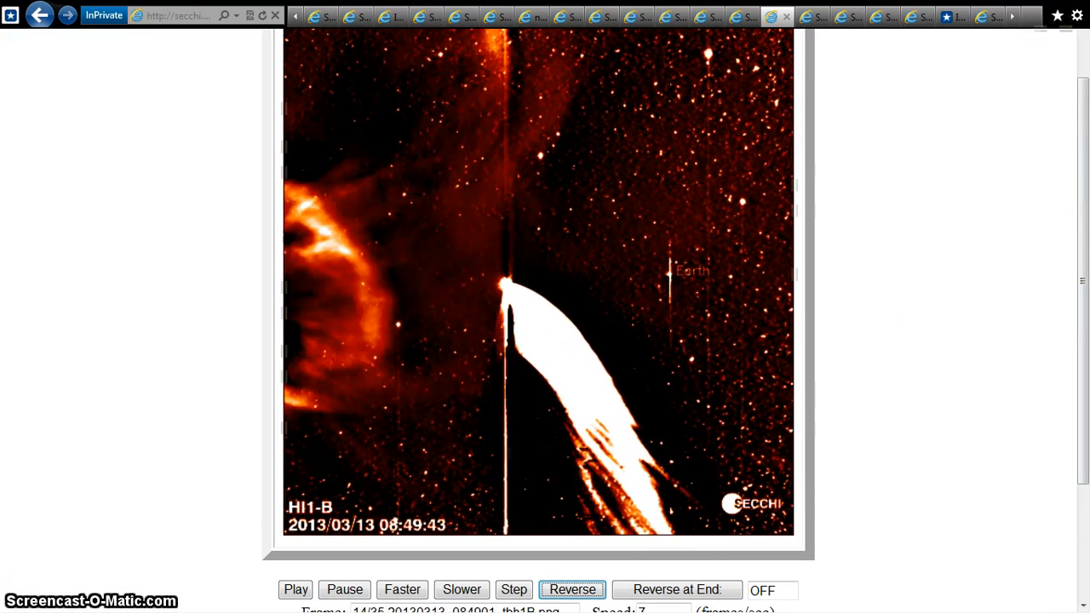
pyautogui.click(1075, 15)
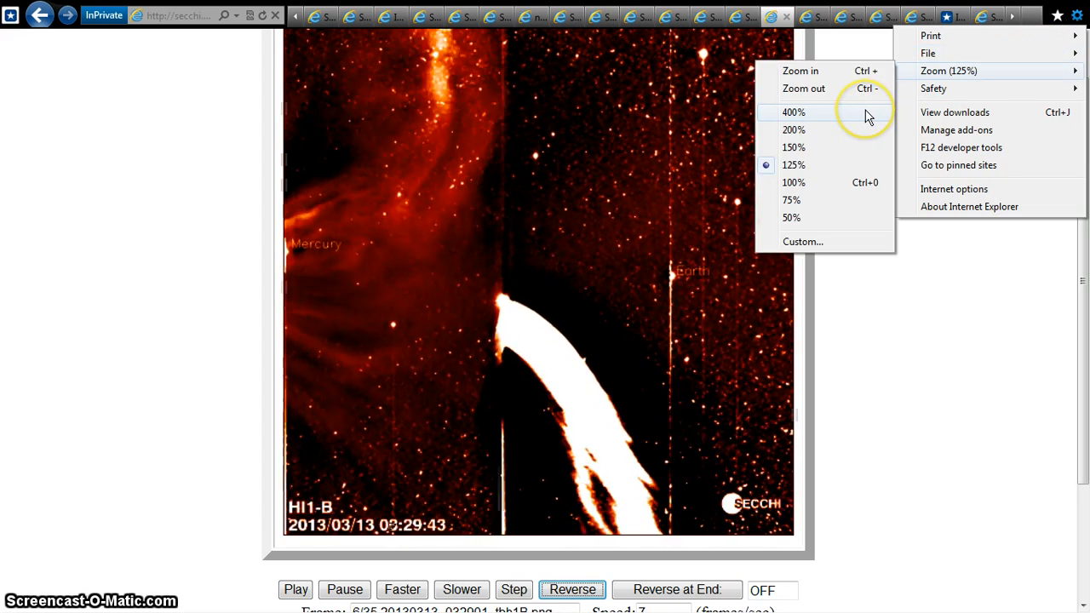
pyautogui.click(793, 112)
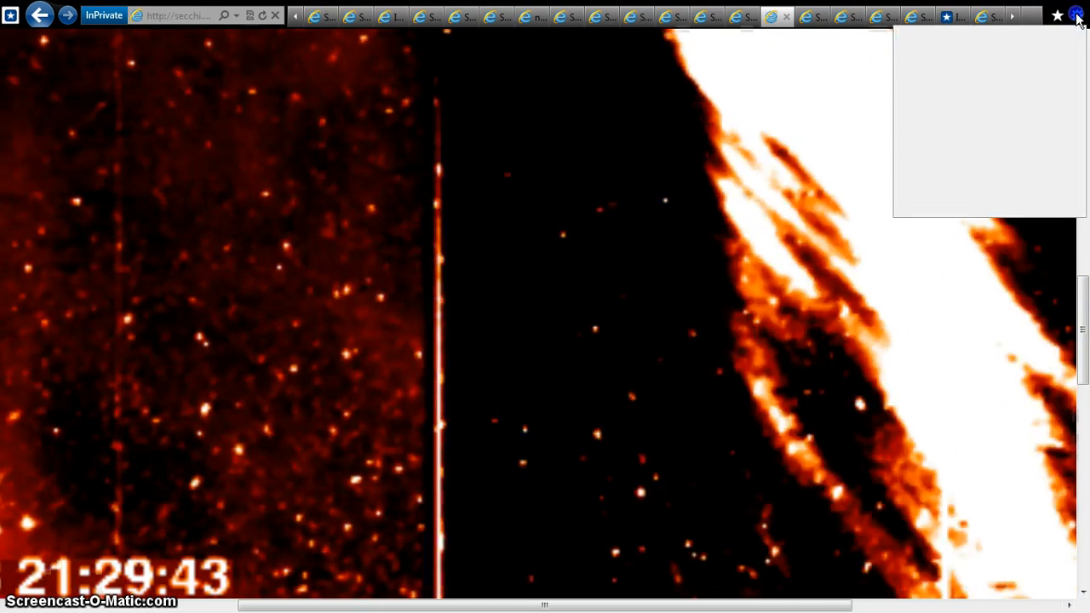
pyautogui.click(1076, 15)
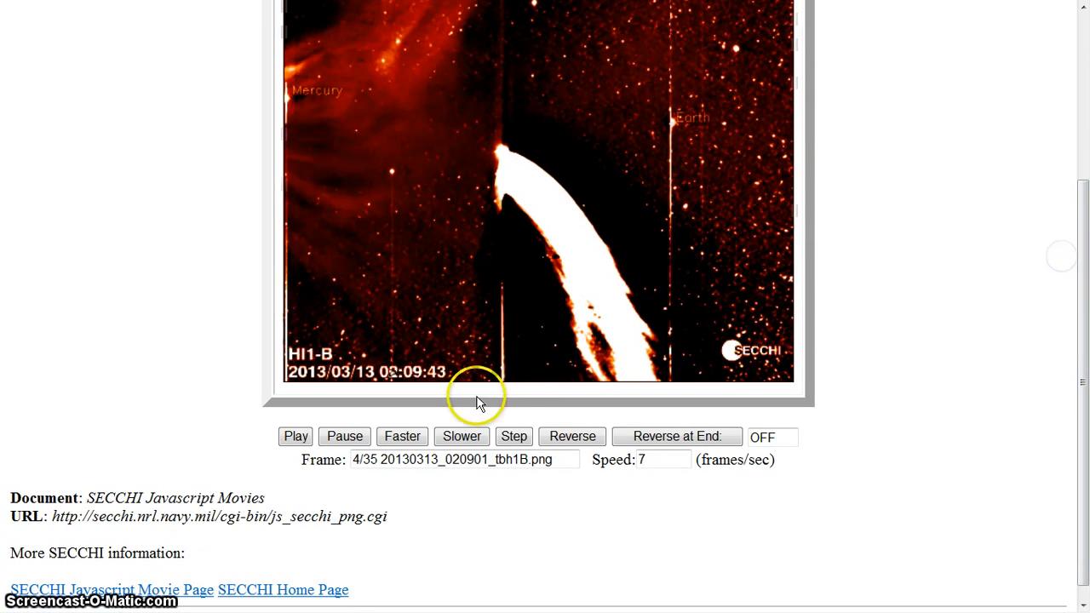
# Slow the 13 March movie playback down to 3 frames per second
pyautogui.click(462, 436)
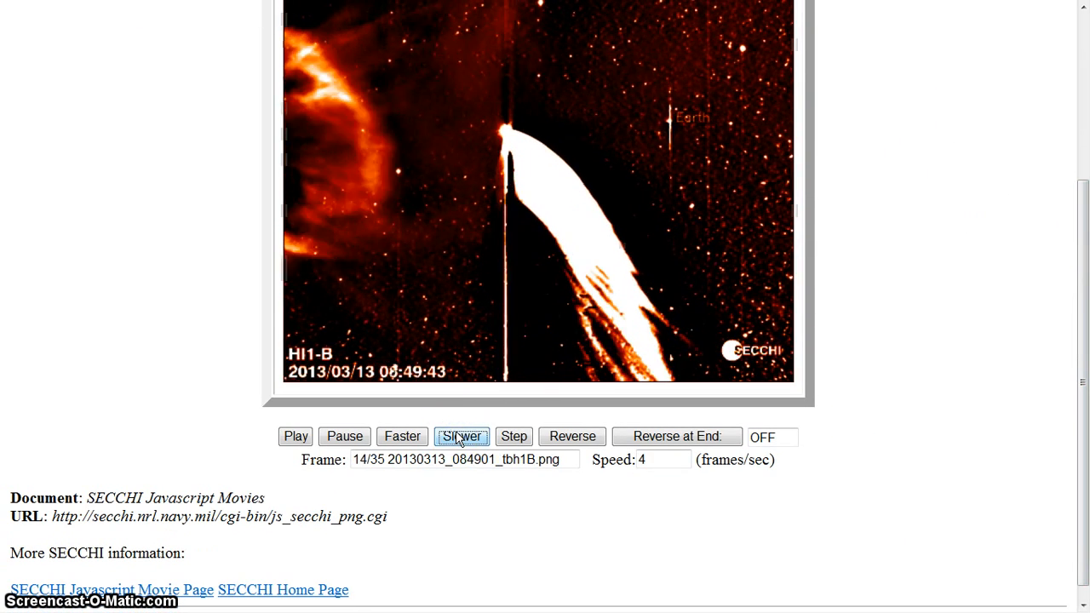
pyautogui.click(462, 436)
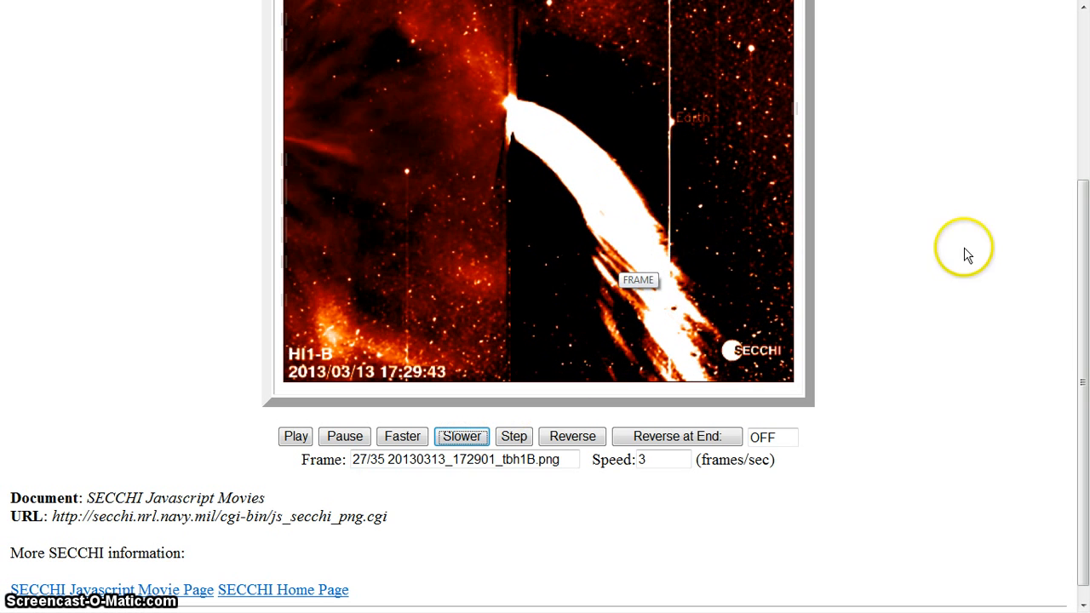
# Magnify the page to 400 percent through the browser zoom levels
pyautogui.click(1076, 15)
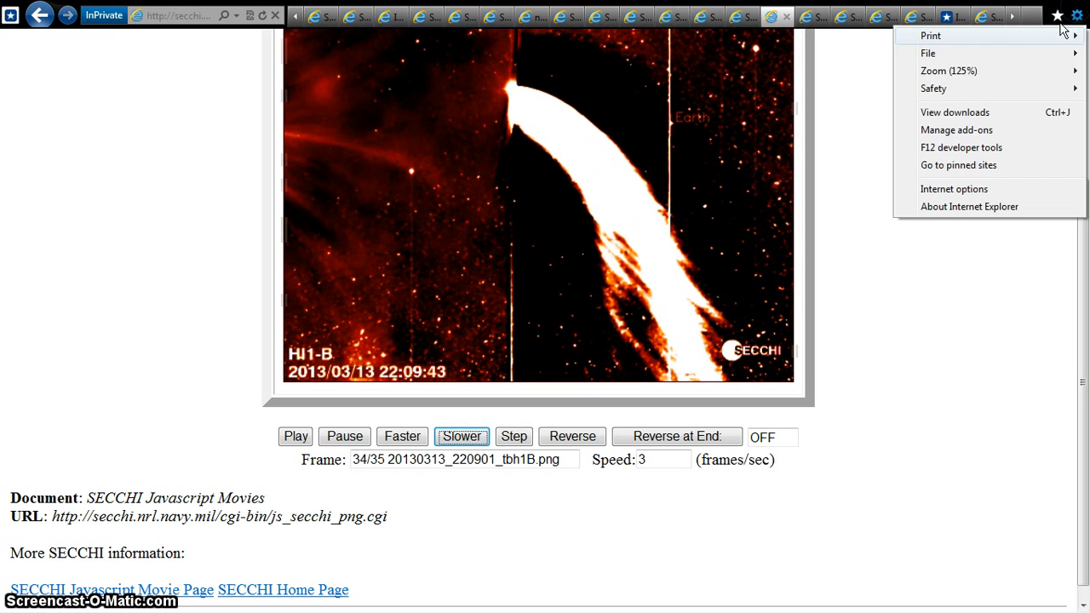
pyautogui.click(948, 70)
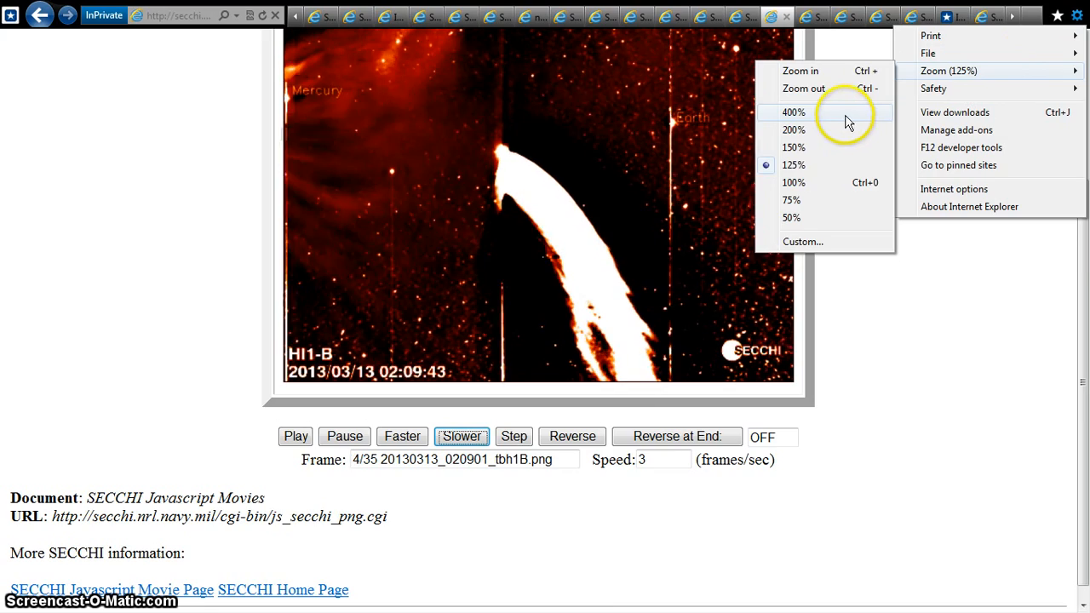
pyautogui.click(792, 112)
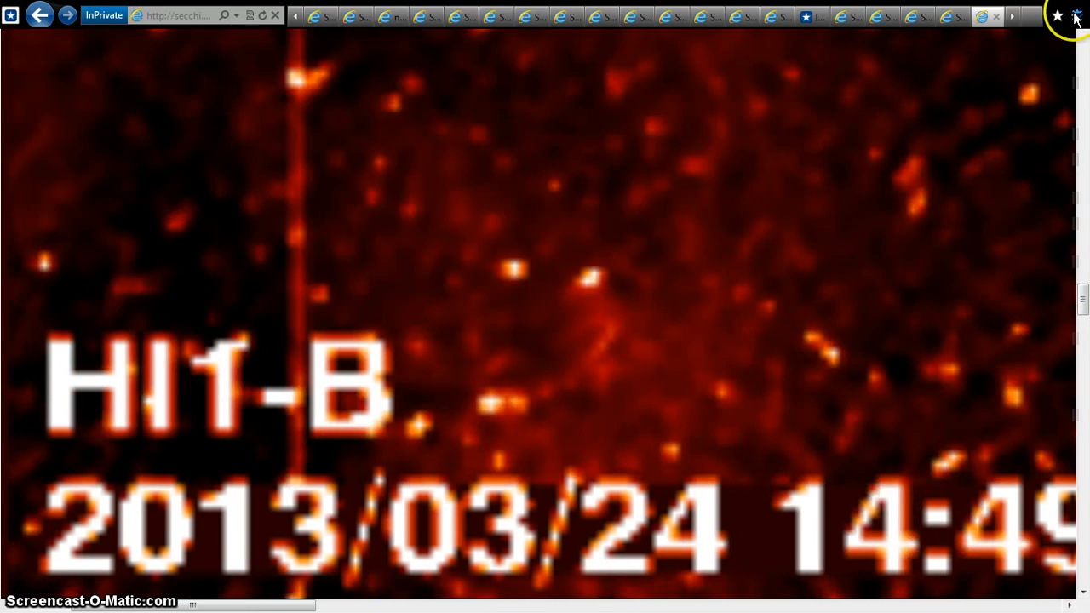
# Pan the 400-percent view right and up toward the star field around the Earth label
pyautogui.click(1076, 16)
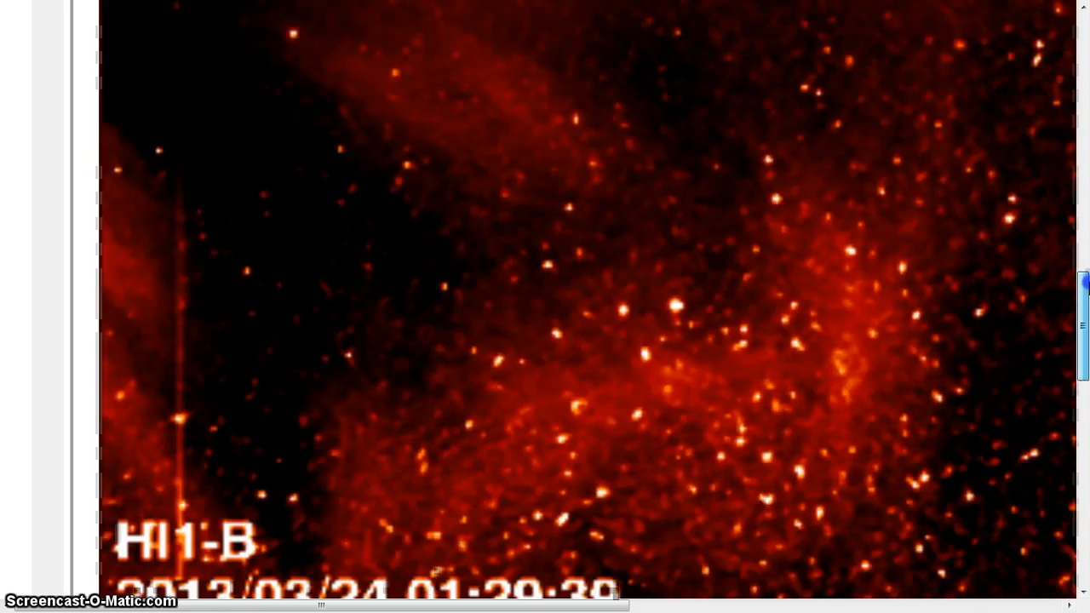
pyautogui.scroll(-3)
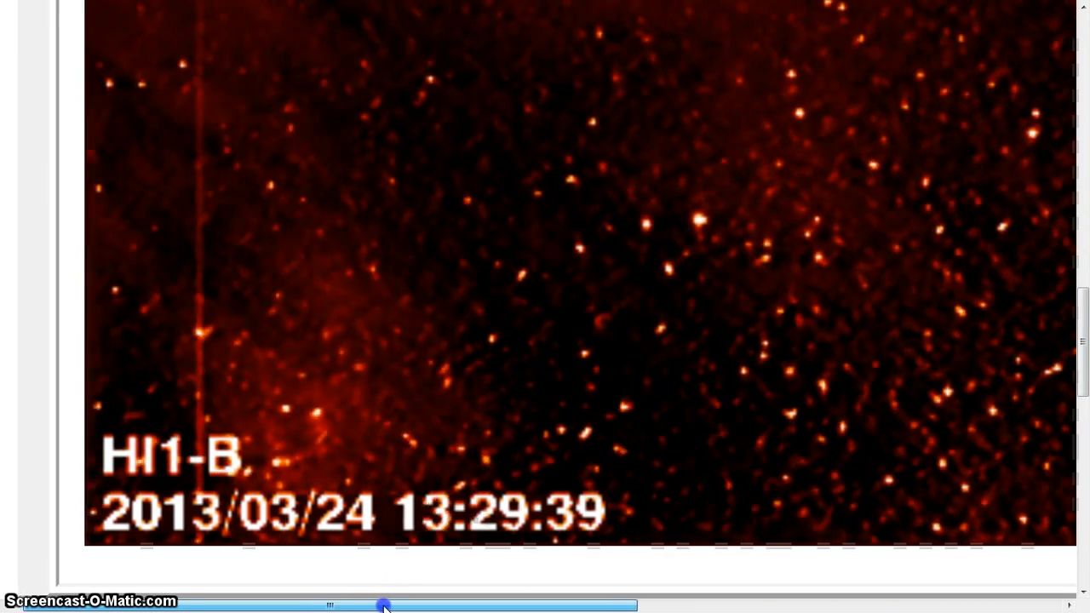
pyautogui.moveTo(383, 604); pyautogui.dragTo(426, 605)
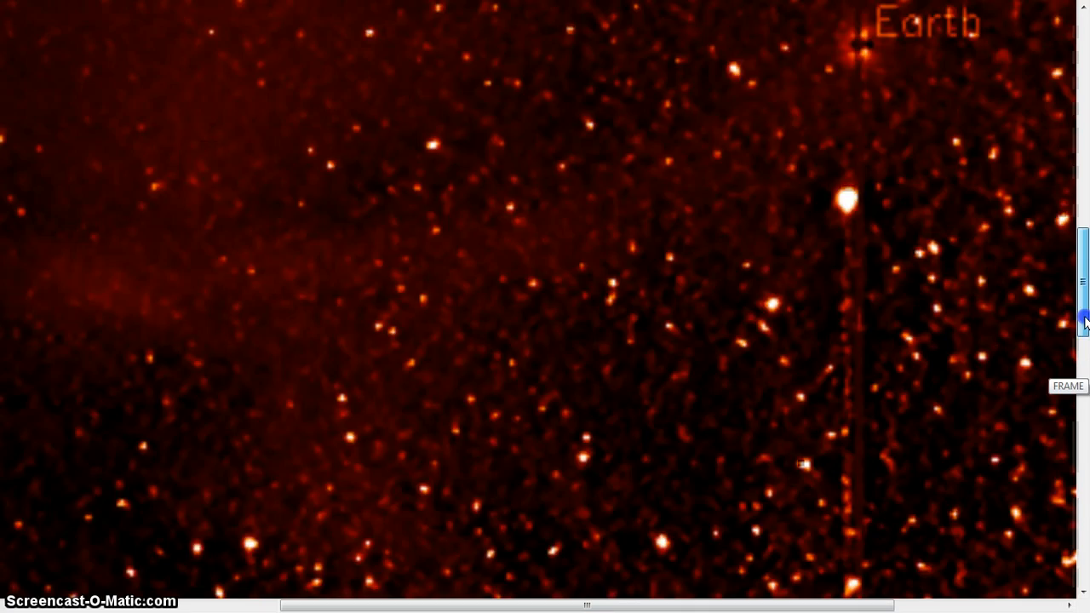
pyautogui.moveTo(1084, 319); pyautogui.dragTo(1083, 255)
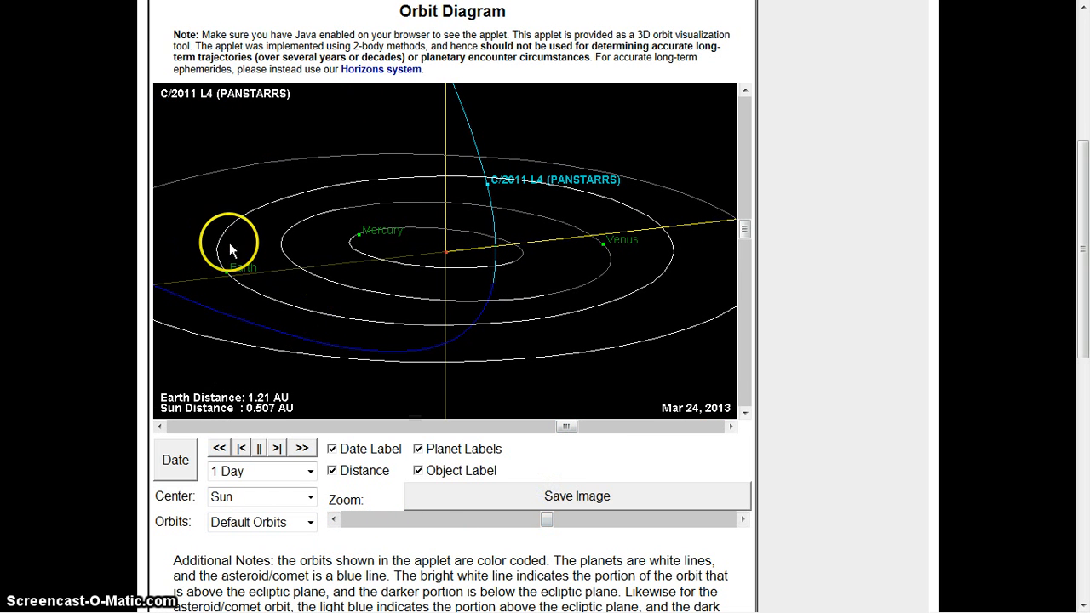
pyautogui.moveTo(357, 264)
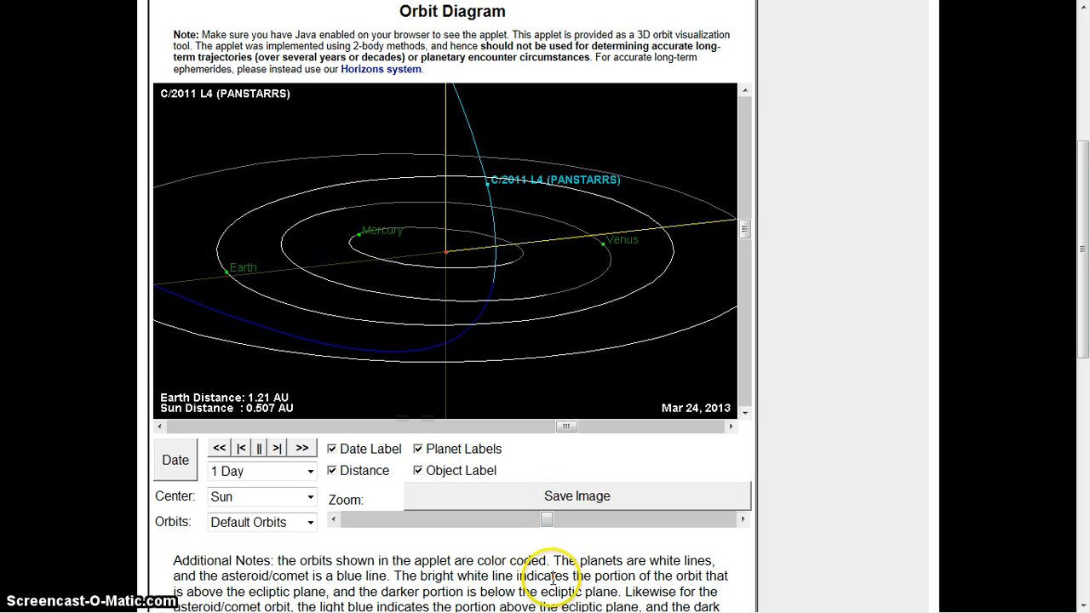
# Slide the orbit diagram's Zoom control out until the comet path reaches past Jupiter and Saturn
pyautogui.moveTo(546, 519); pyautogui.dragTo(596, 520)
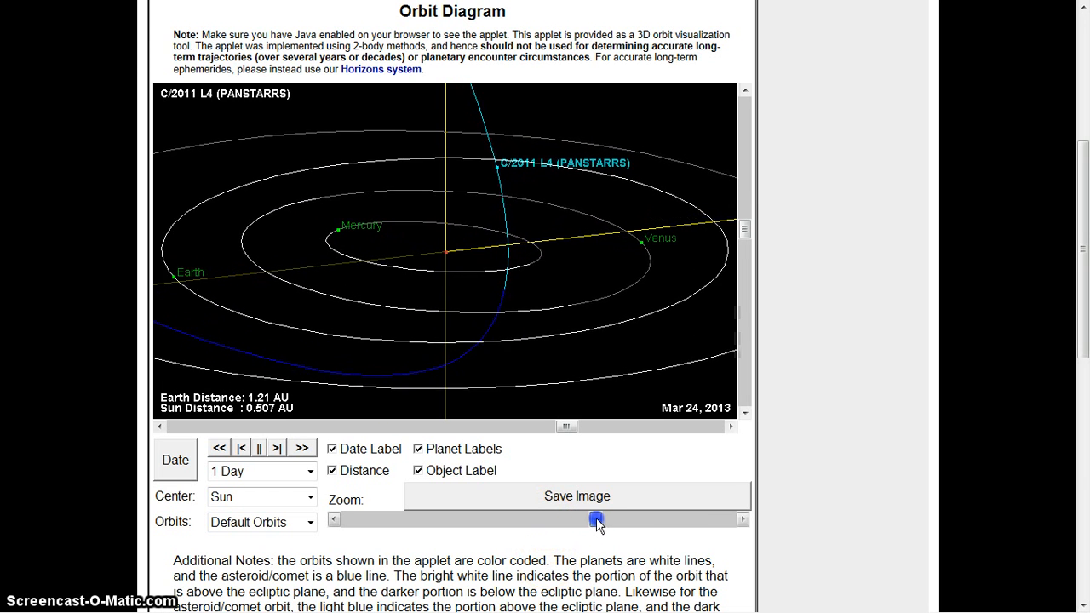
pyautogui.moveTo(596, 520); pyautogui.dragTo(570, 519)
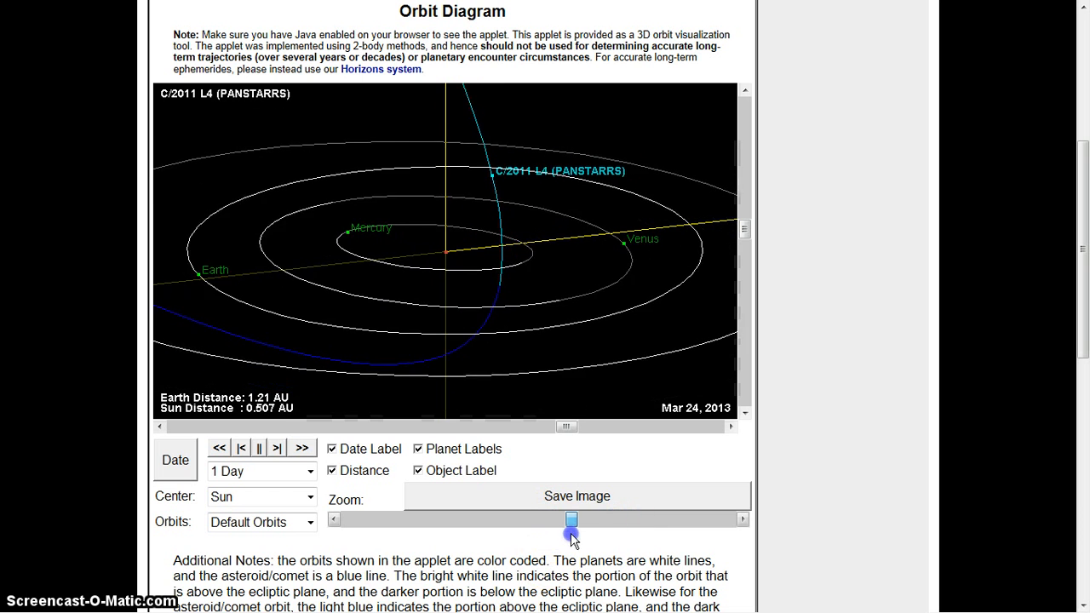
pyautogui.moveTo(571, 520); pyautogui.dragTo(459, 519)
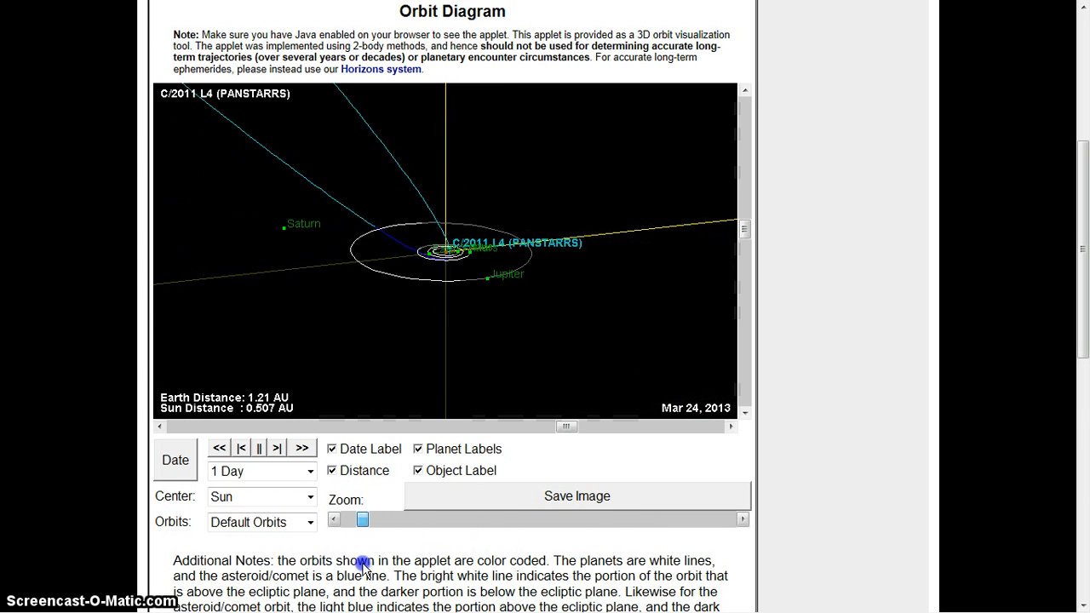
pyautogui.moveTo(362, 519); pyautogui.dragTo(454, 519)
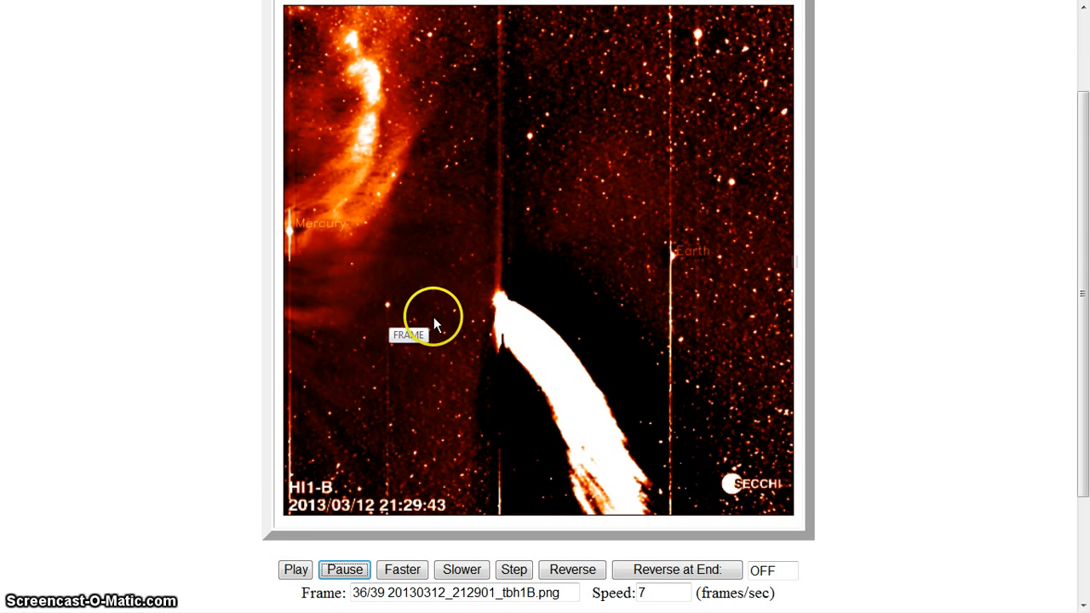
pyautogui.moveTo(391, 319)
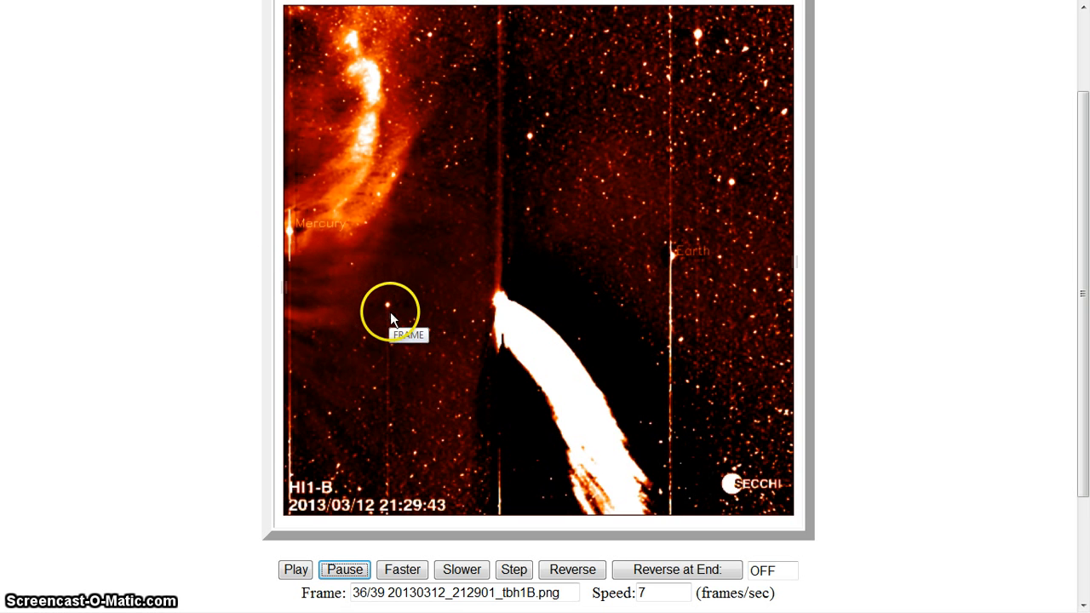